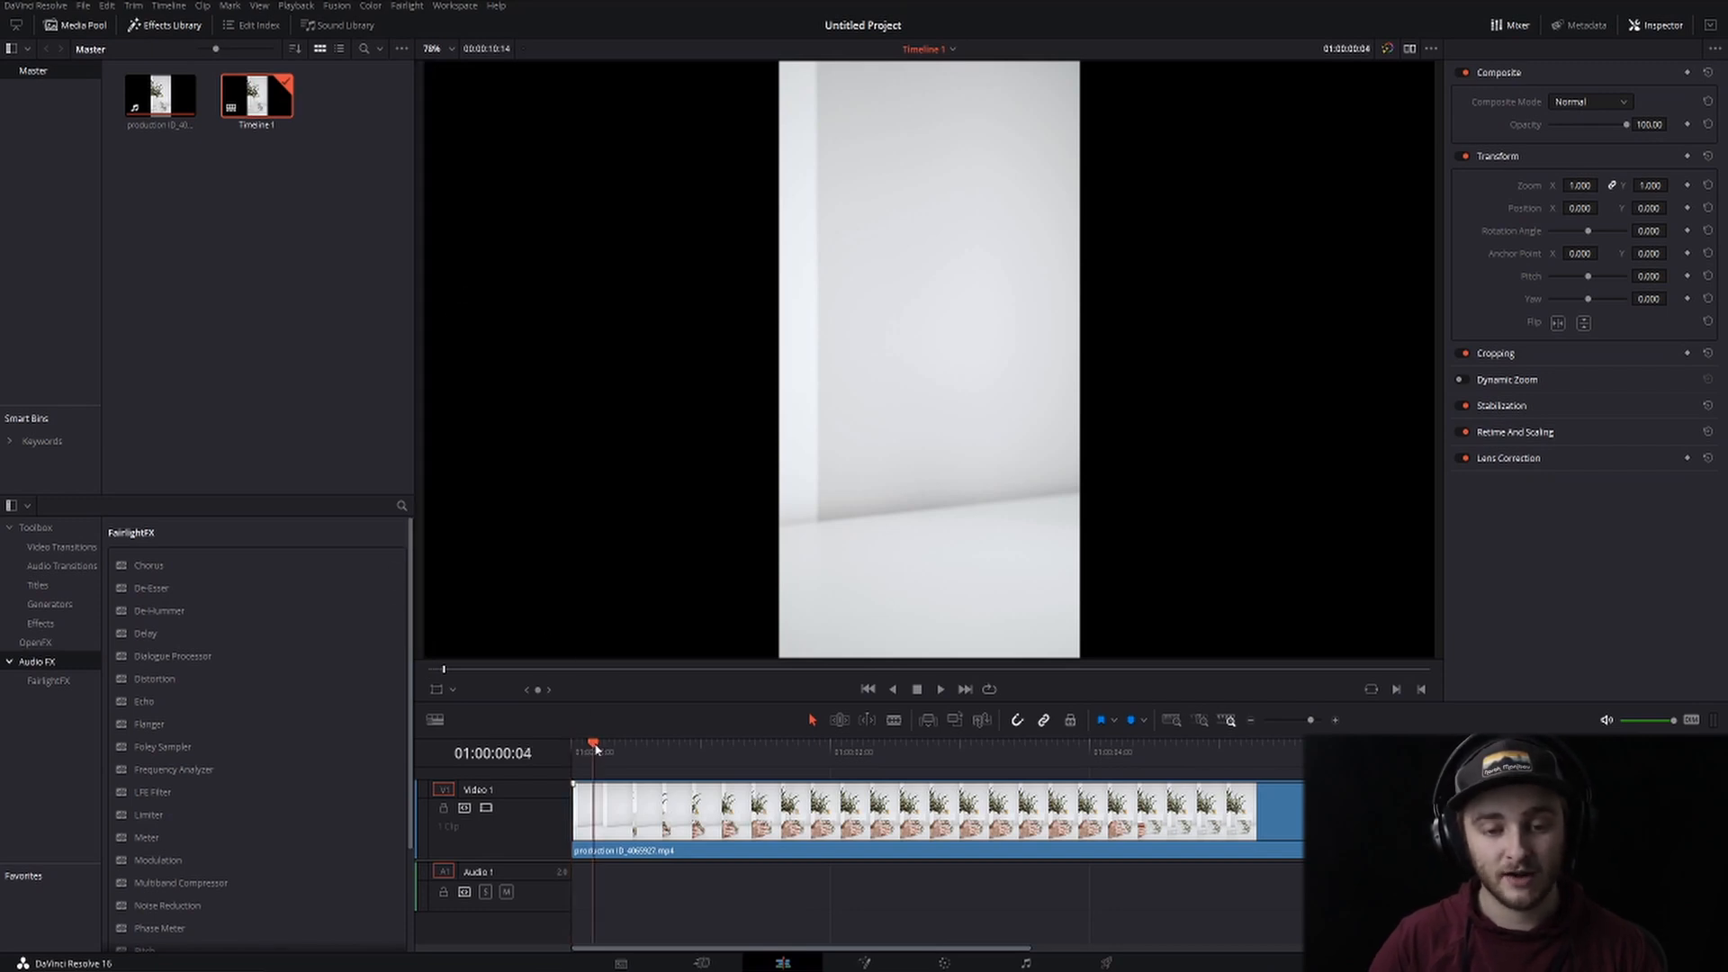
Move the playhead to about 1:00:00:02 where the hand brings in the vase with the note card
left_click(831, 752)
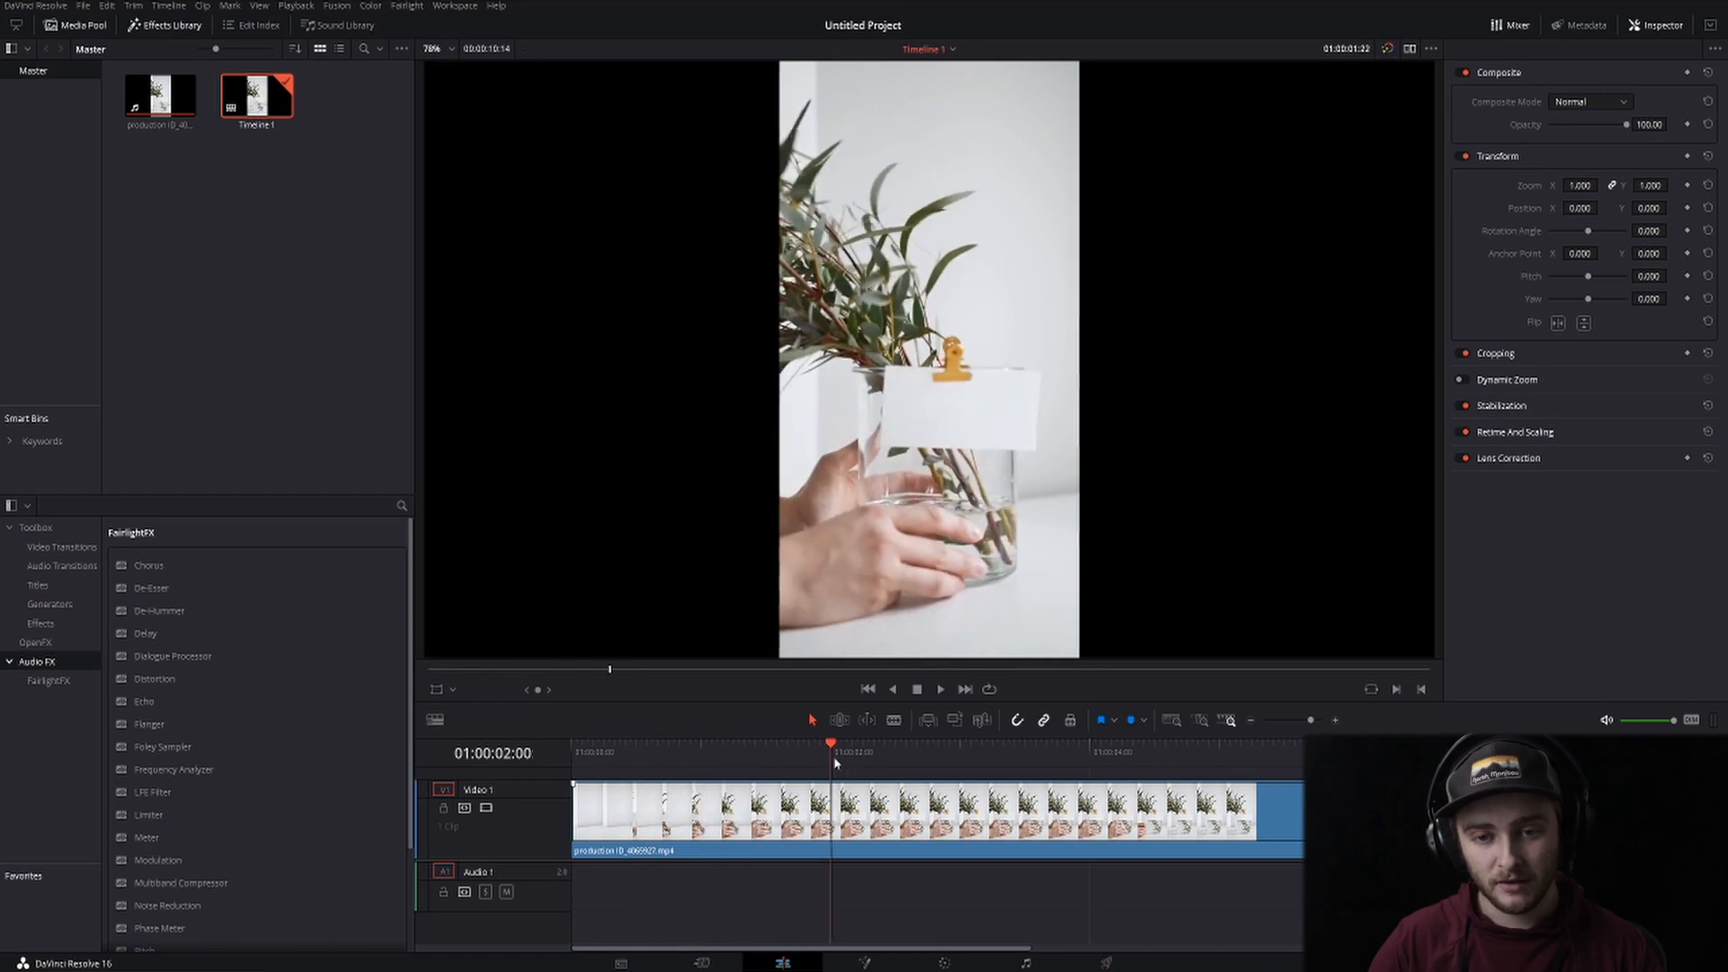
left_click(607, 752)
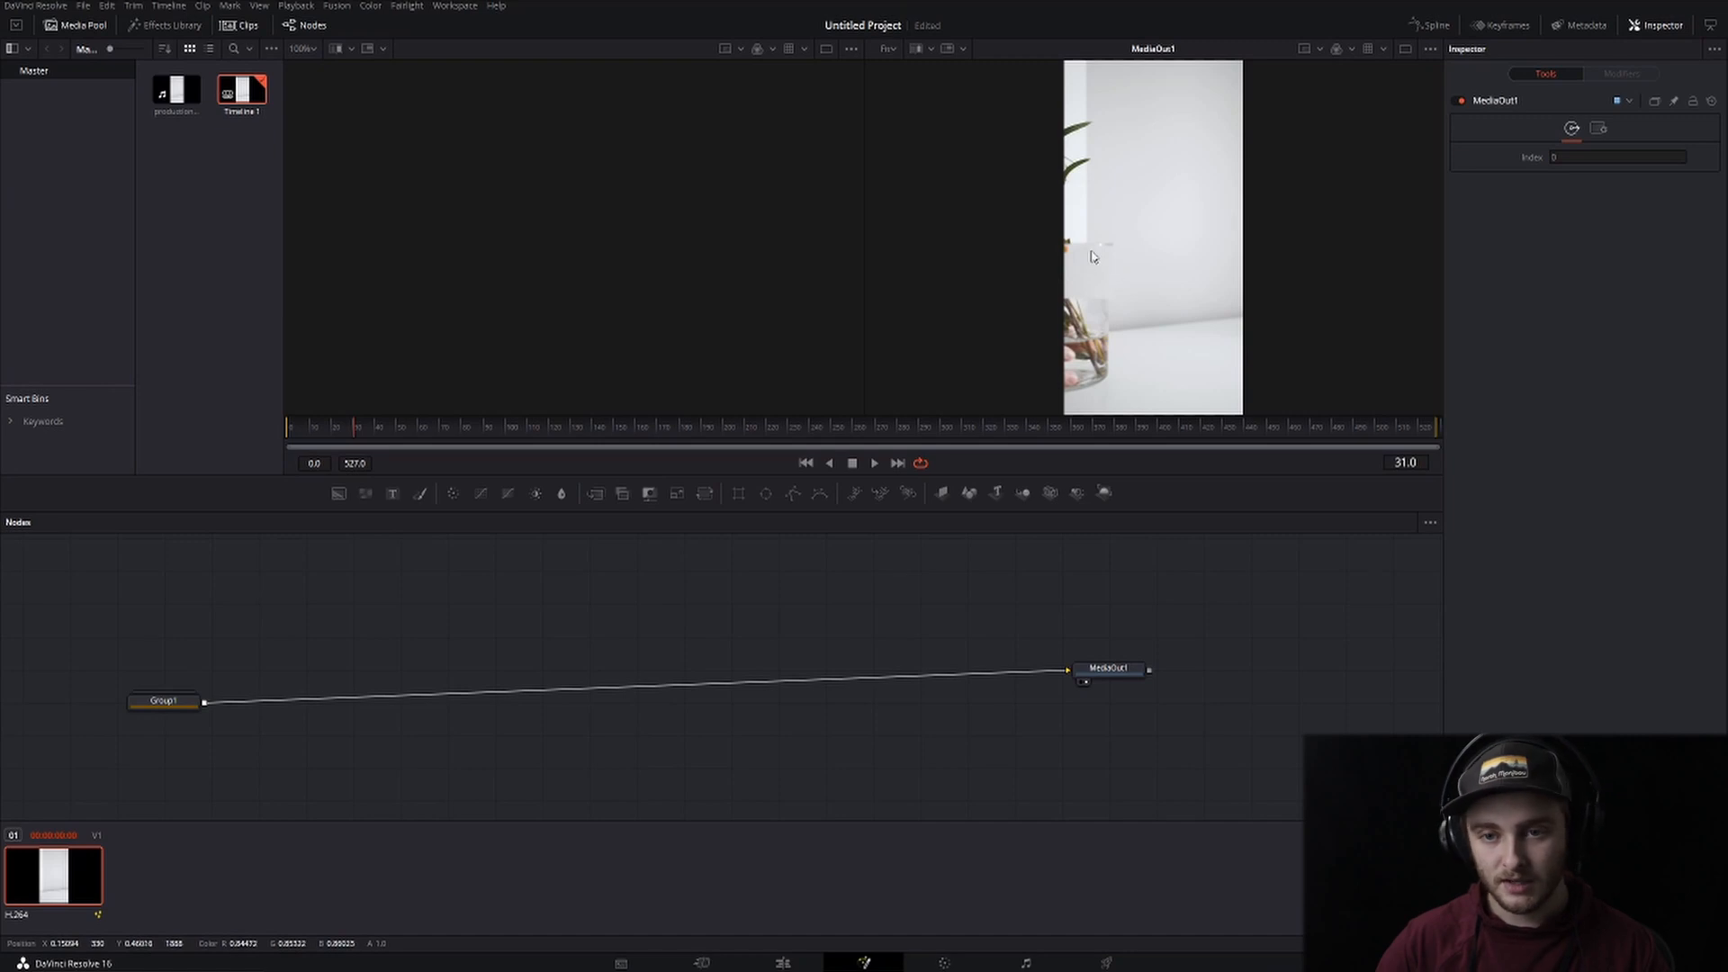
mouse_move(1098, 263)
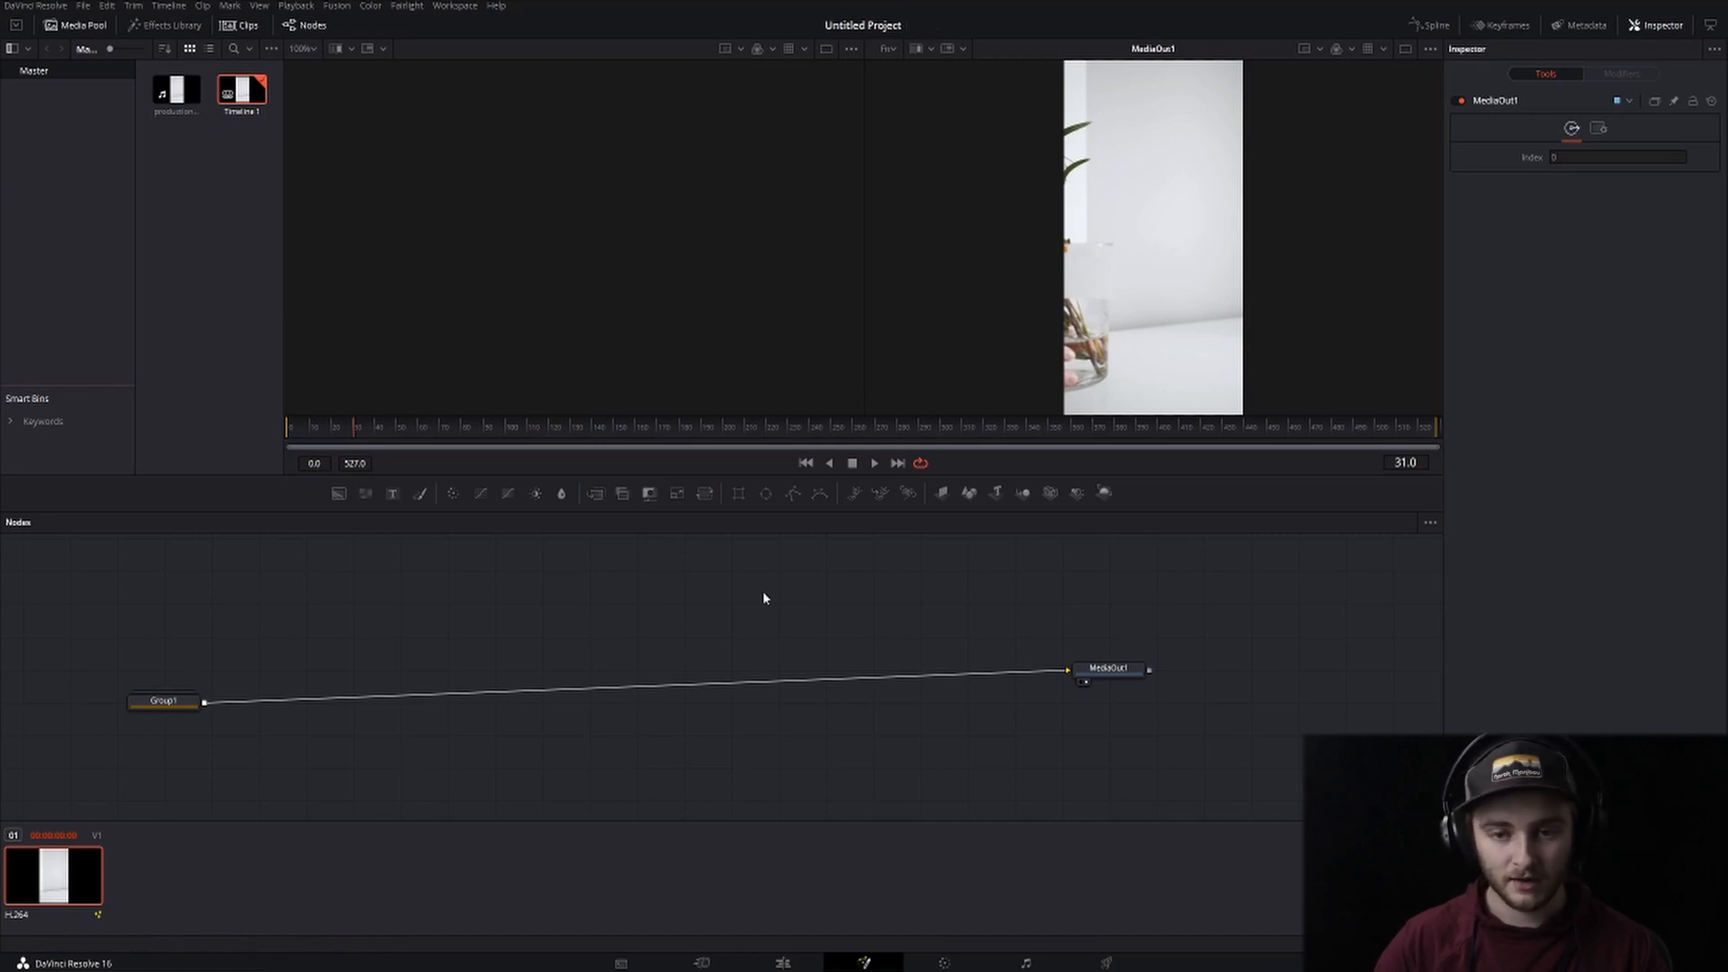
mouse_move(544, 583)
type("Planar Tracker")
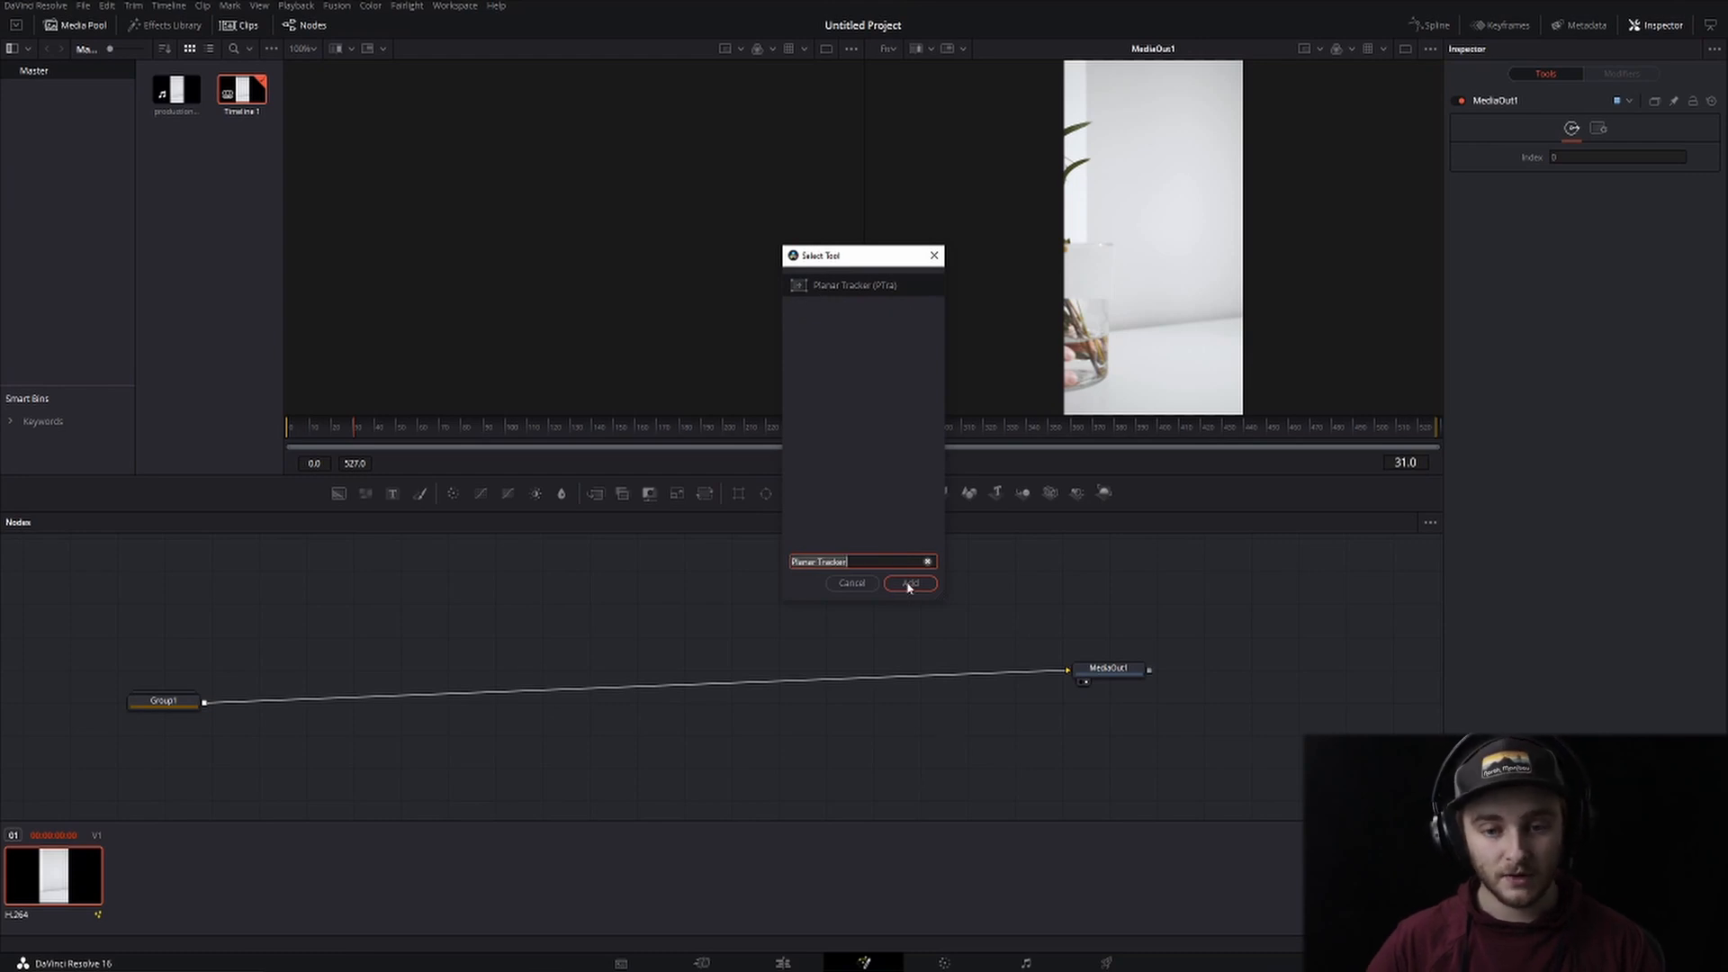
Add a Planar Tracker node, try Hybrid Point/Area, and return the tracker type to Point
left_click(907, 583)
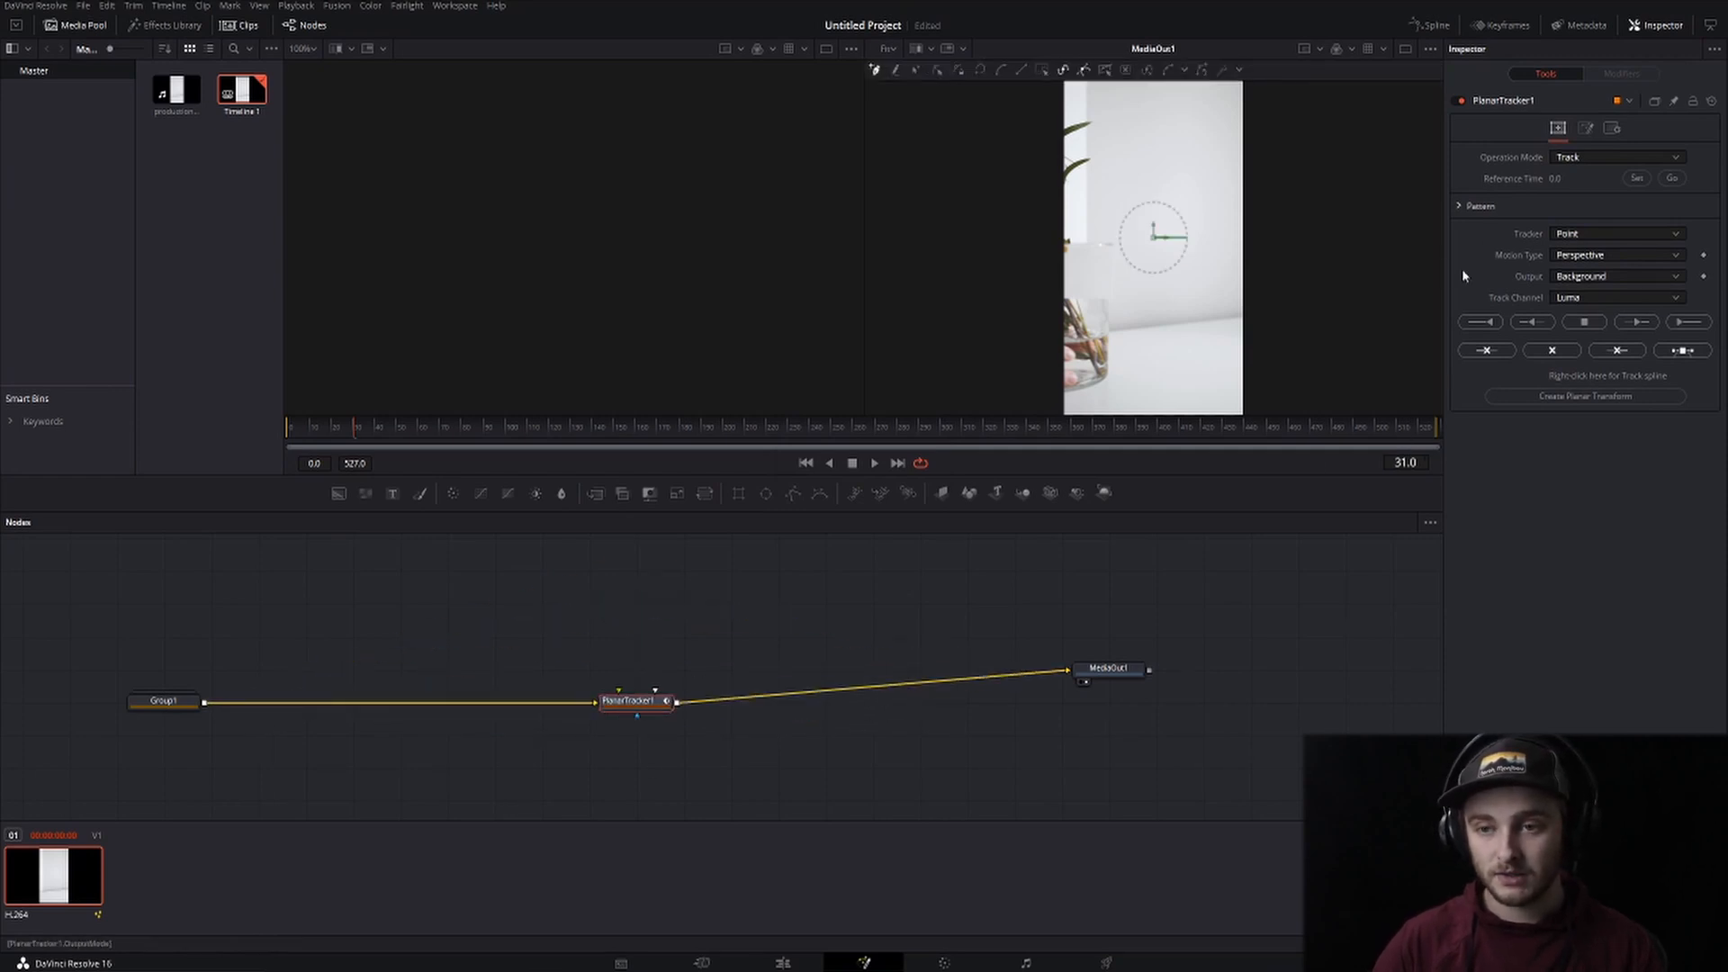
left_click(1615, 232)
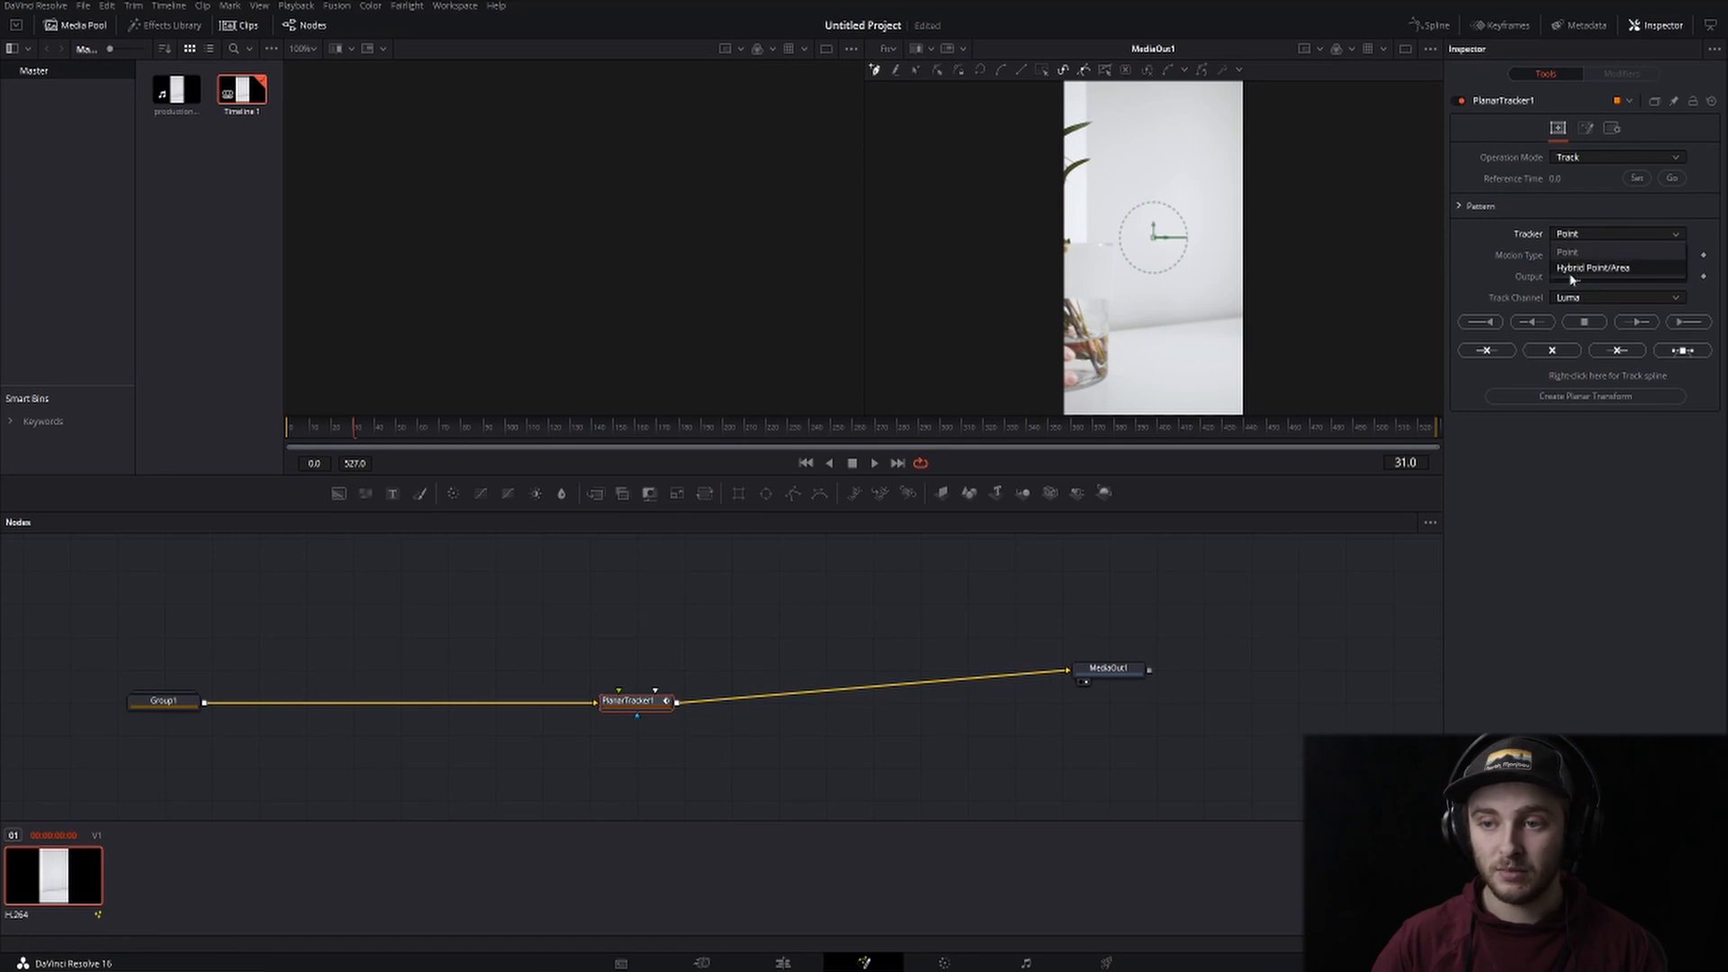
left_click(1592, 268)
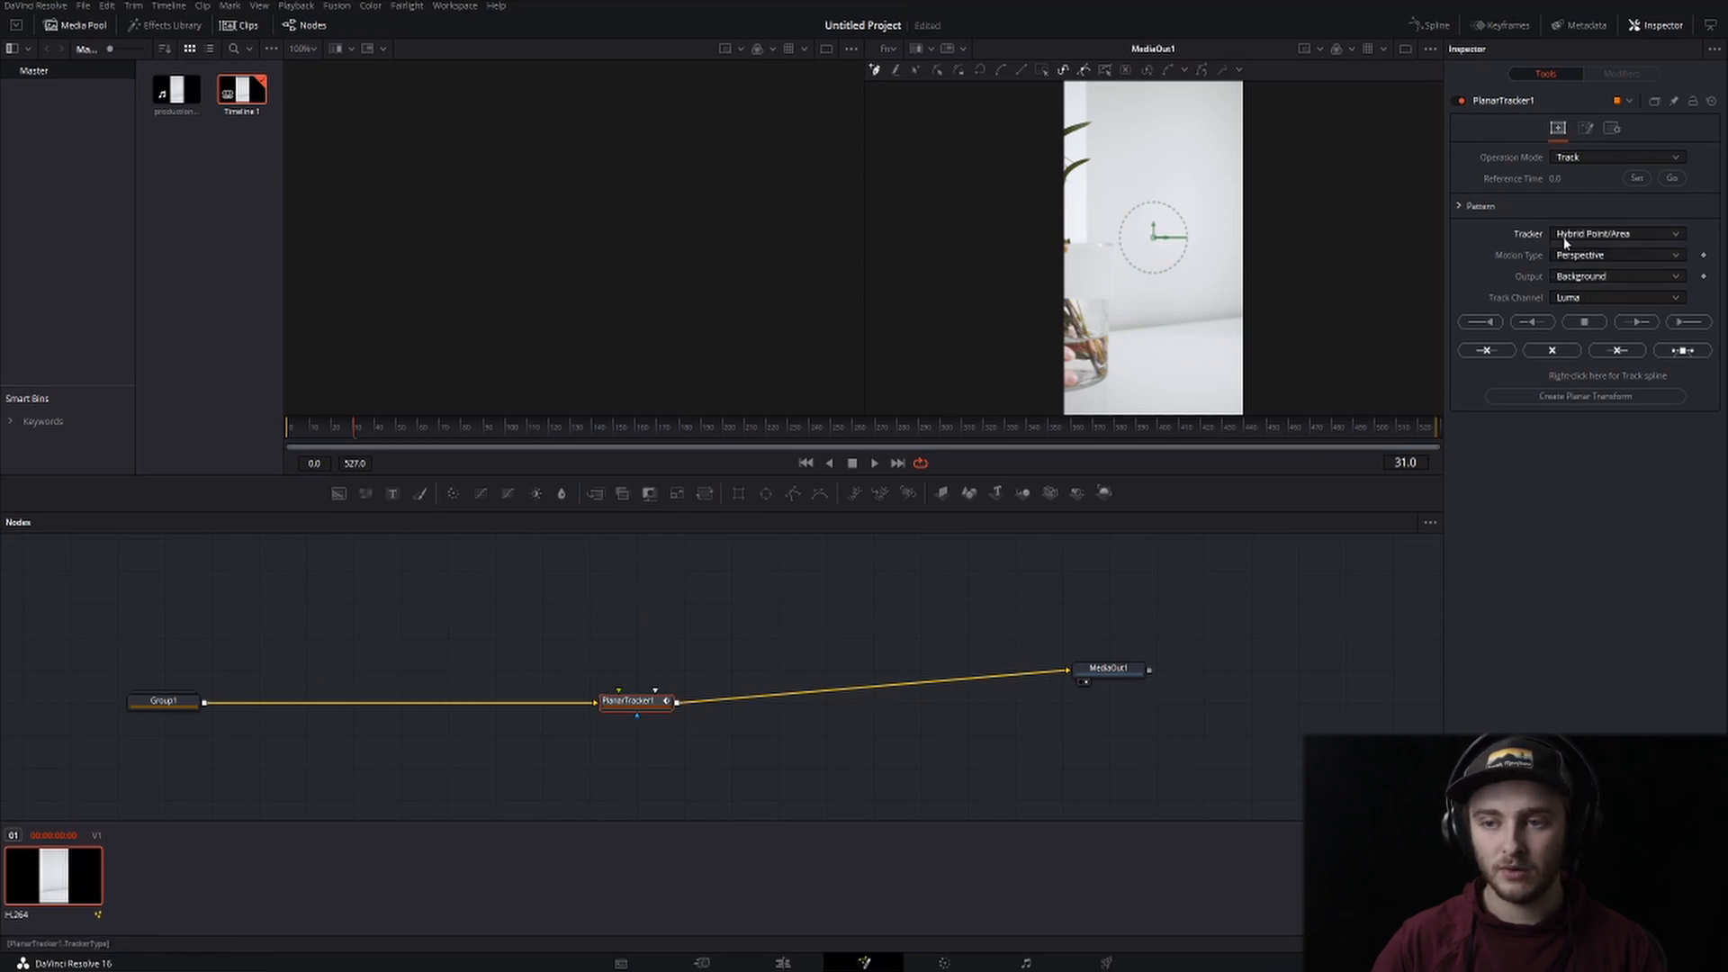
left_click(1617, 233)
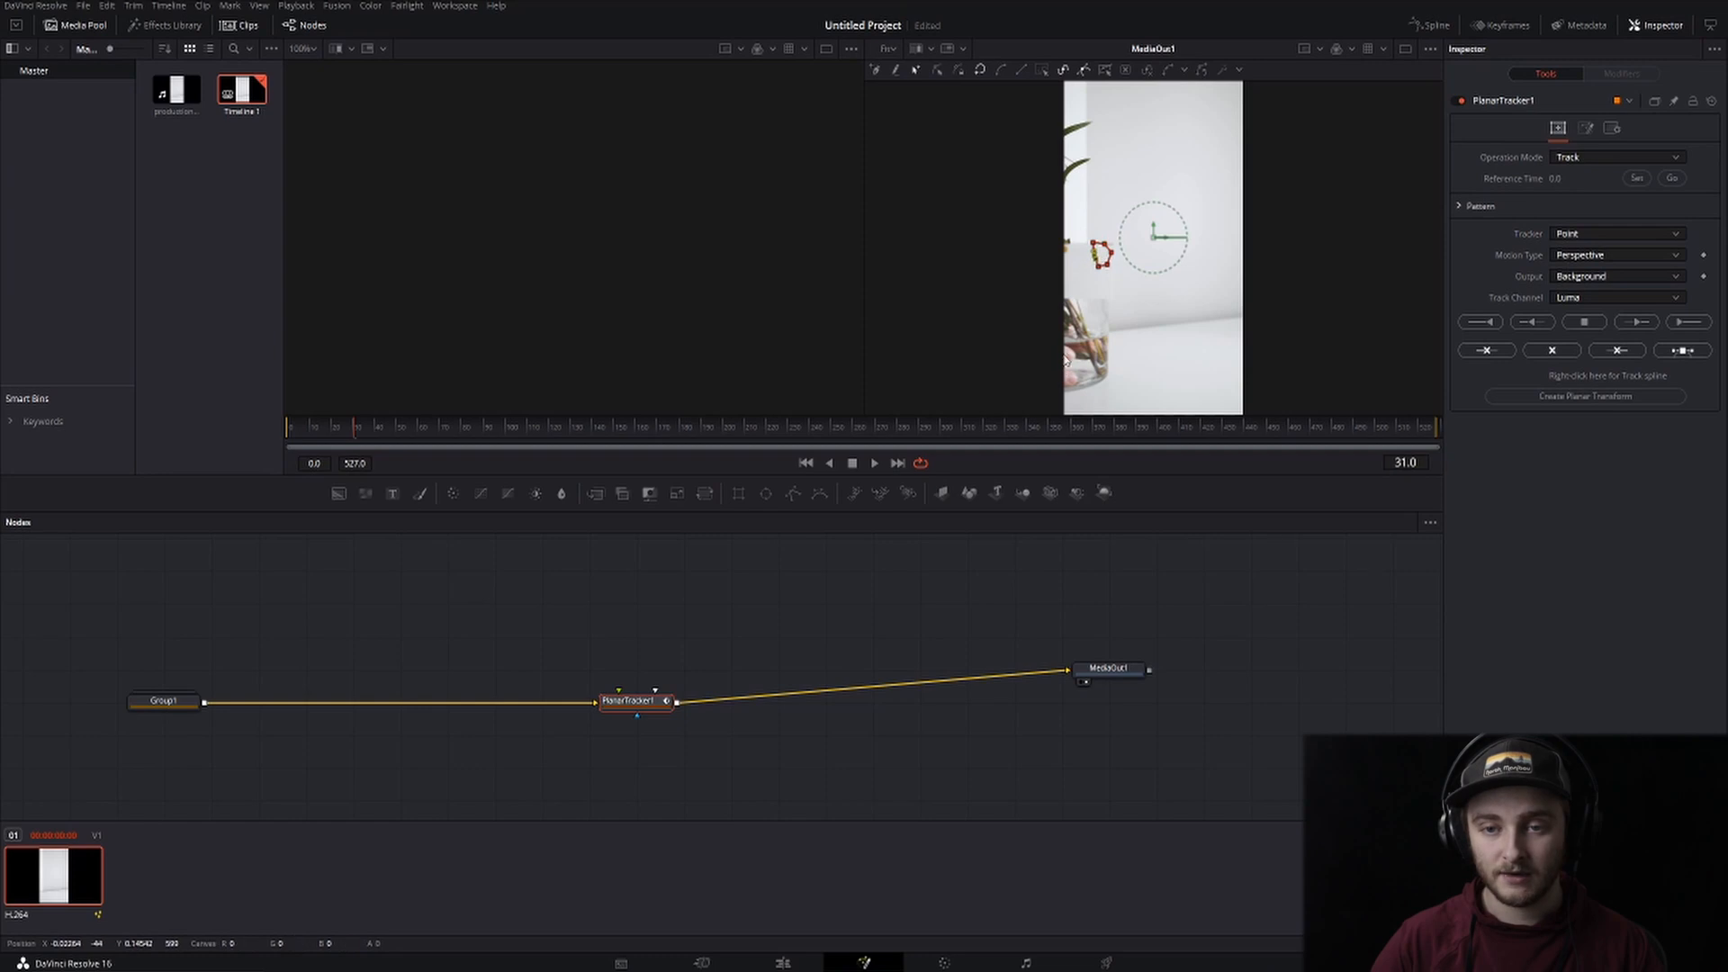
Track the outlined card region forward and create a Planar Transform from it
left_click(1636, 178)
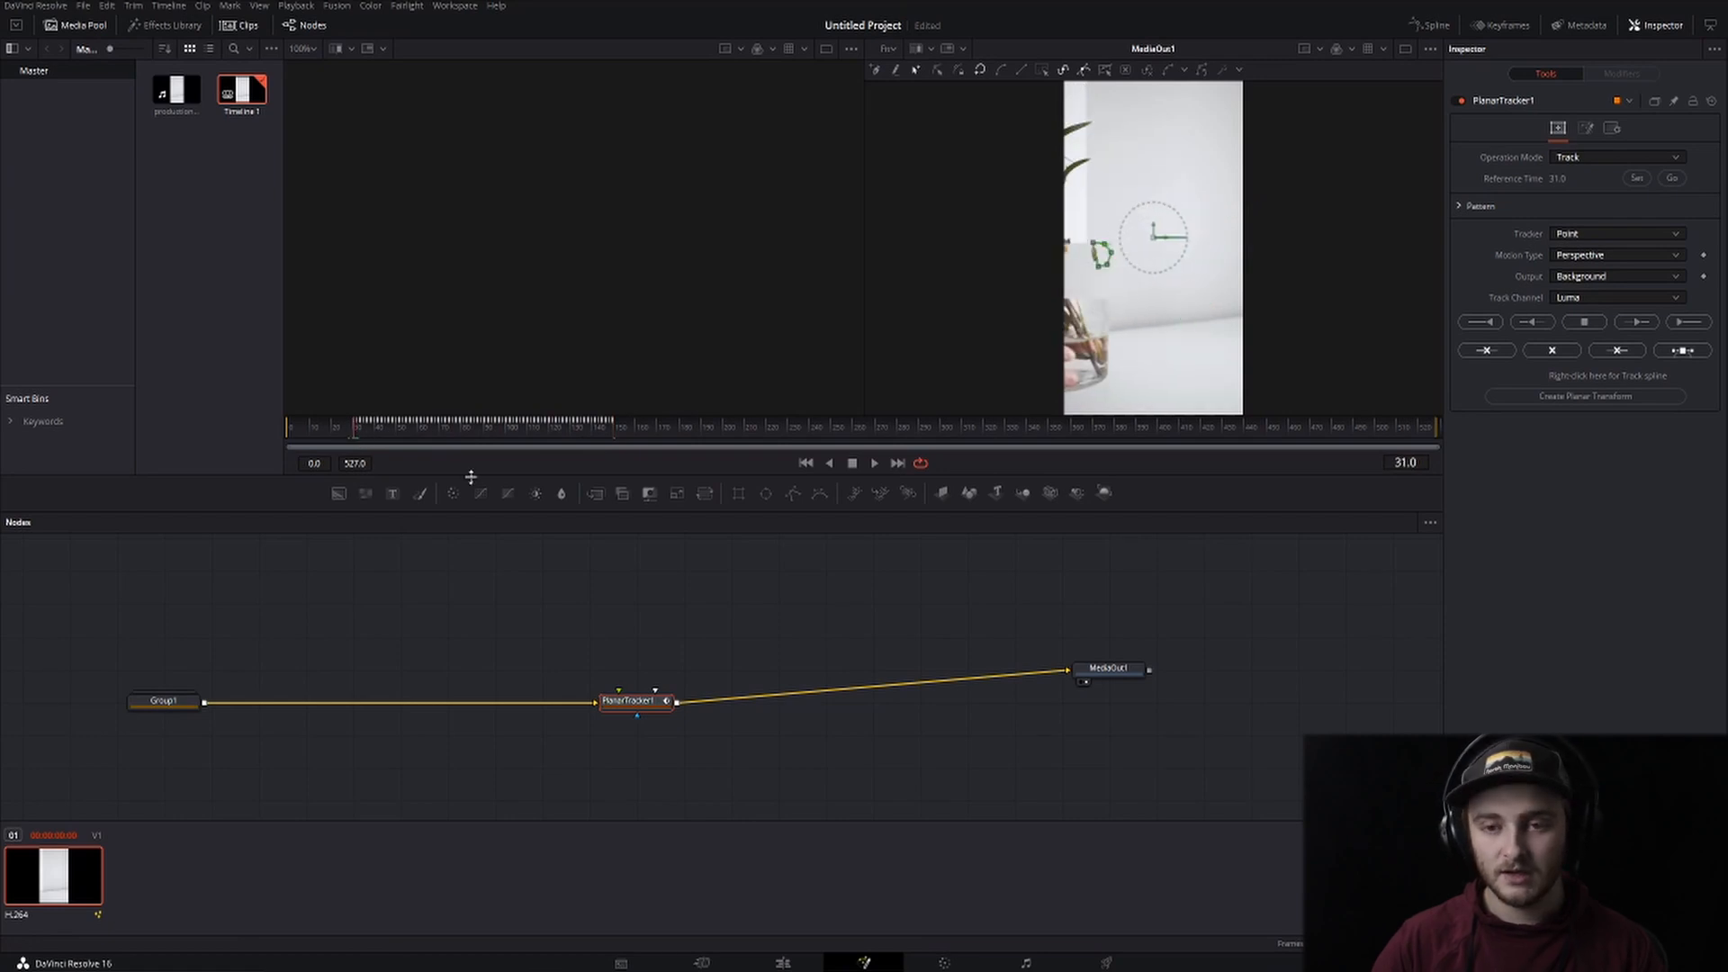
mouse_move(1378, 487)
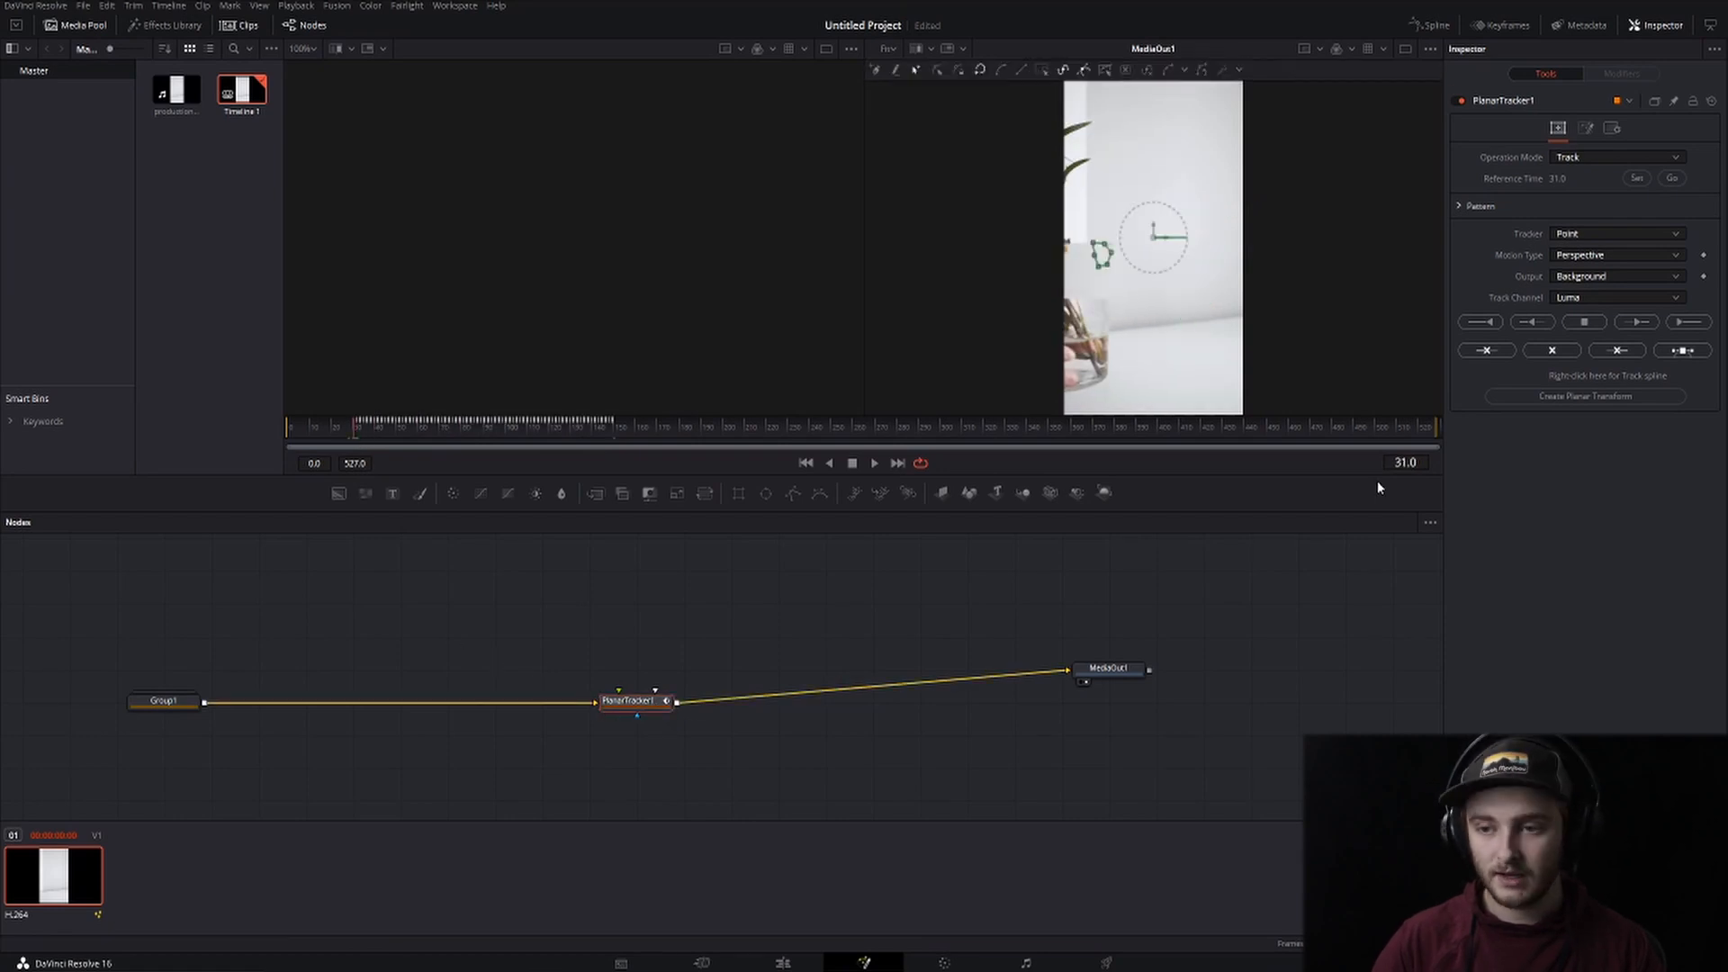
left_click(1584, 396)
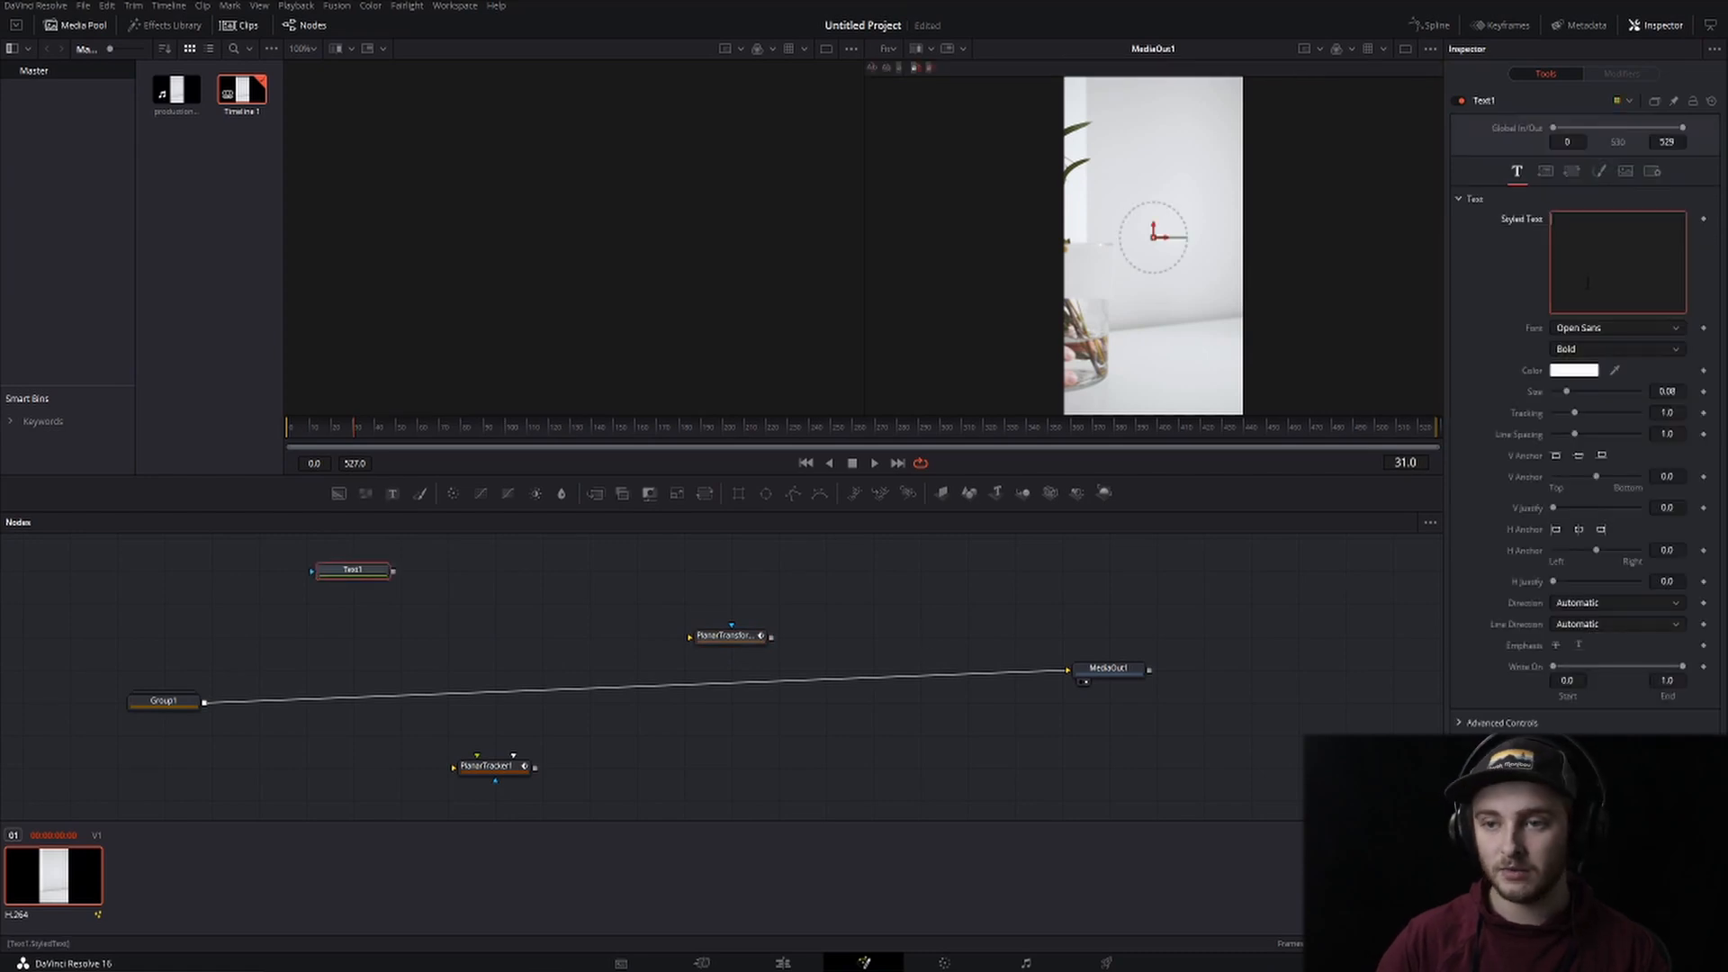
Add Text reading TRACK and connect it into PlanarTransform1 feeding Merge1
type("TRACK")
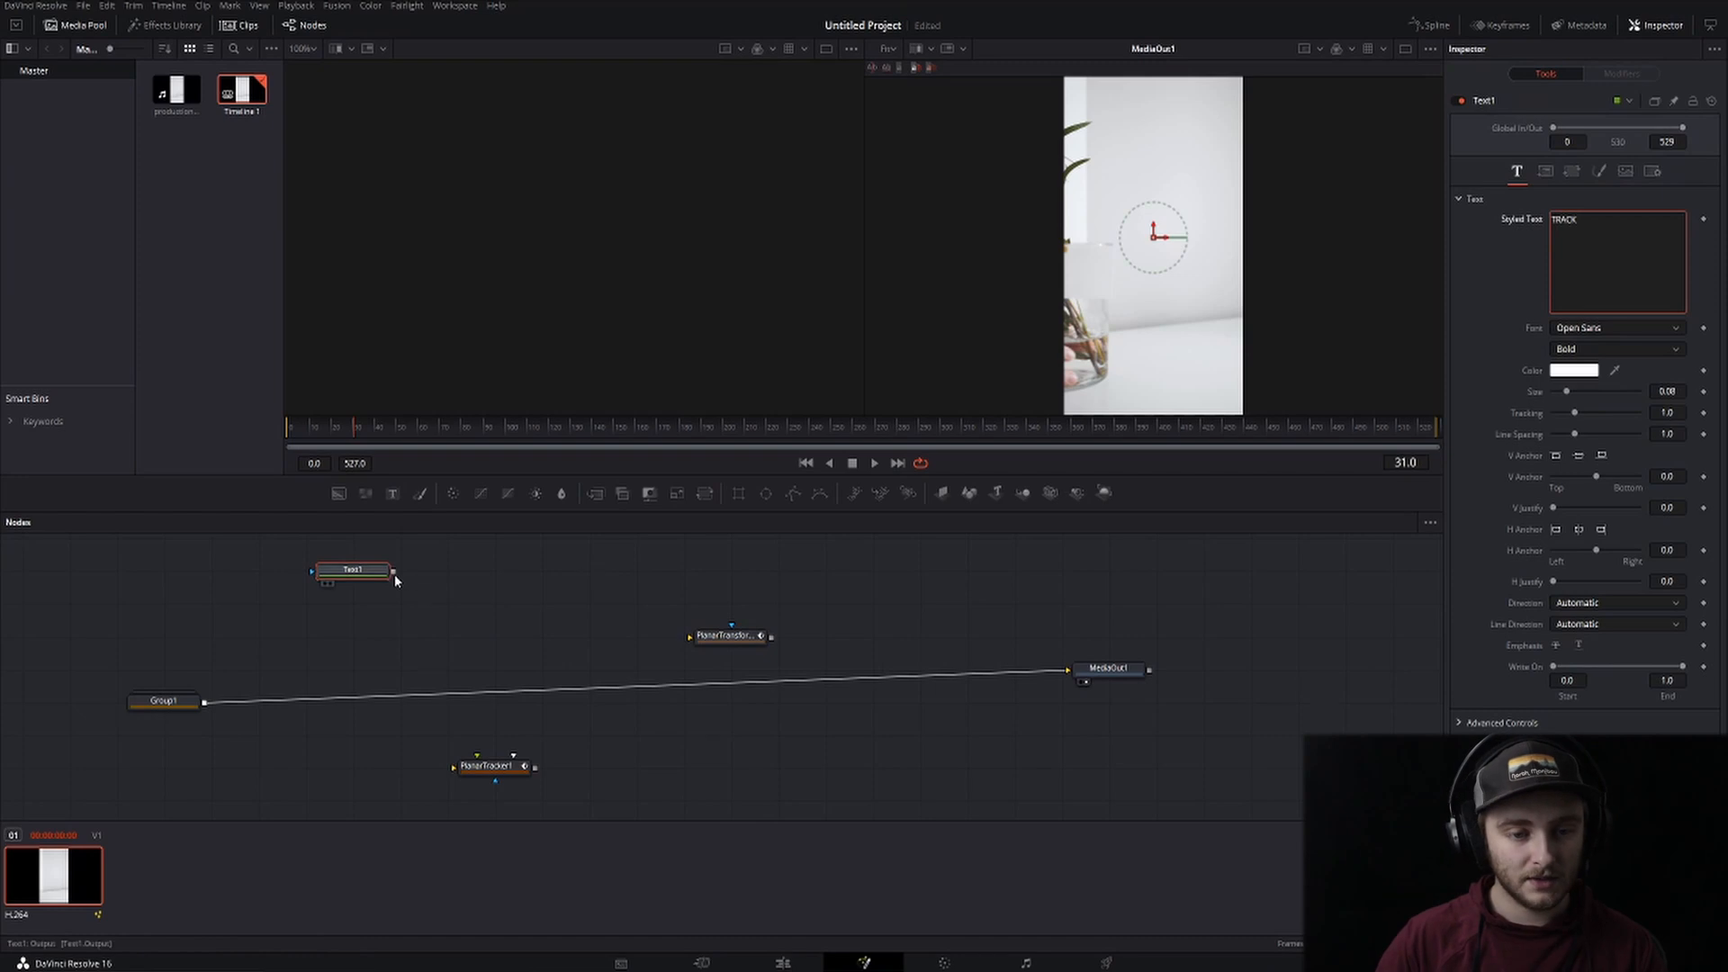
left_click_drag(394, 571, 727, 635)
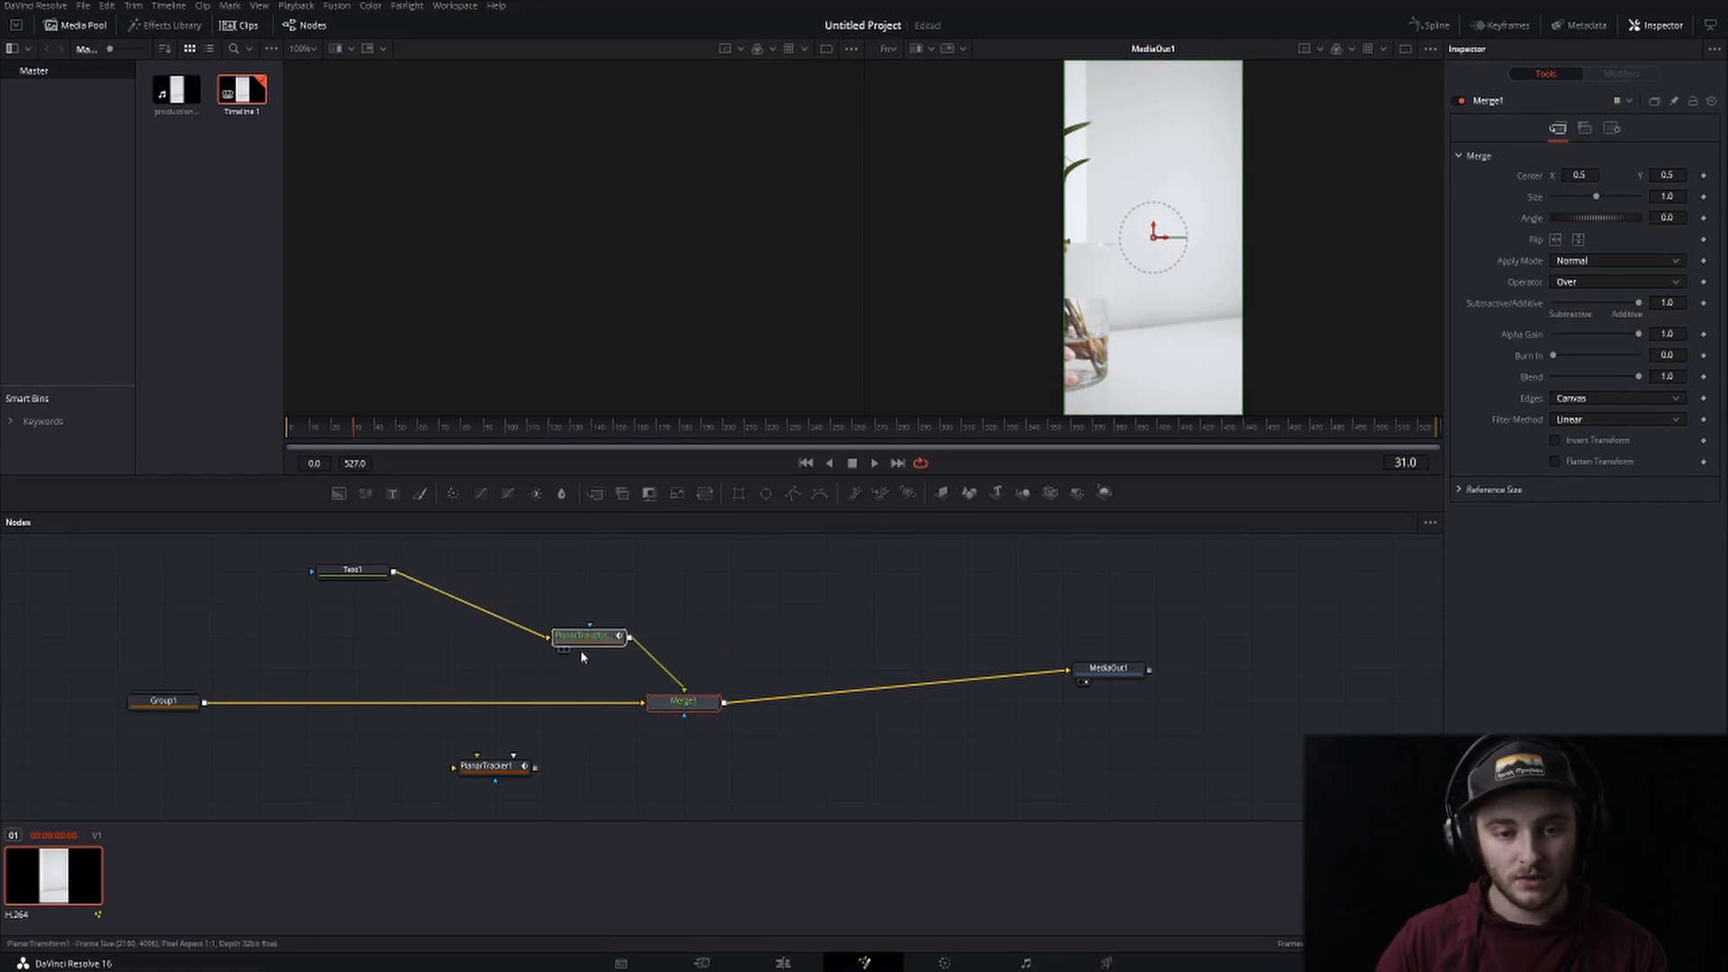
left_click(591, 637)
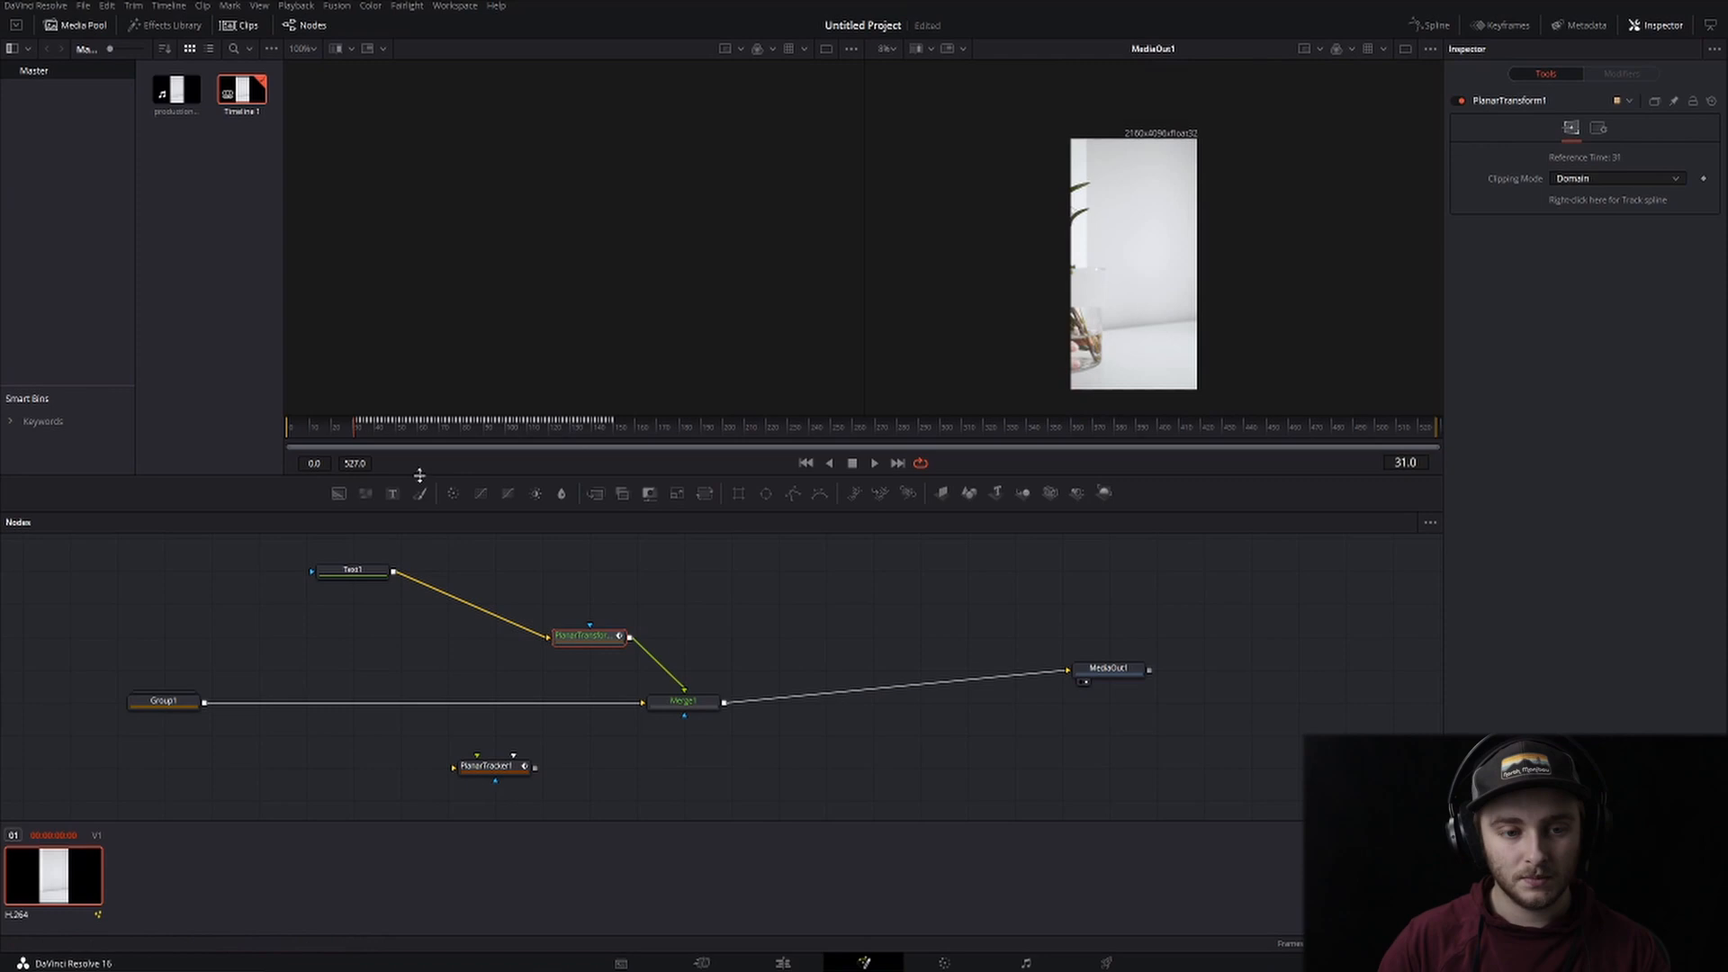
Move the TRACK text onto the note card and set its colour to black
left_click(355, 571)
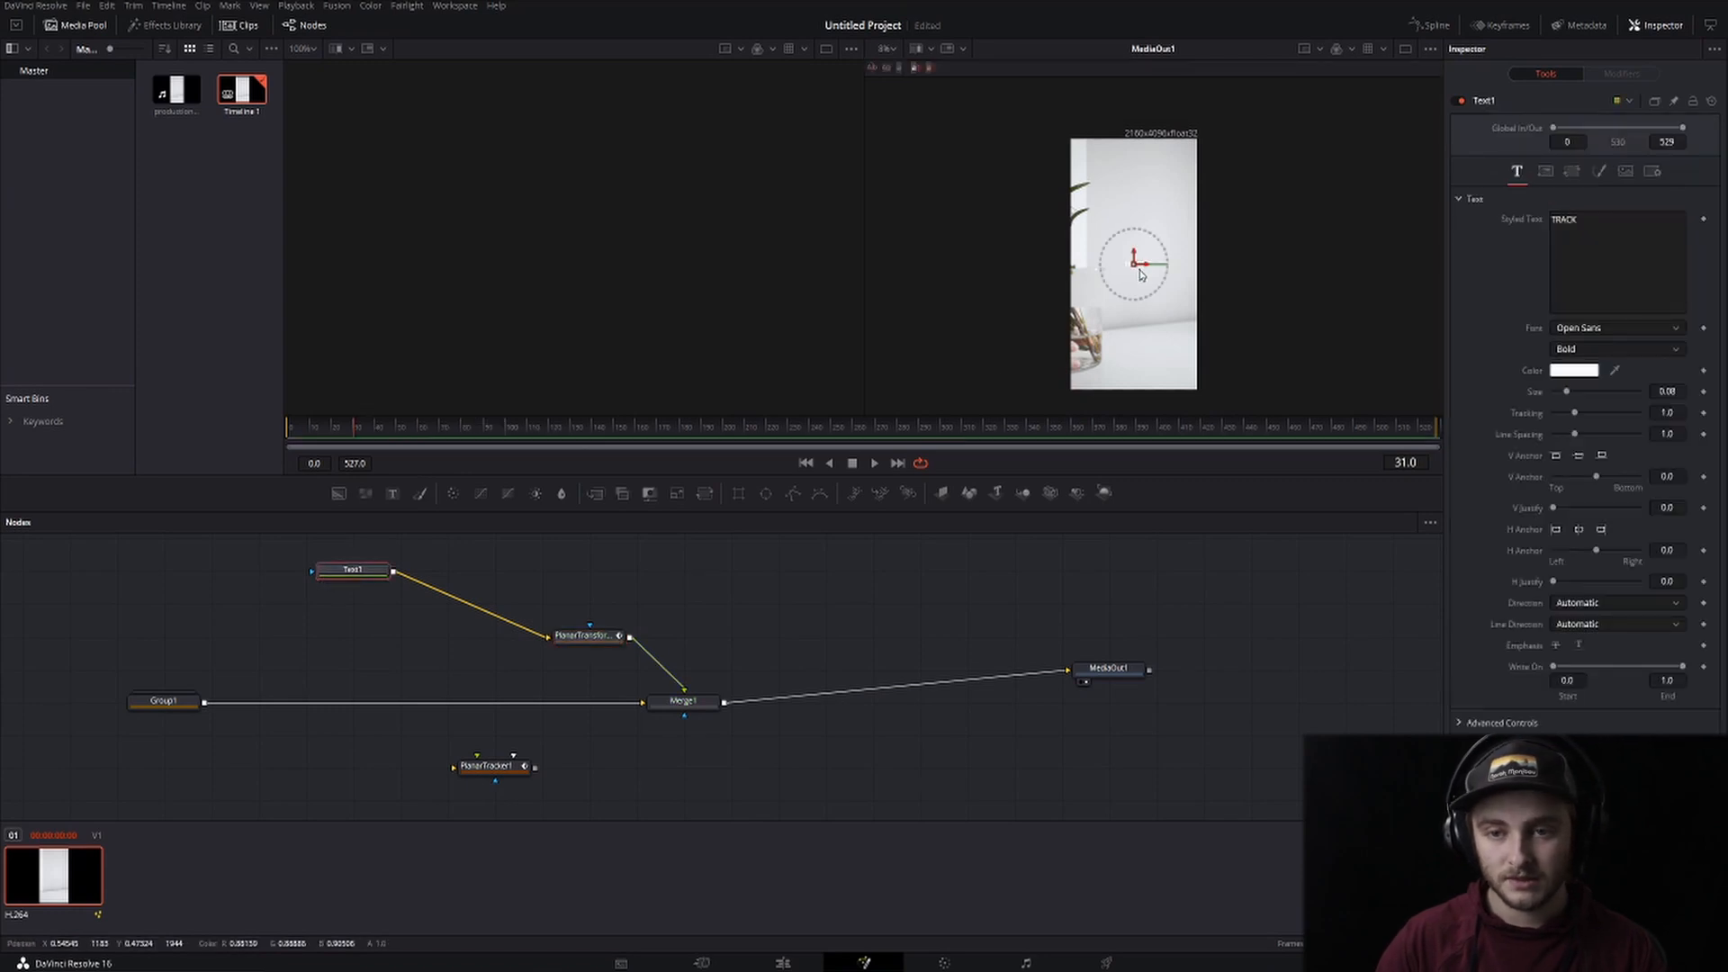
left_click_drag(1141, 261, 1074, 288)
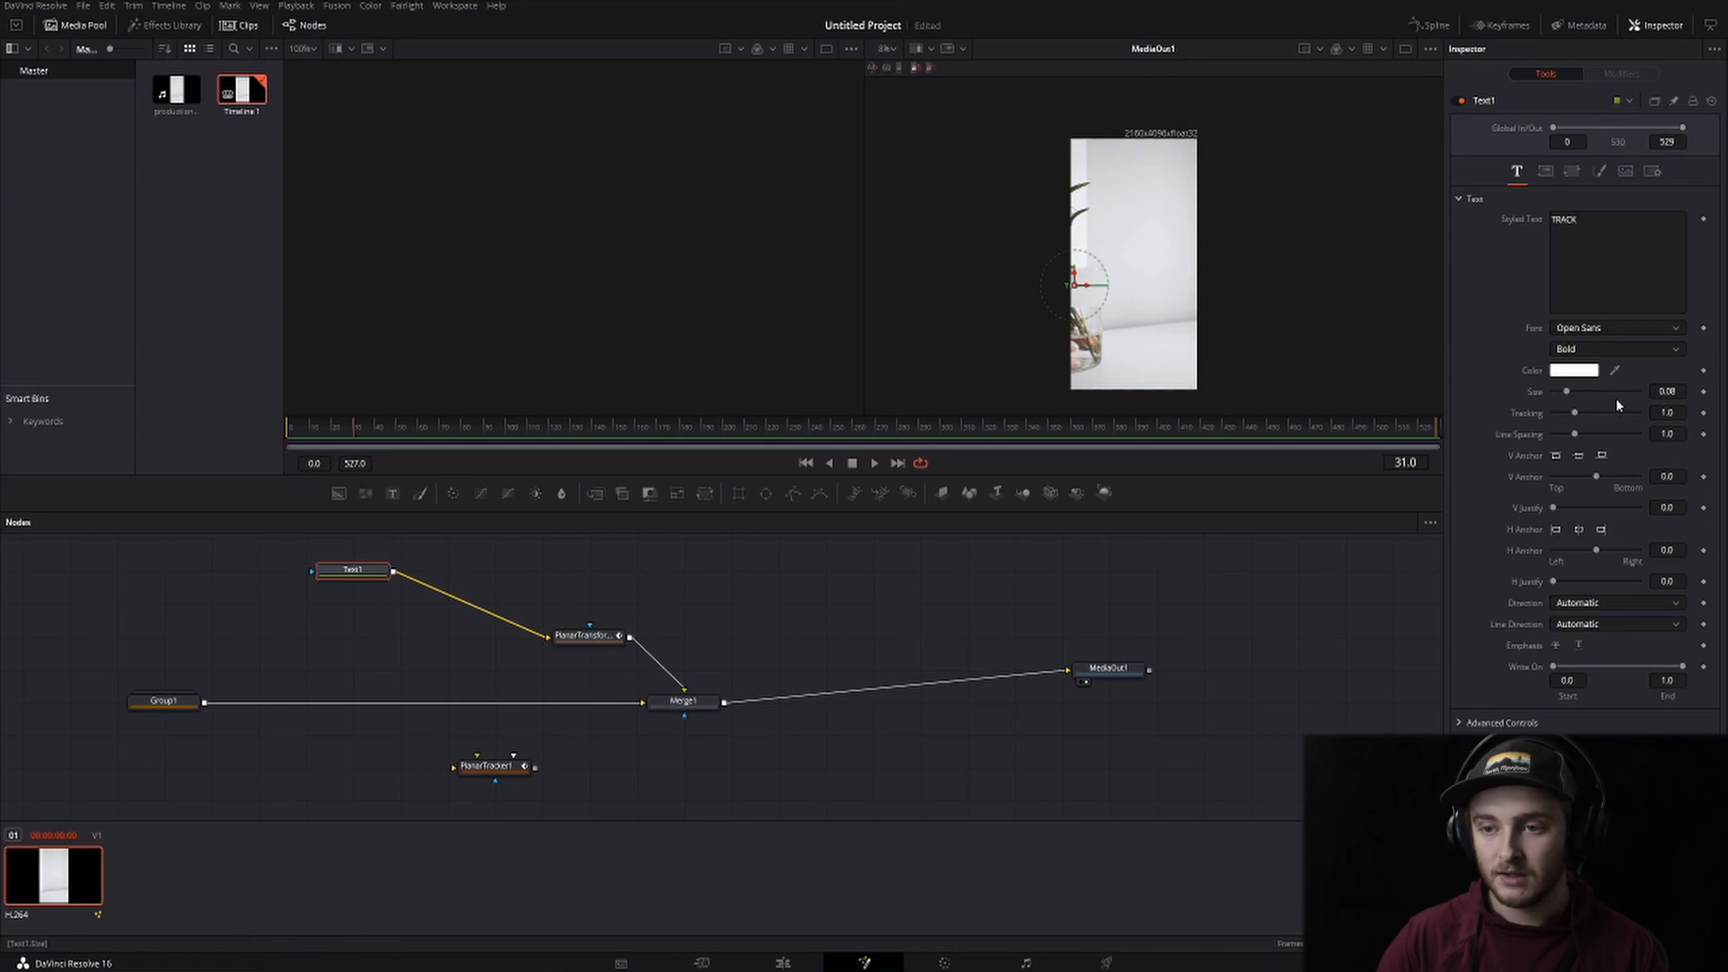
left_click(1575, 371)
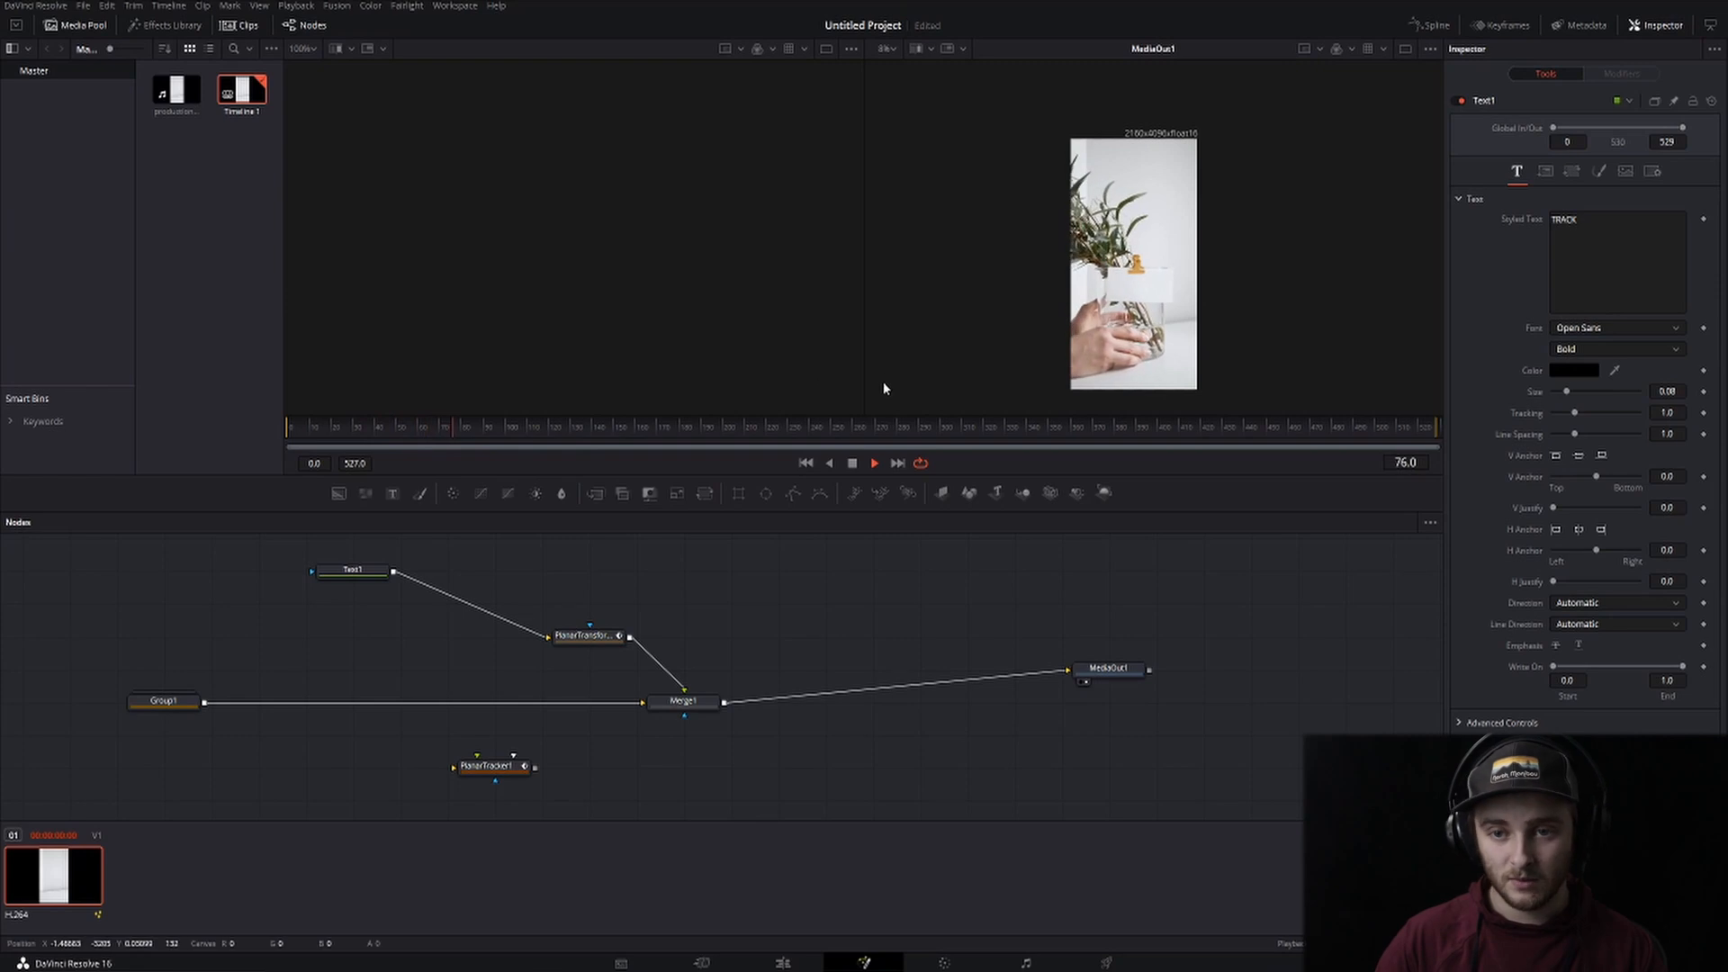
Move PlanarTracker1 between Merge1 and MediaOut1 and delete PlanarTransform1
left_click(590, 635)
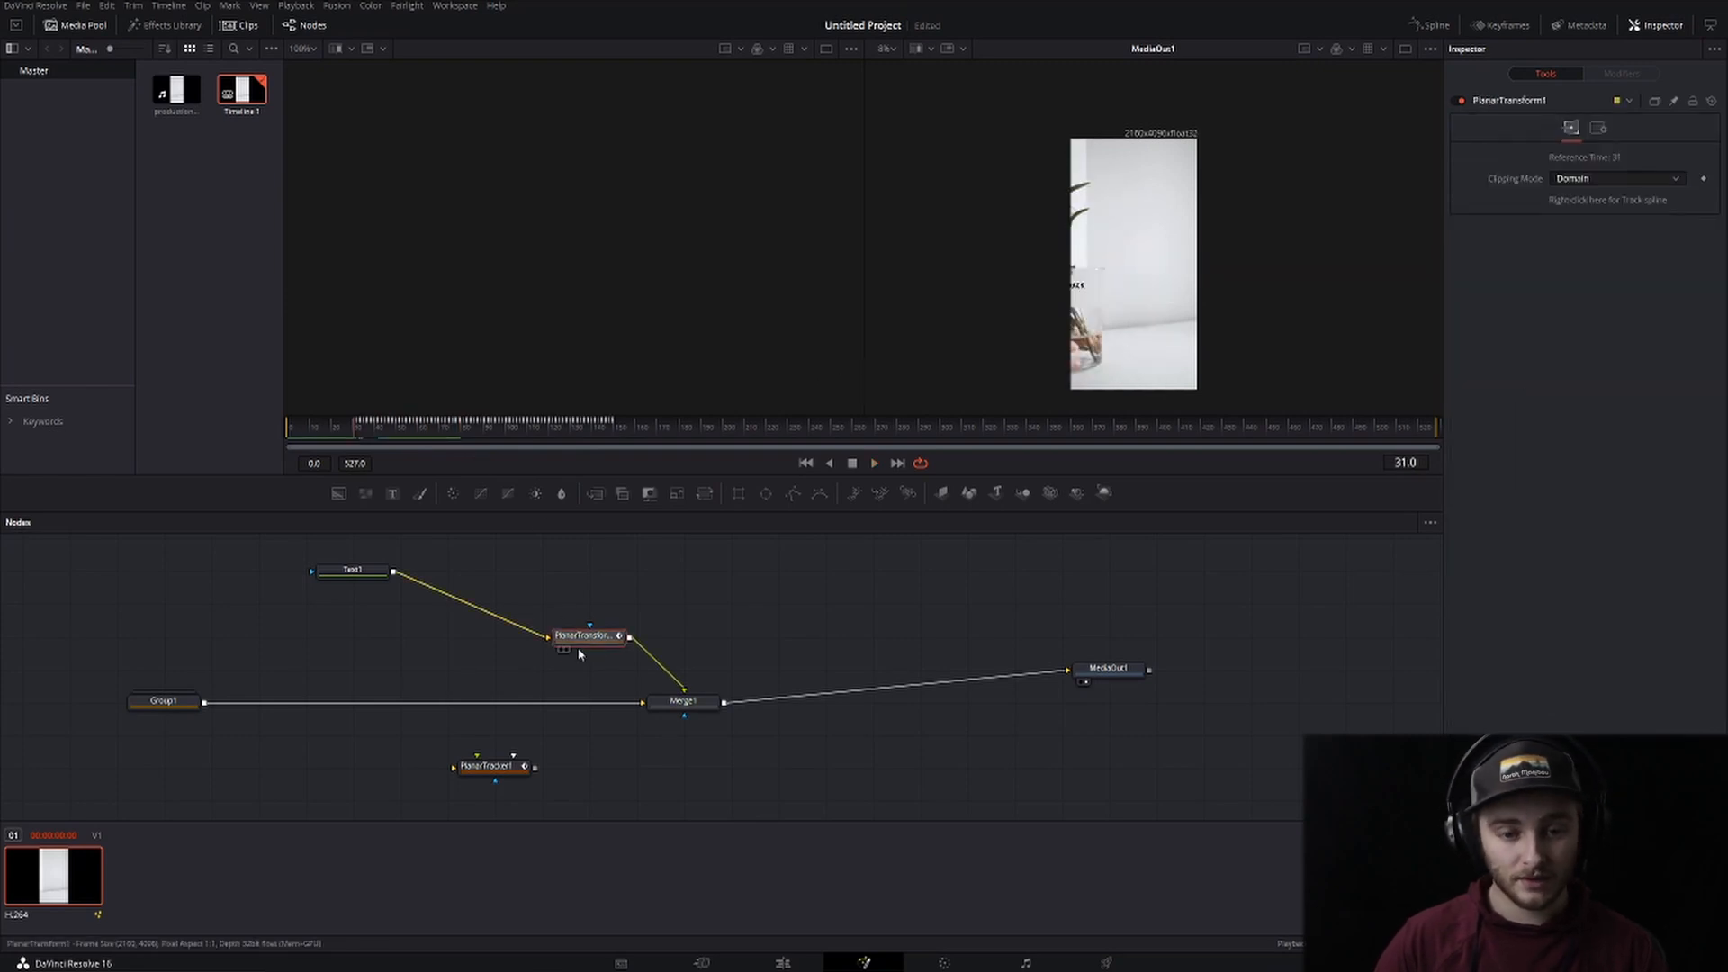
left_click(490, 766)
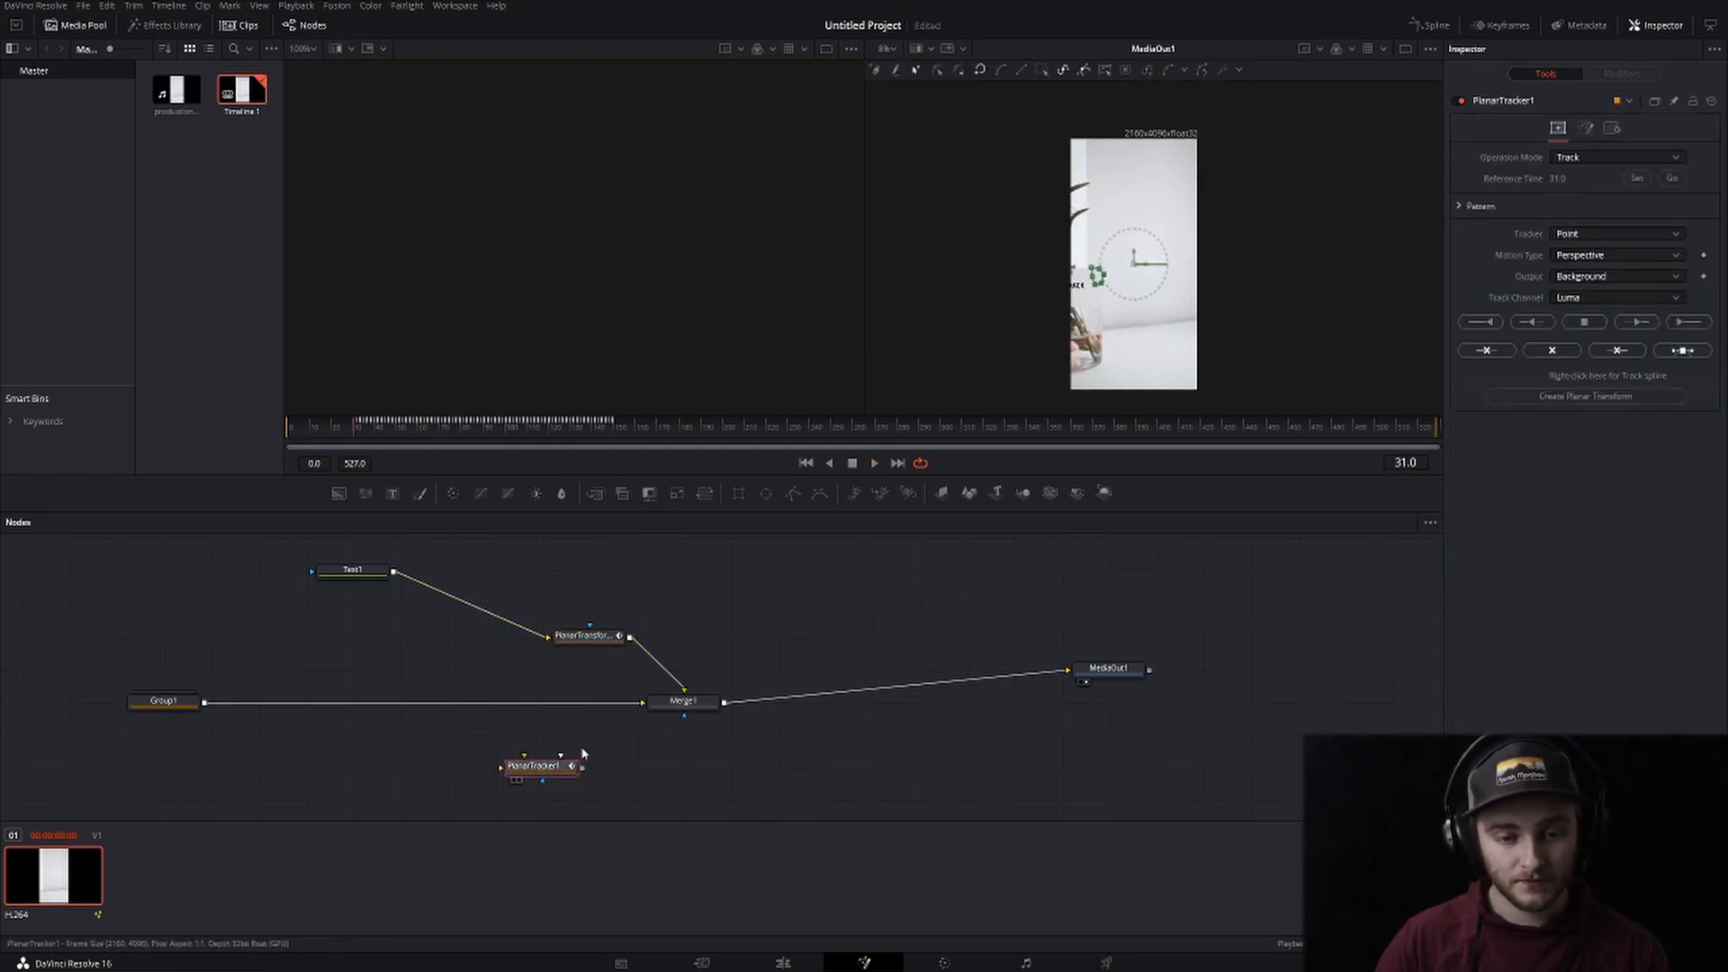
left_click_drag(540, 767, 866, 700)
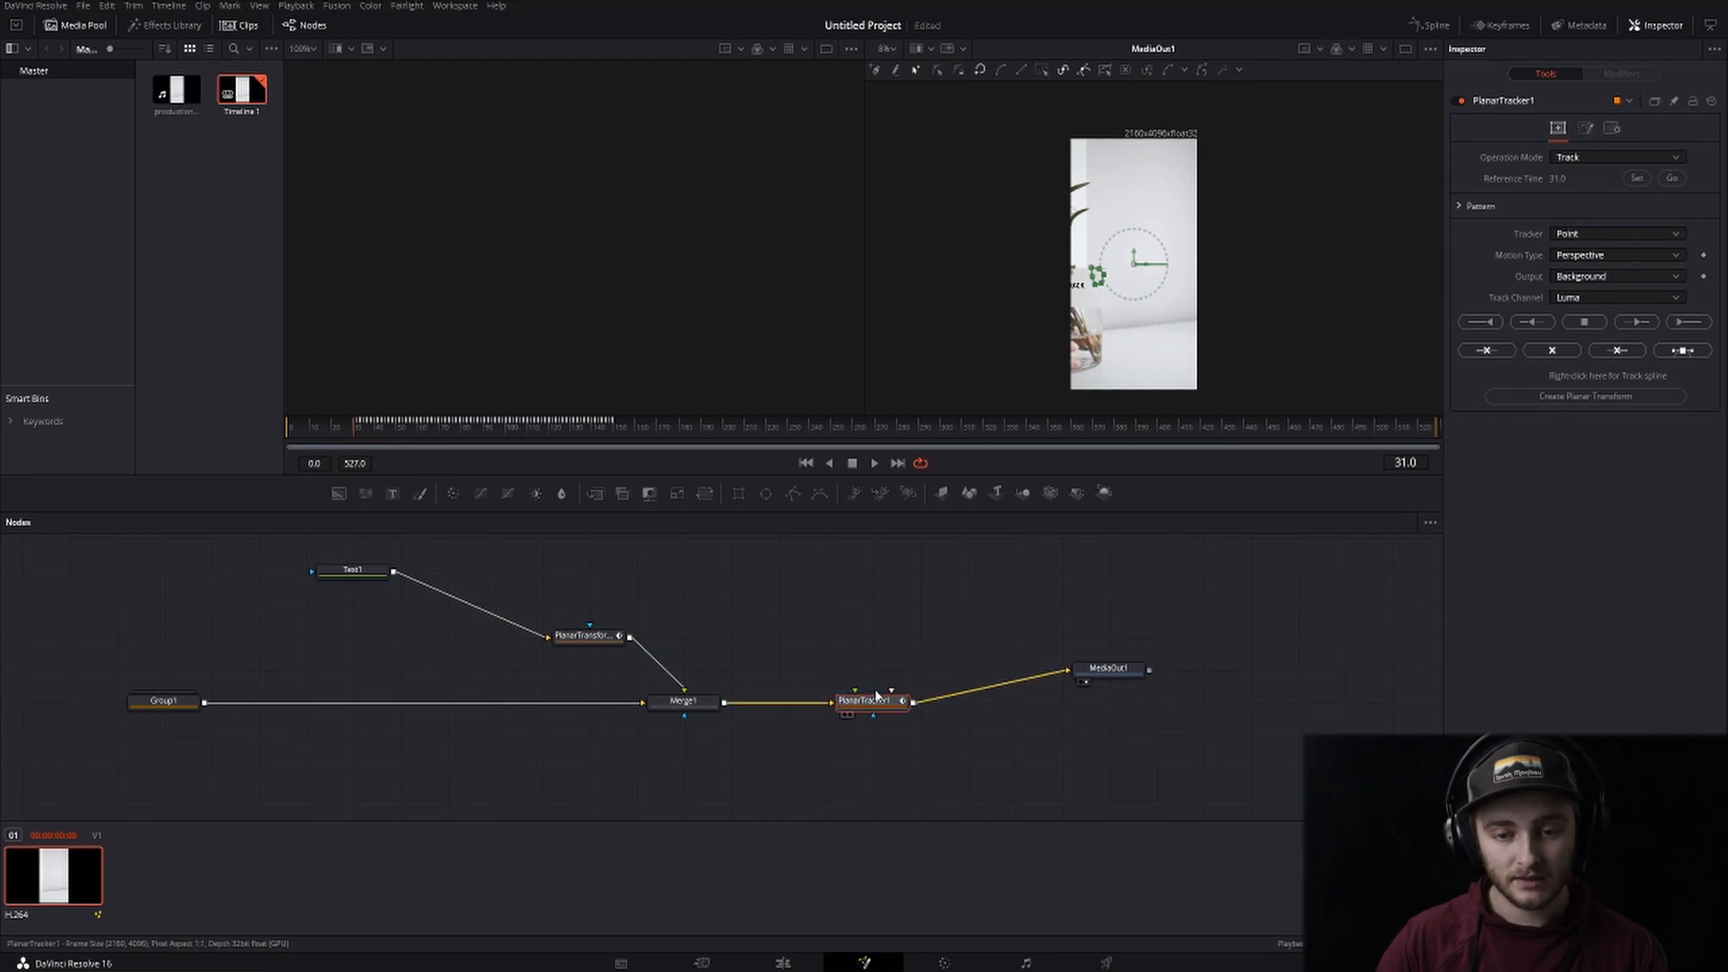
left_click(592, 635)
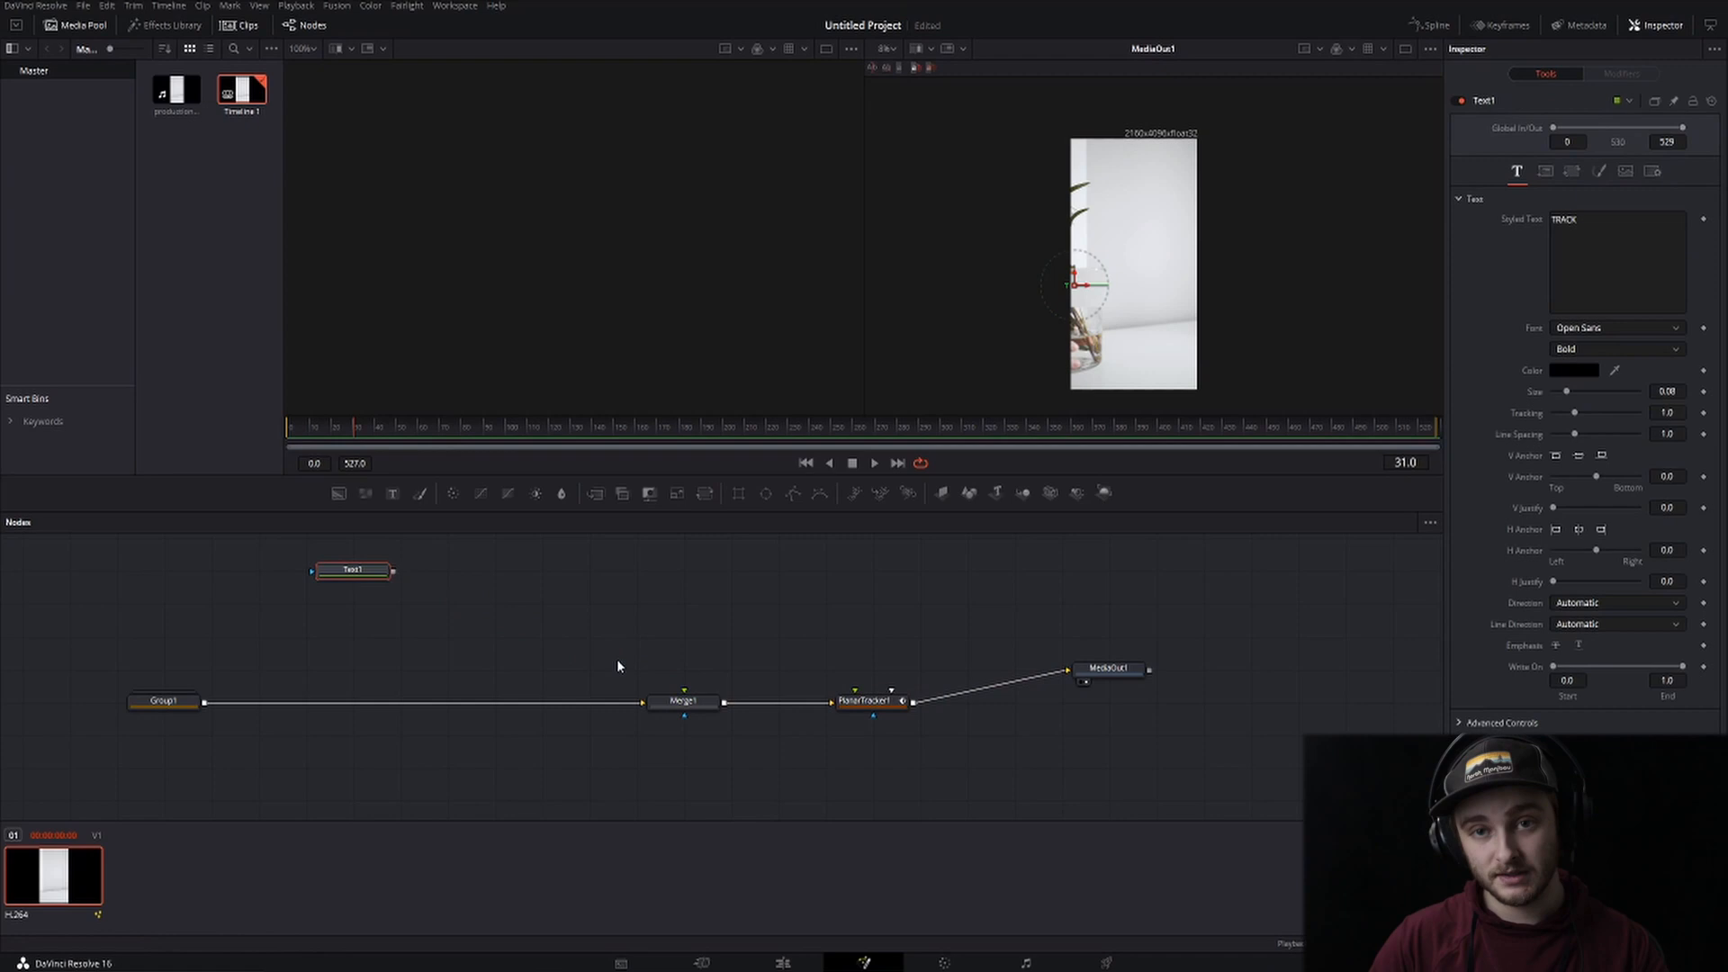
left_click(869, 700)
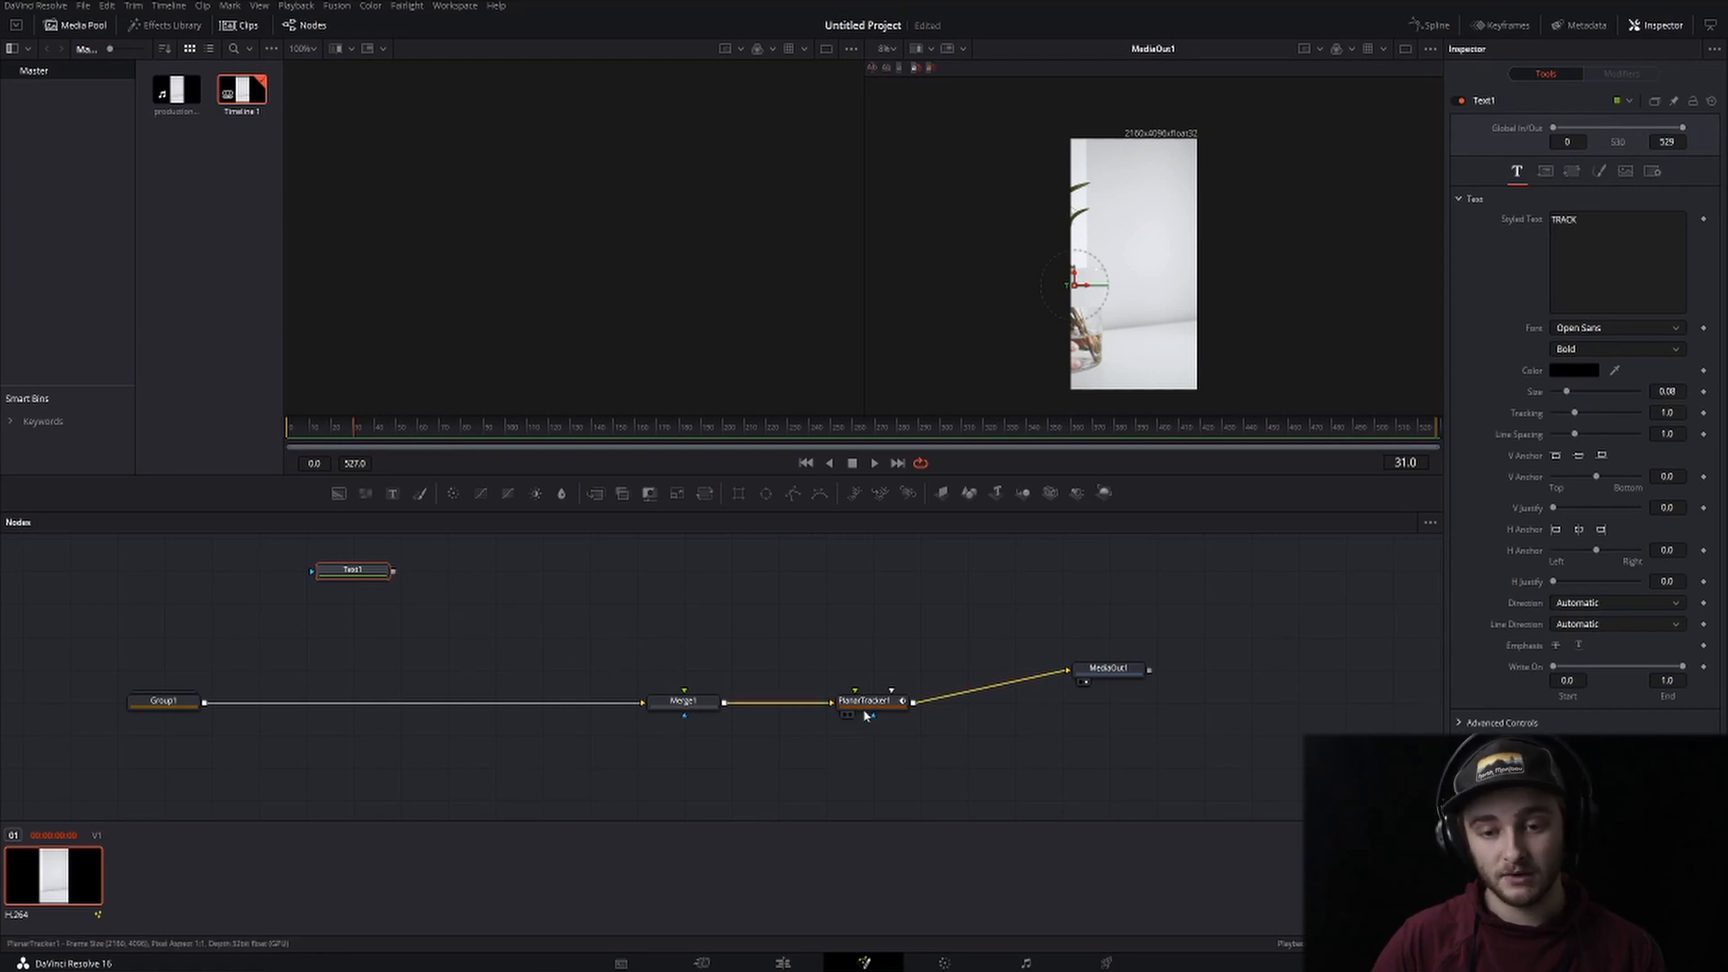
Trim the old tracking data to end and set the reference time to the current frame
left_click(872, 700)
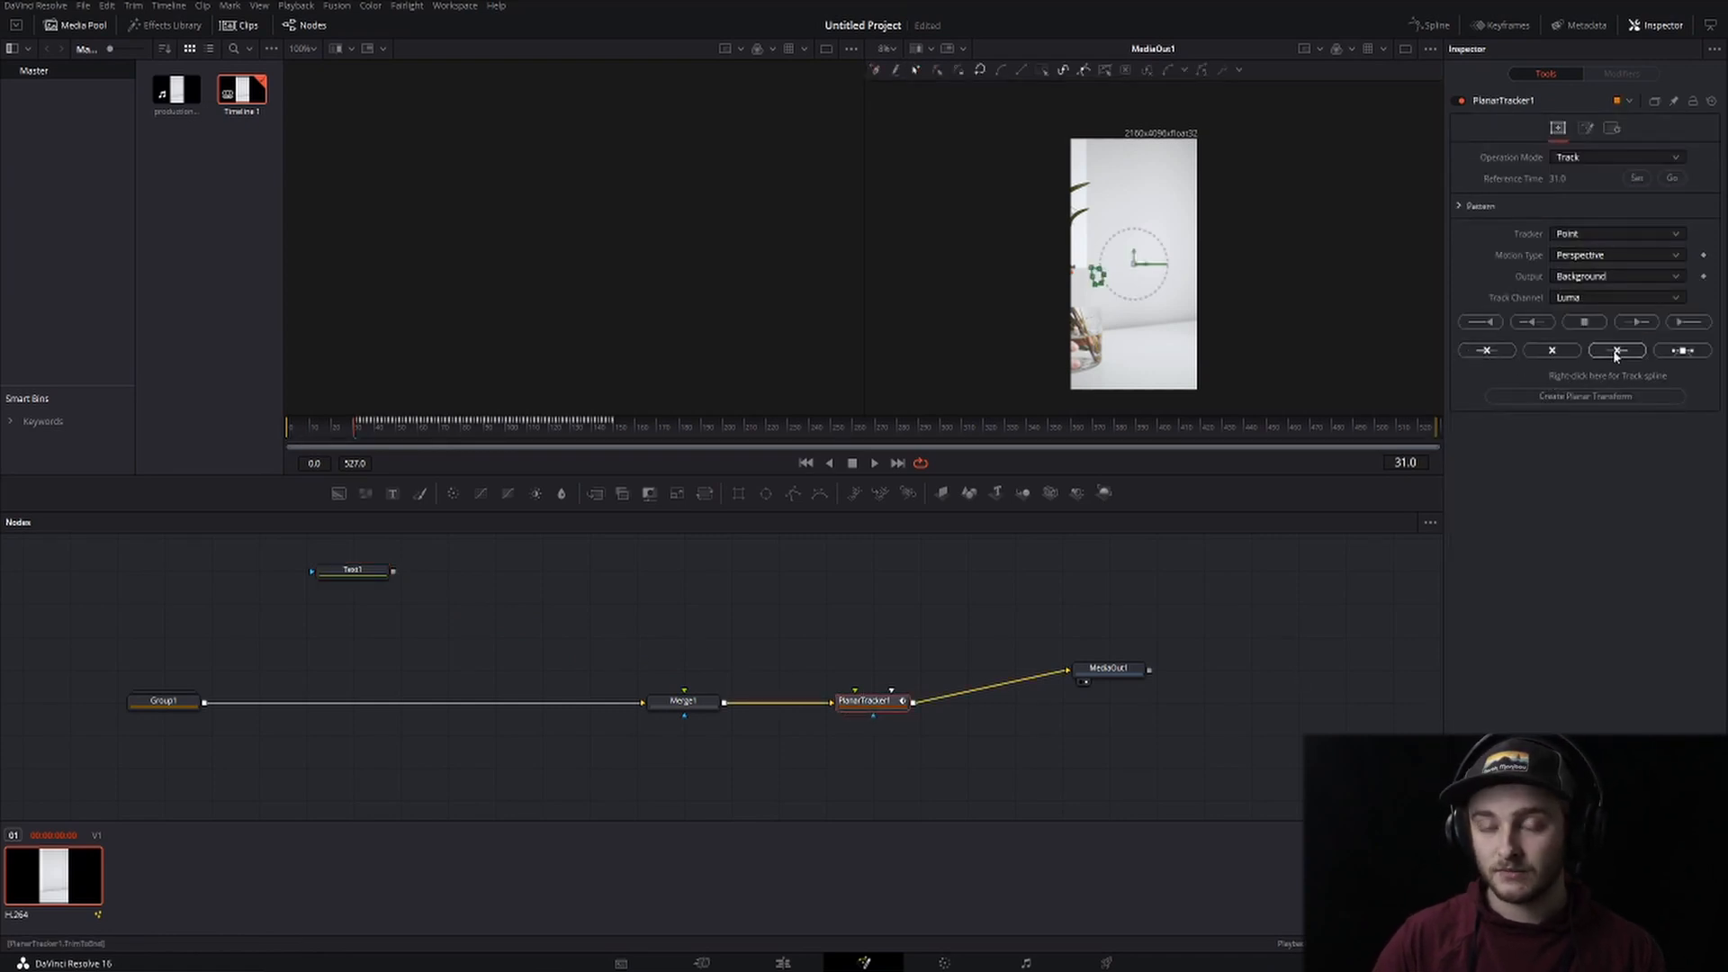
left_click(1616, 351)
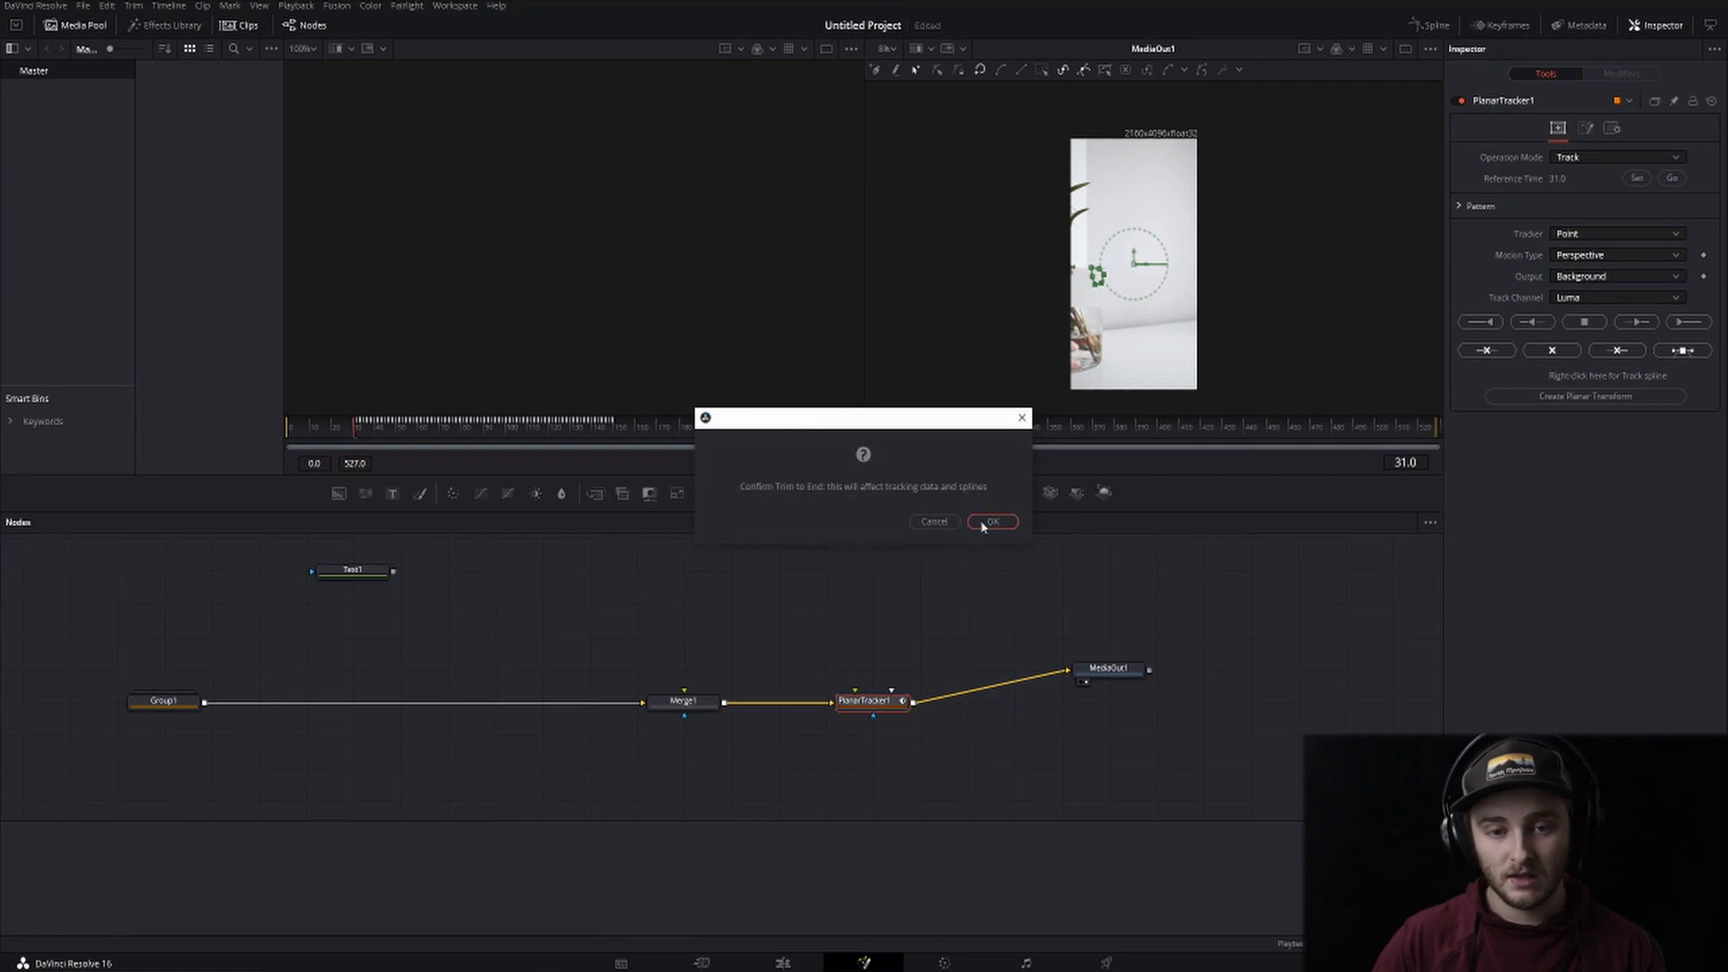
left_click(989, 522)
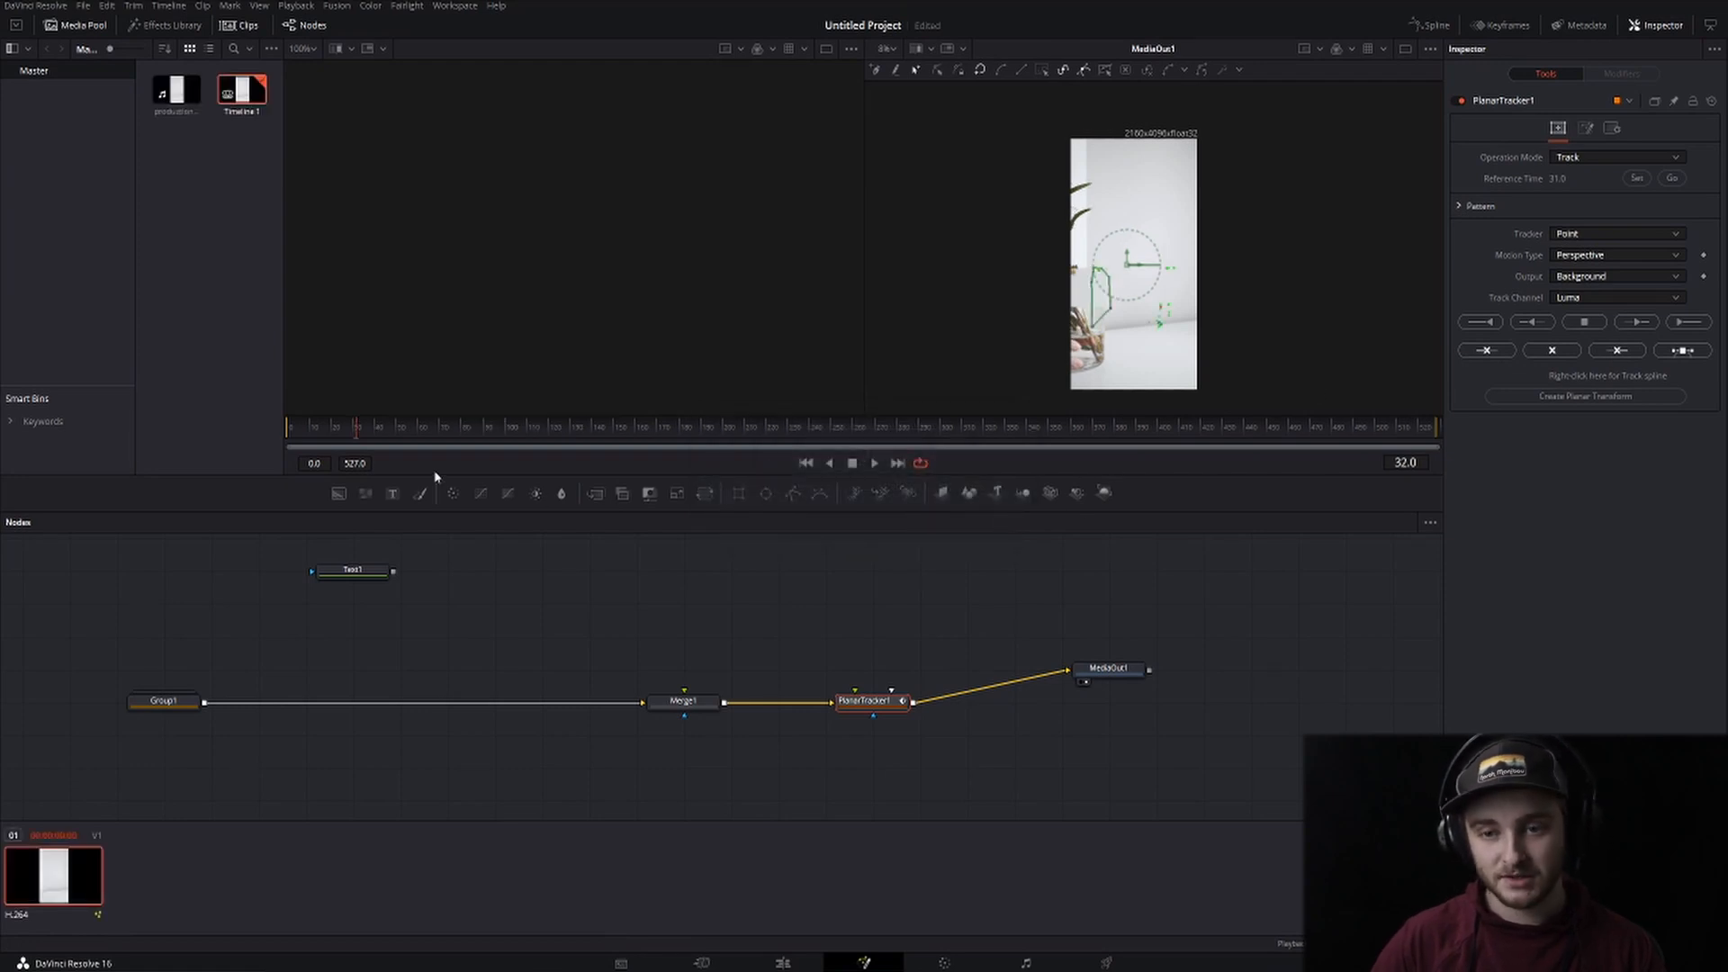
left_click(1638, 178)
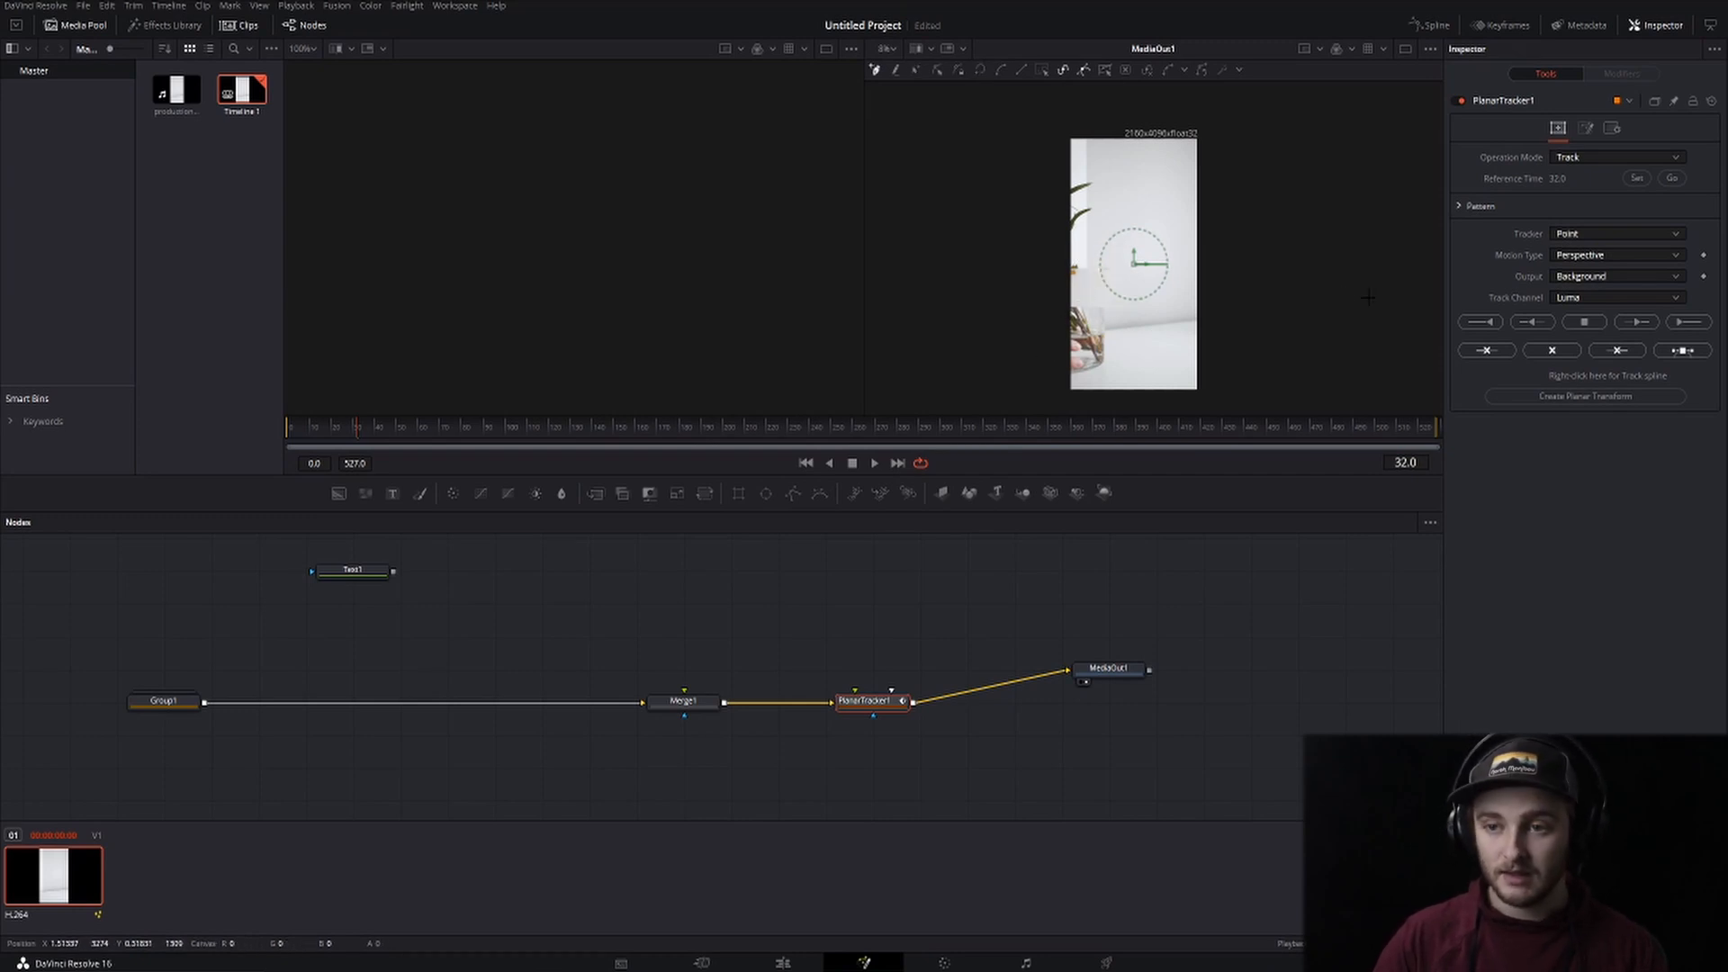
Set Motion Type to Translation, Rotation, Scale and track the card forward to the end
left_click(1615, 254)
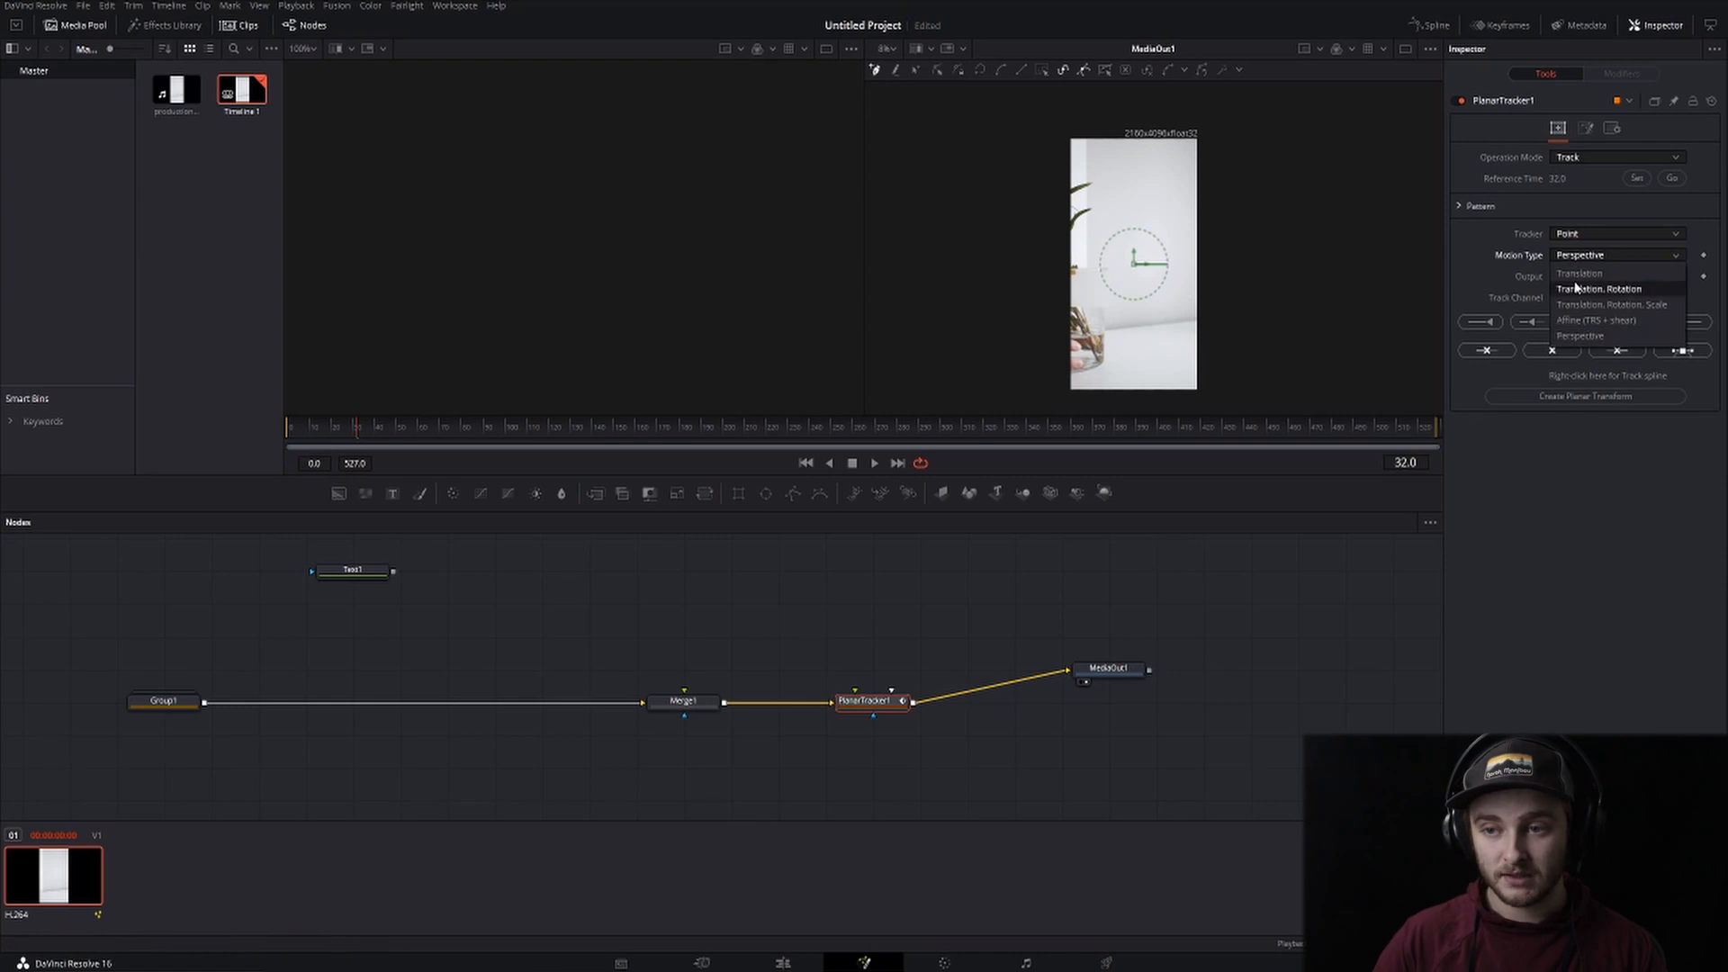
left_click(1607, 304)
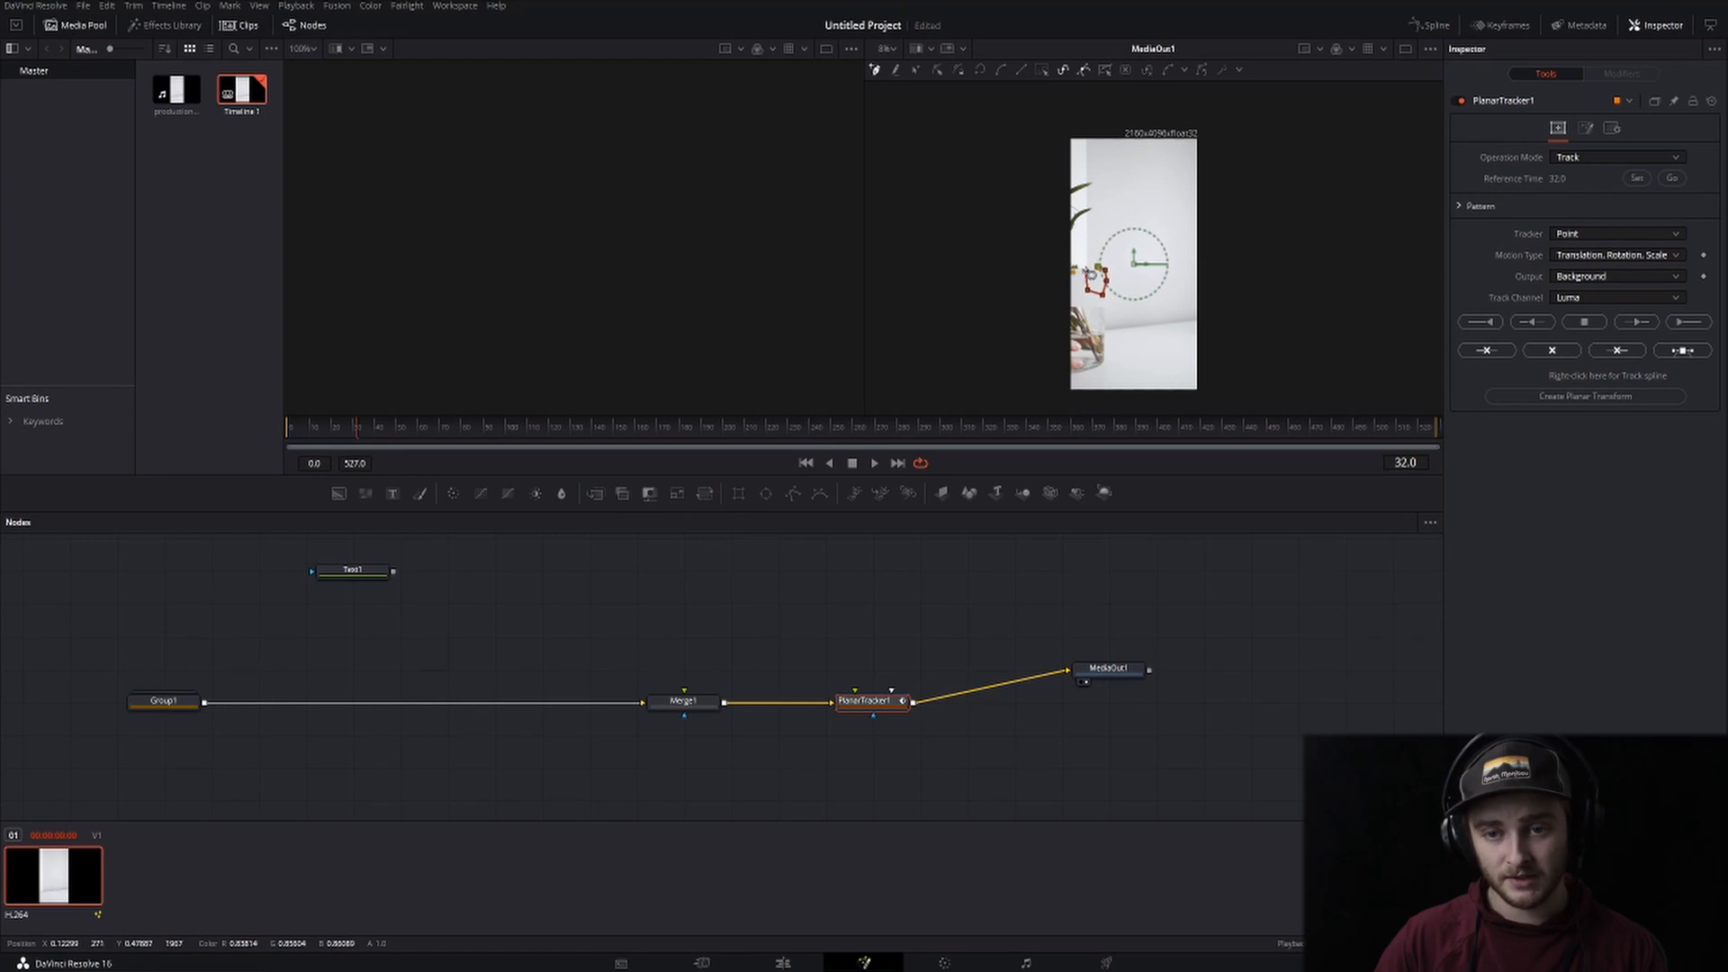
left_click(1686, 320)
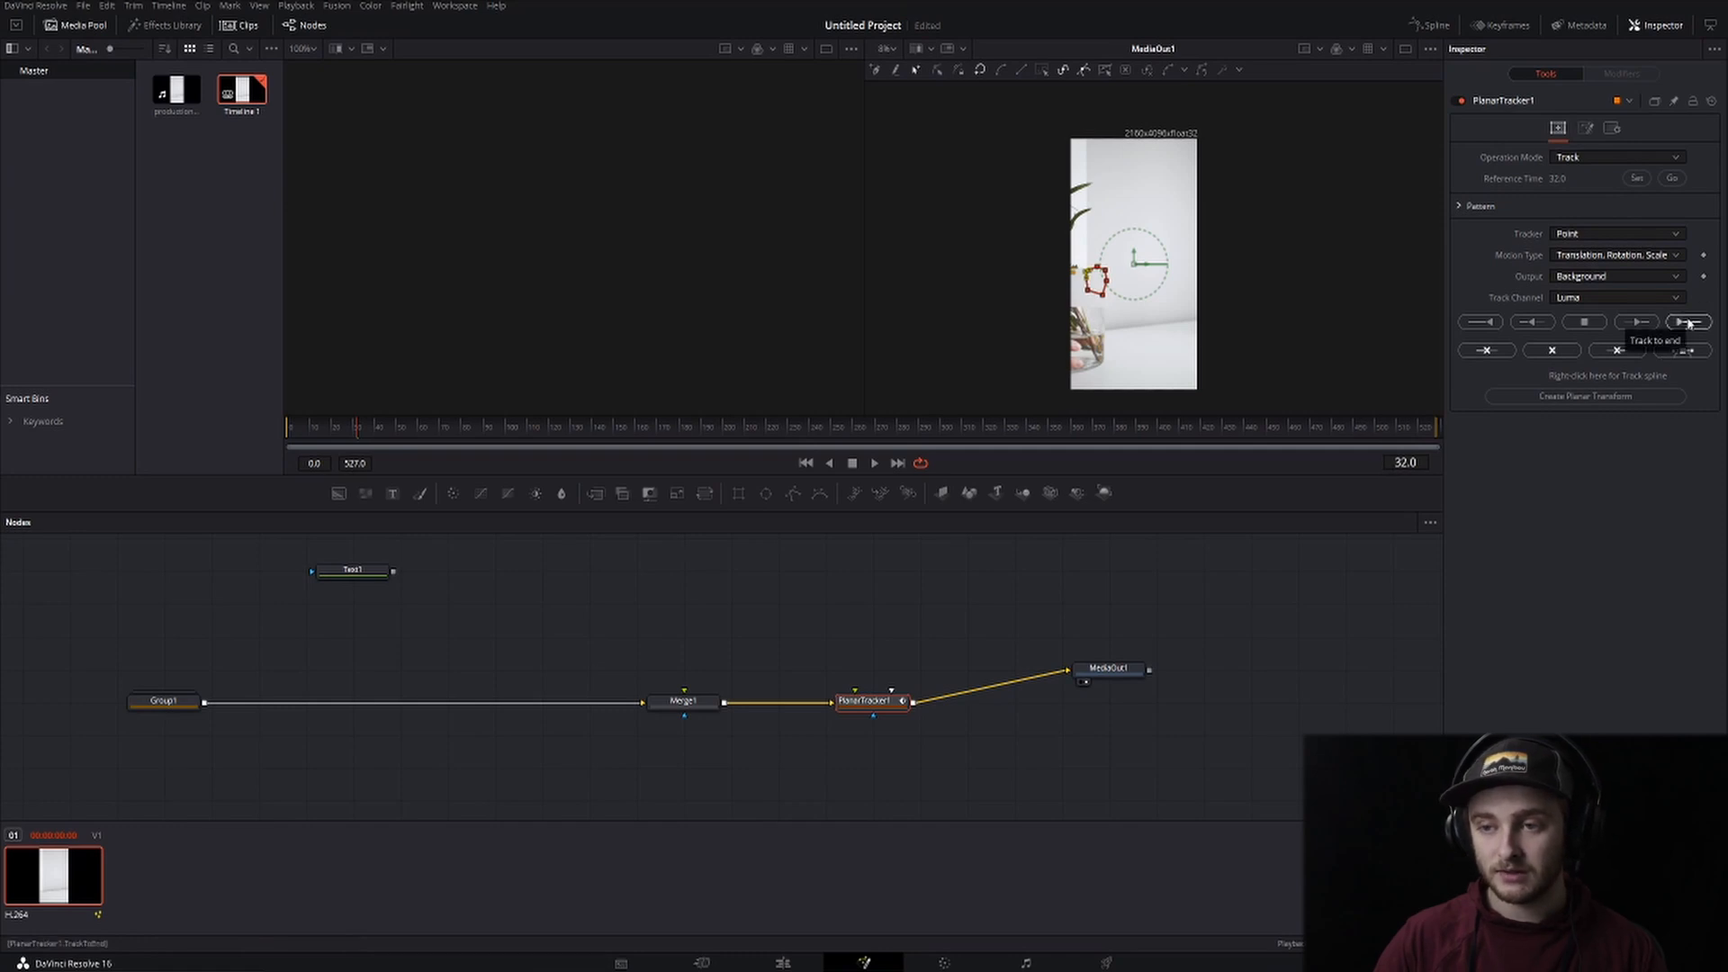
left_click(1686, 321)
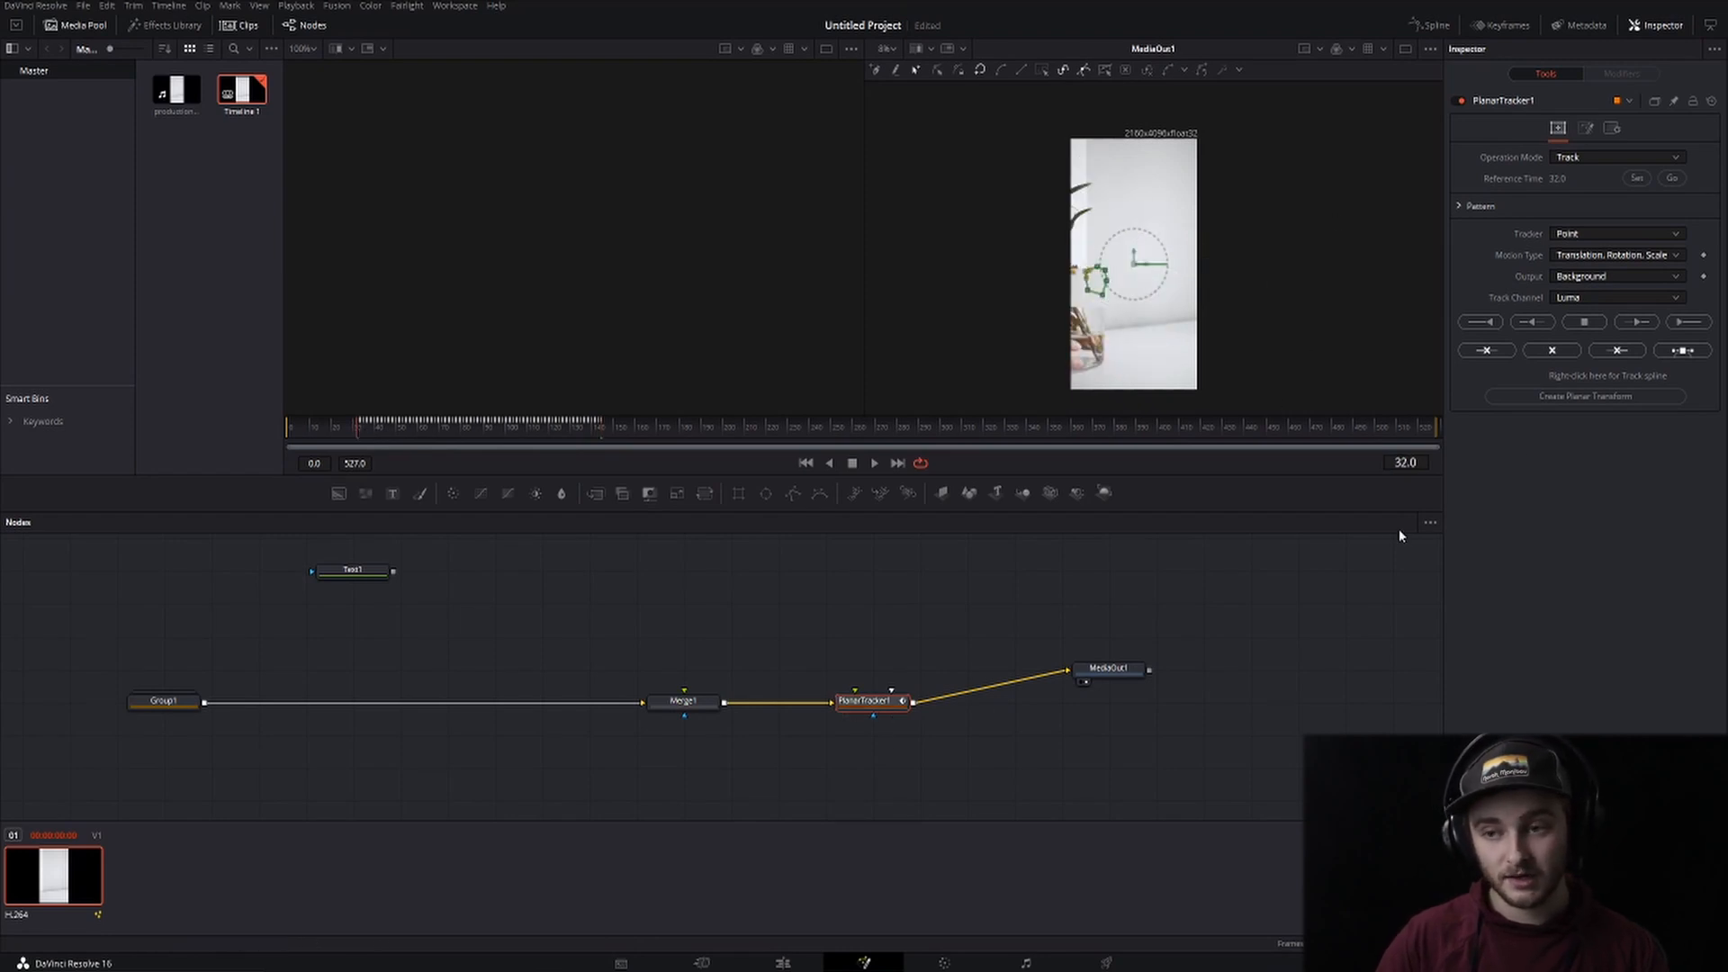
Create a new Planar Transform from the track and return to the reference frame to review
left_click(1580, 396)
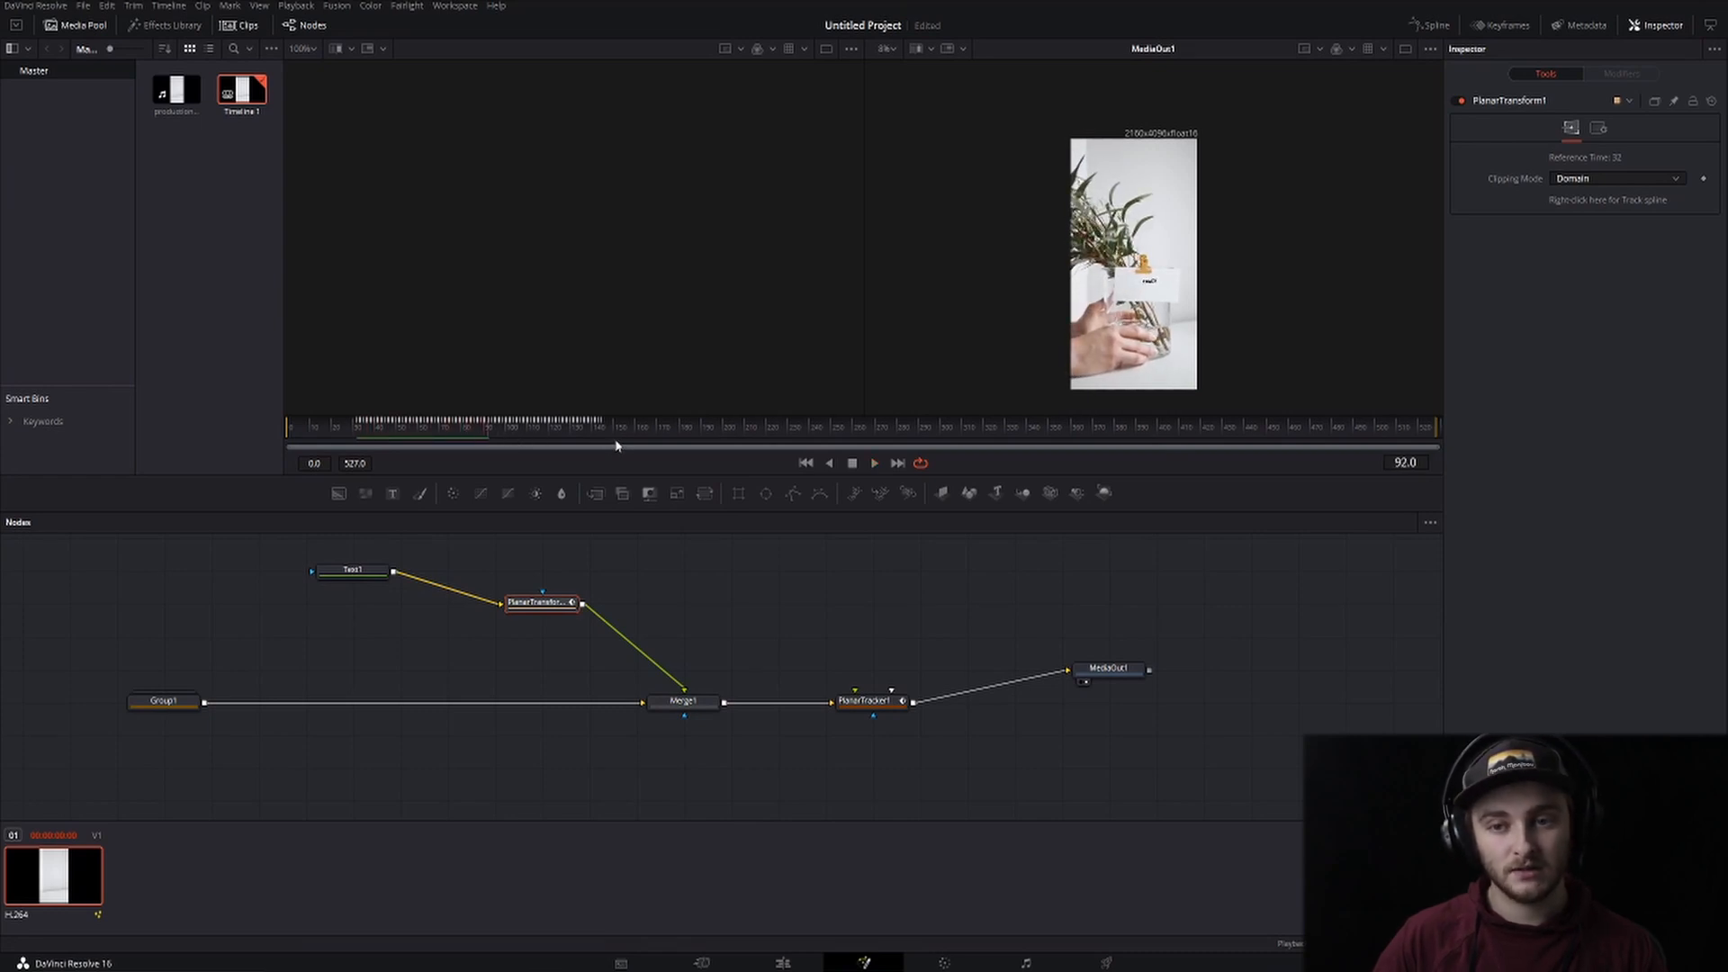
left_click(362, 429)
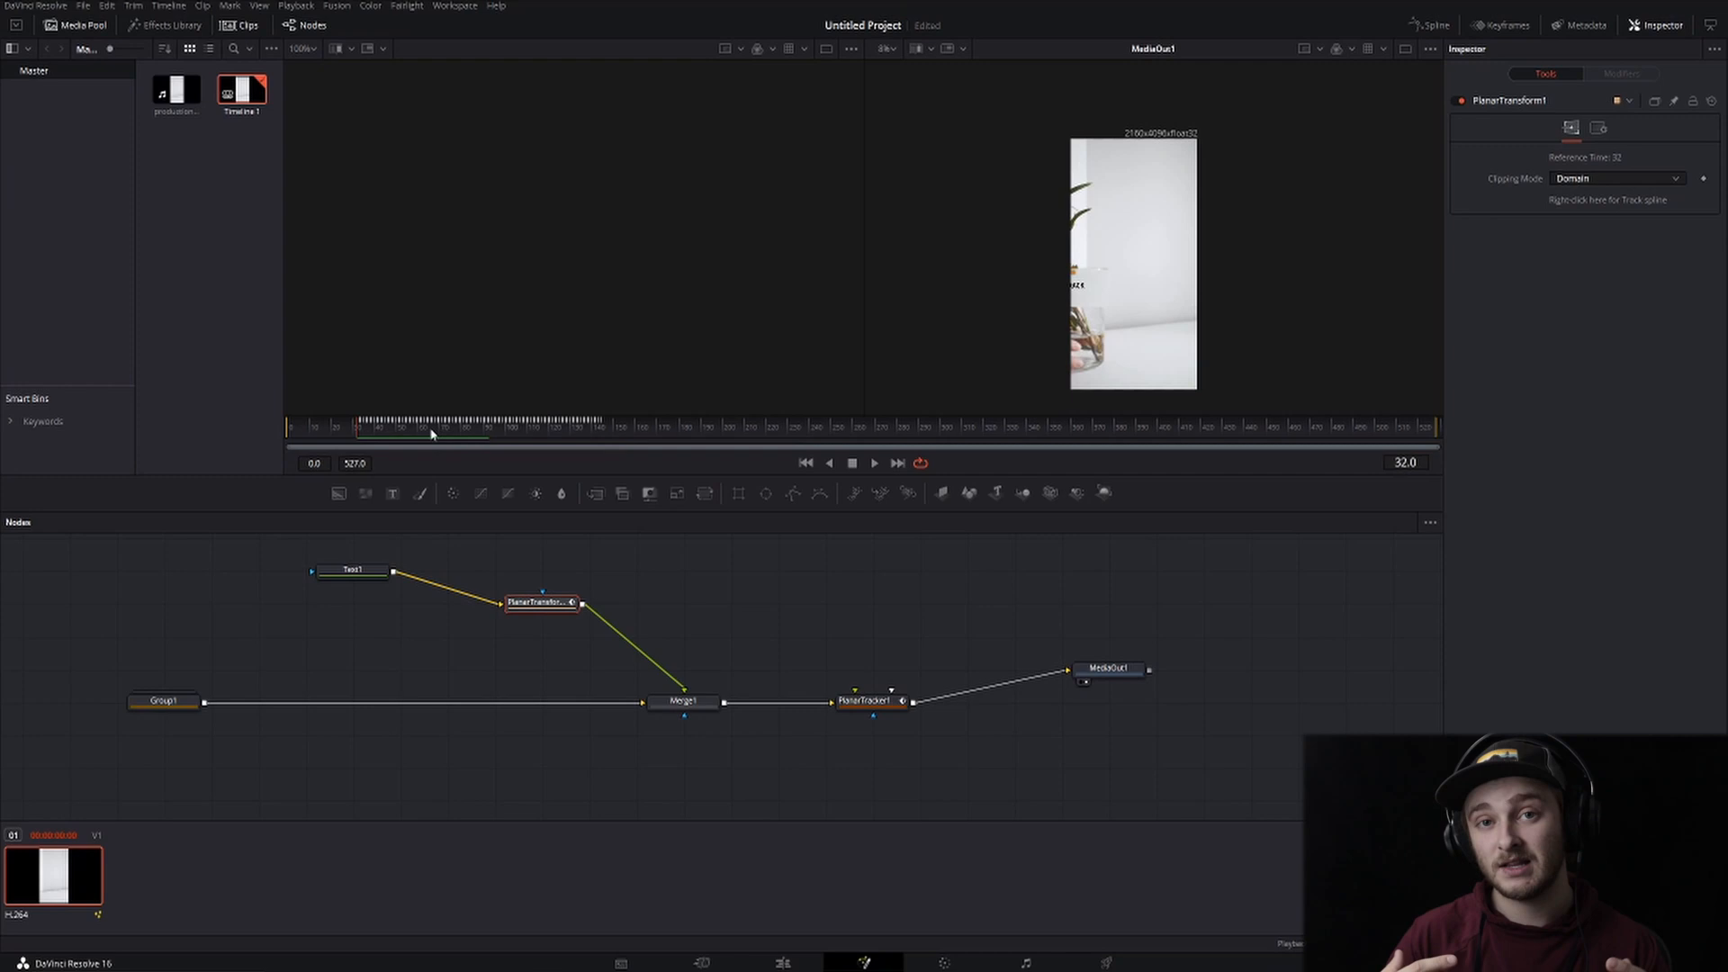
mouse_move(489, 475)
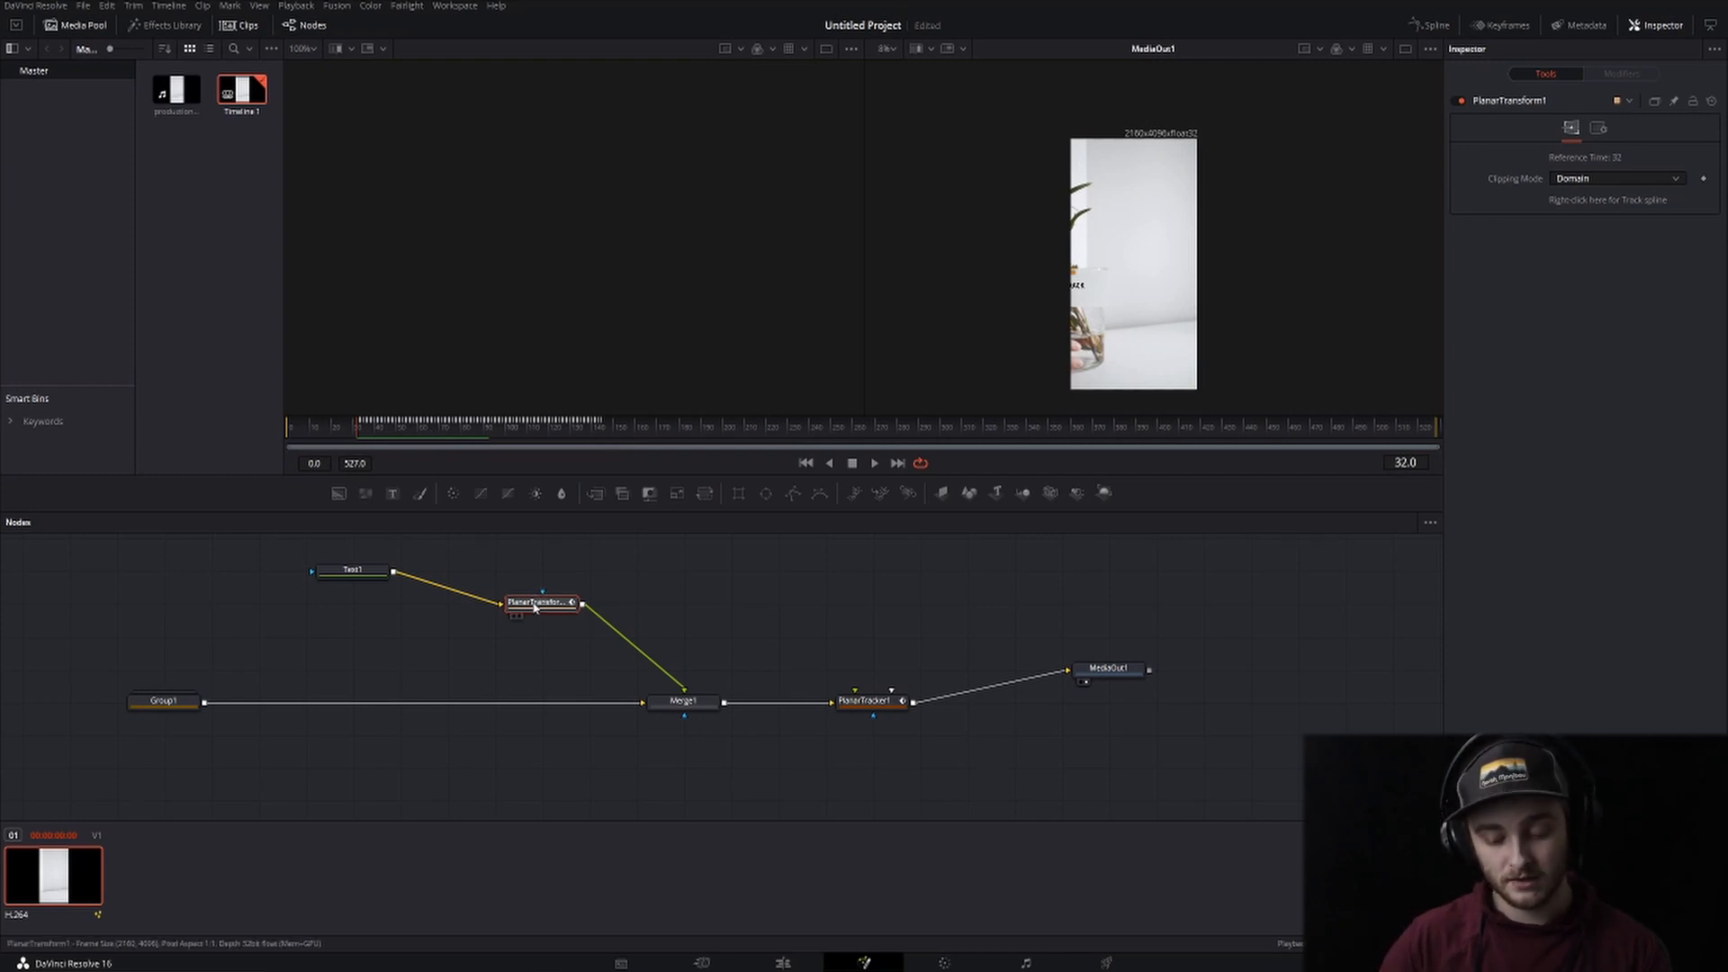
Cut PlanarTransform1, set the reference time on PlanarTracker1 and track the card again
left_click(871, 700)
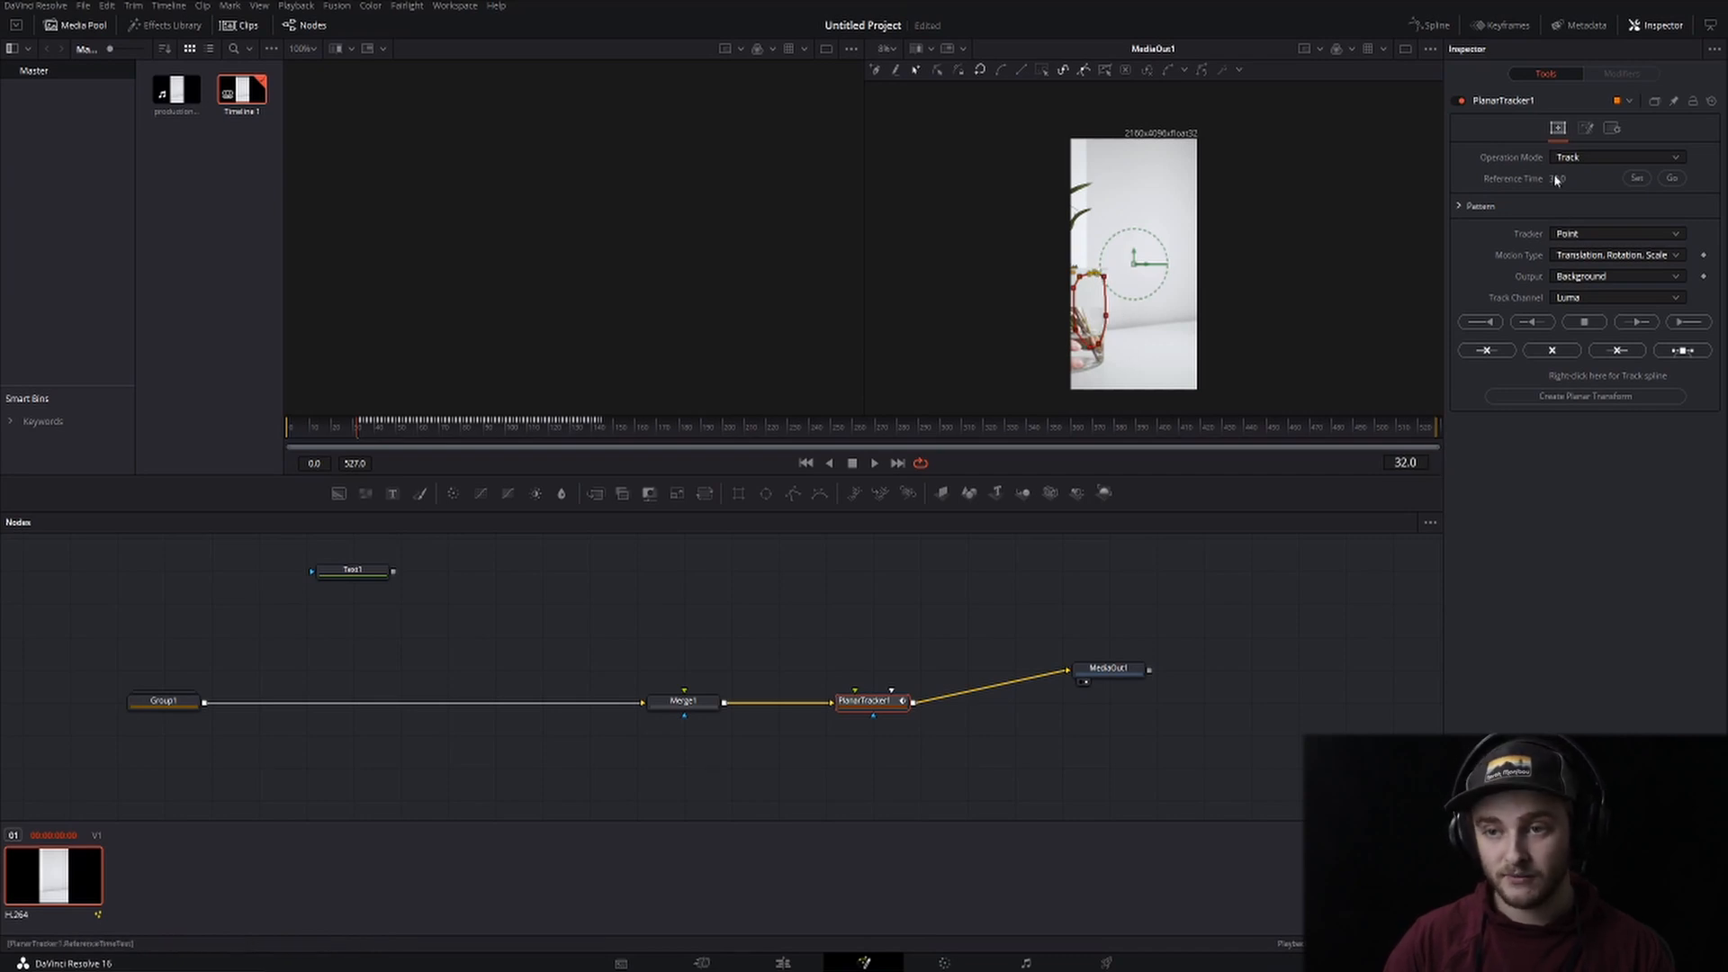
left_click(1687, 322)
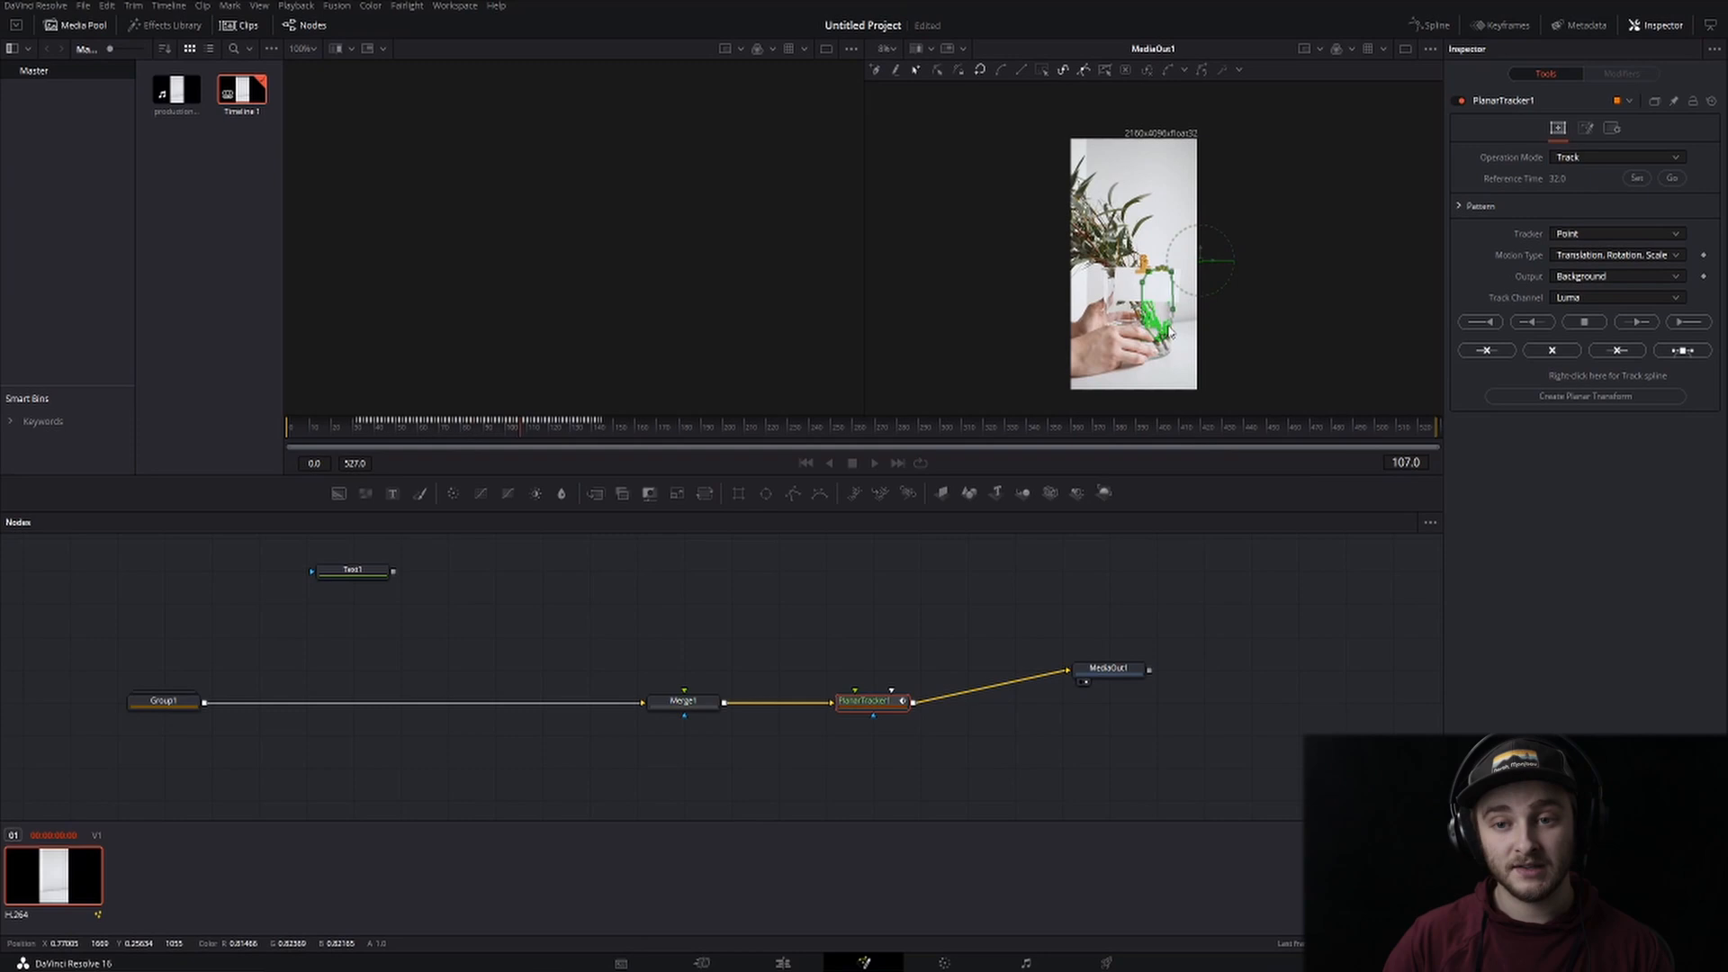
left_click(1584, 320)
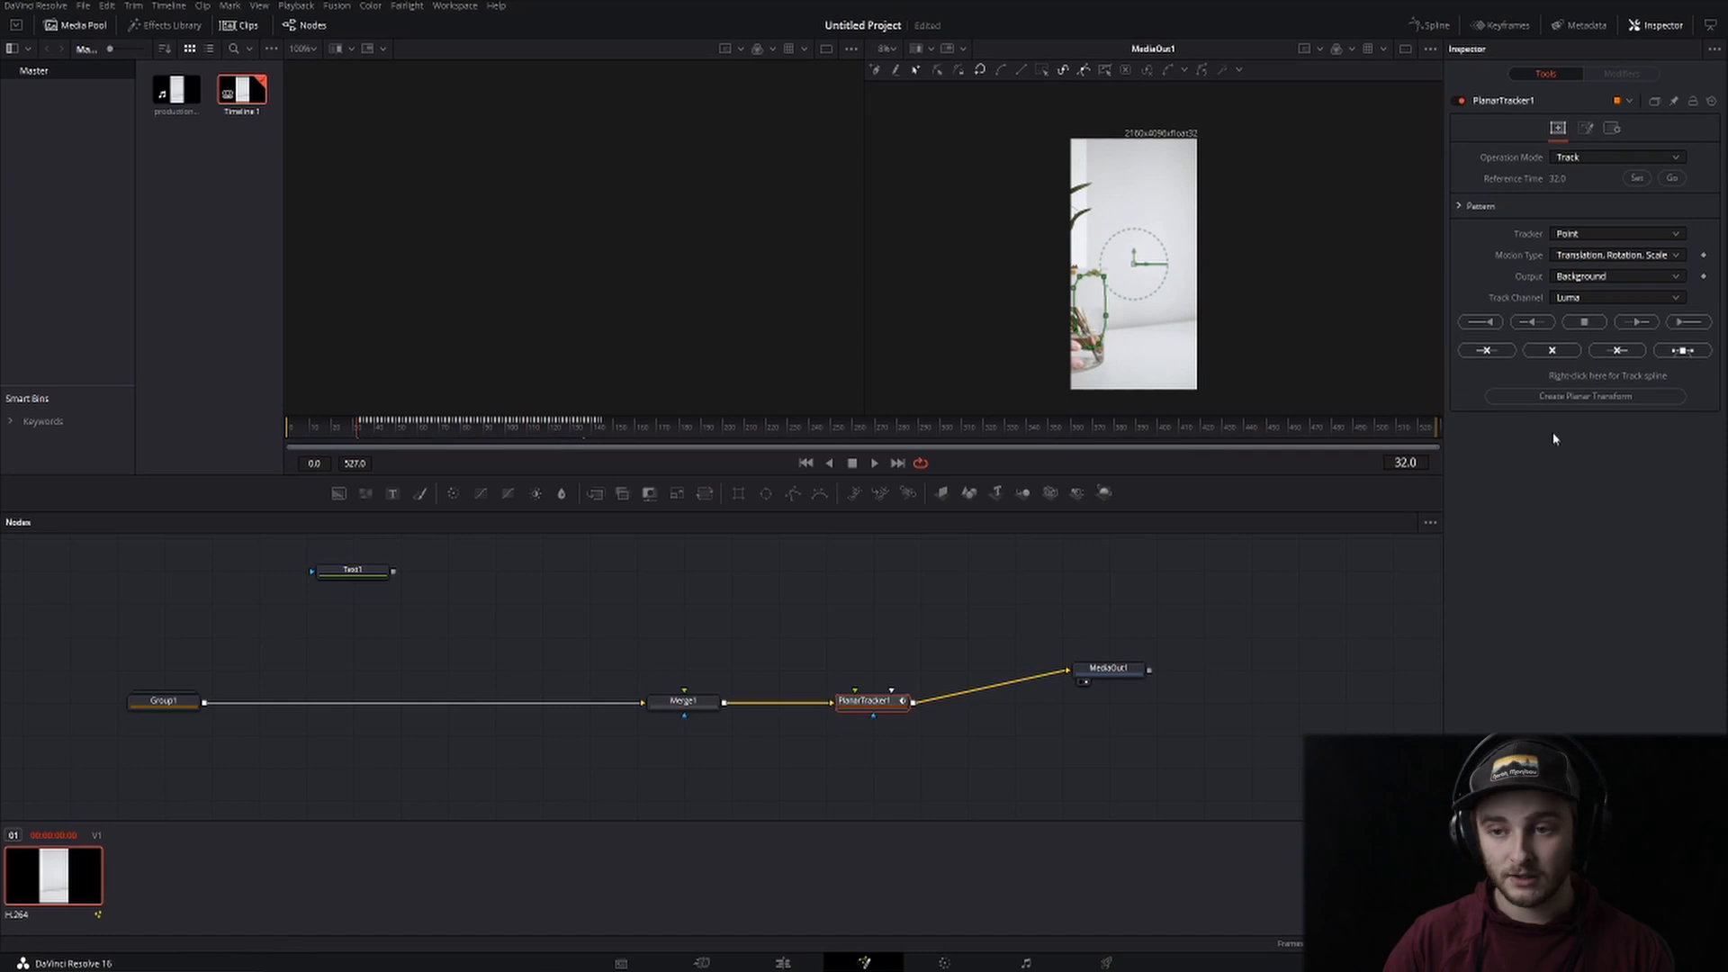
Paste PlanarTransform1 between Text1 and Merge1, review later in the clip, then select PlanarTracker1
left_click(1580, 396)
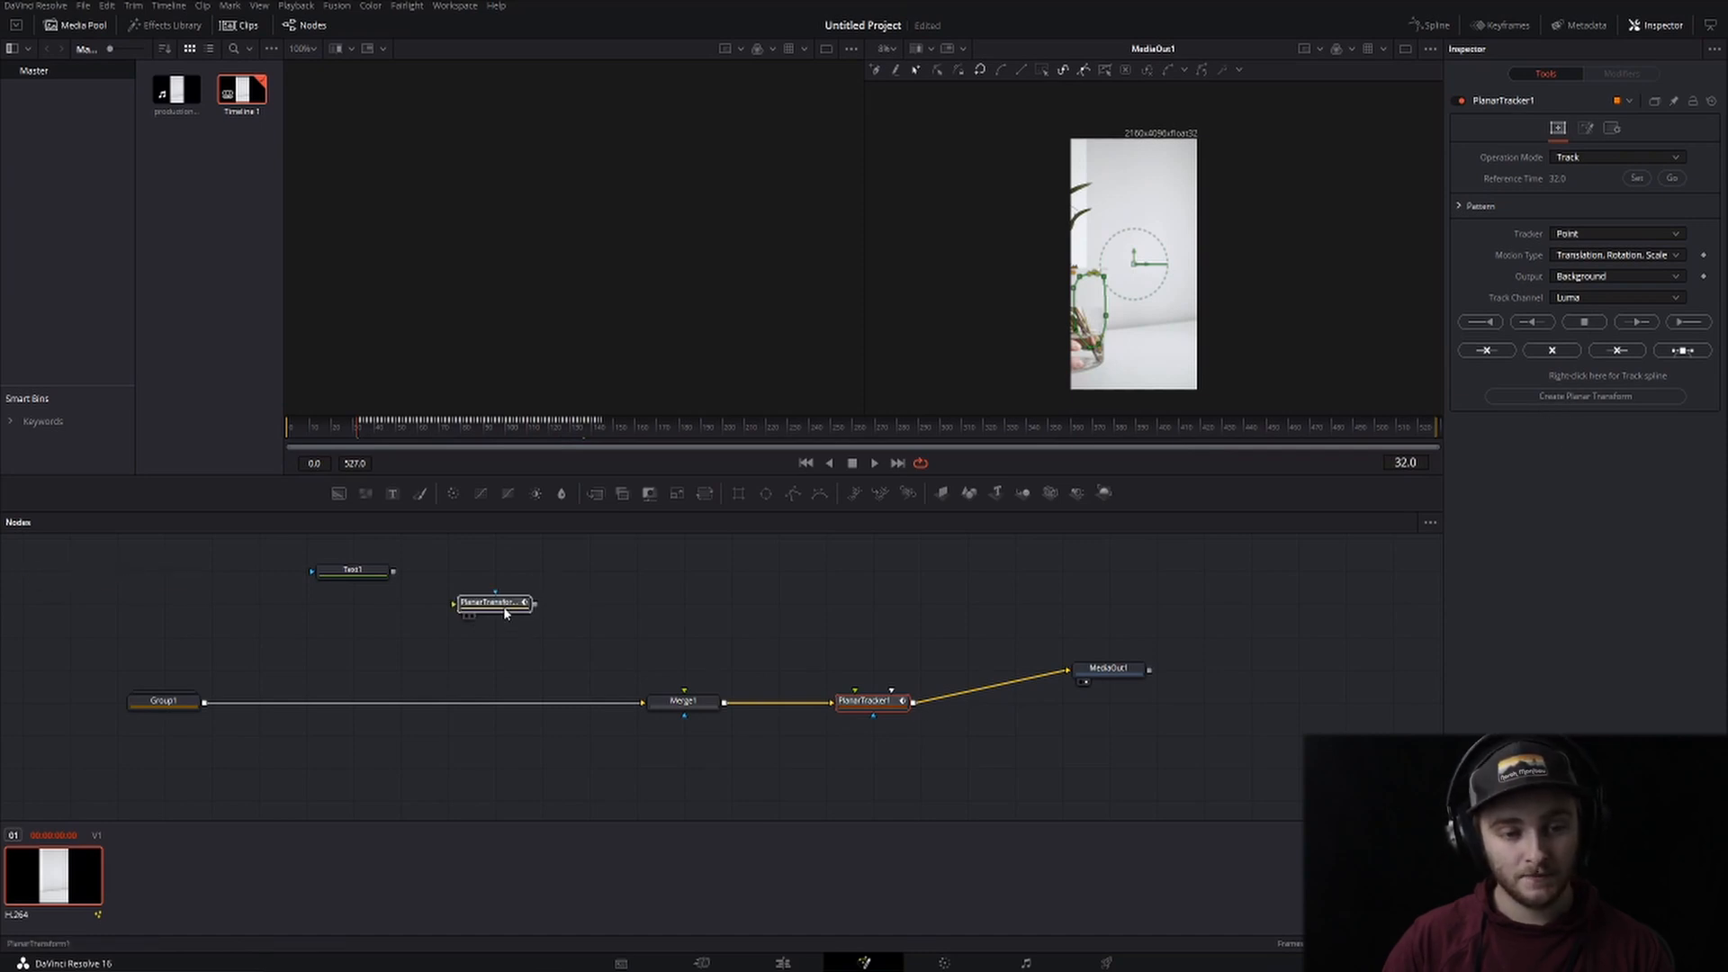
left_click(497, 605)
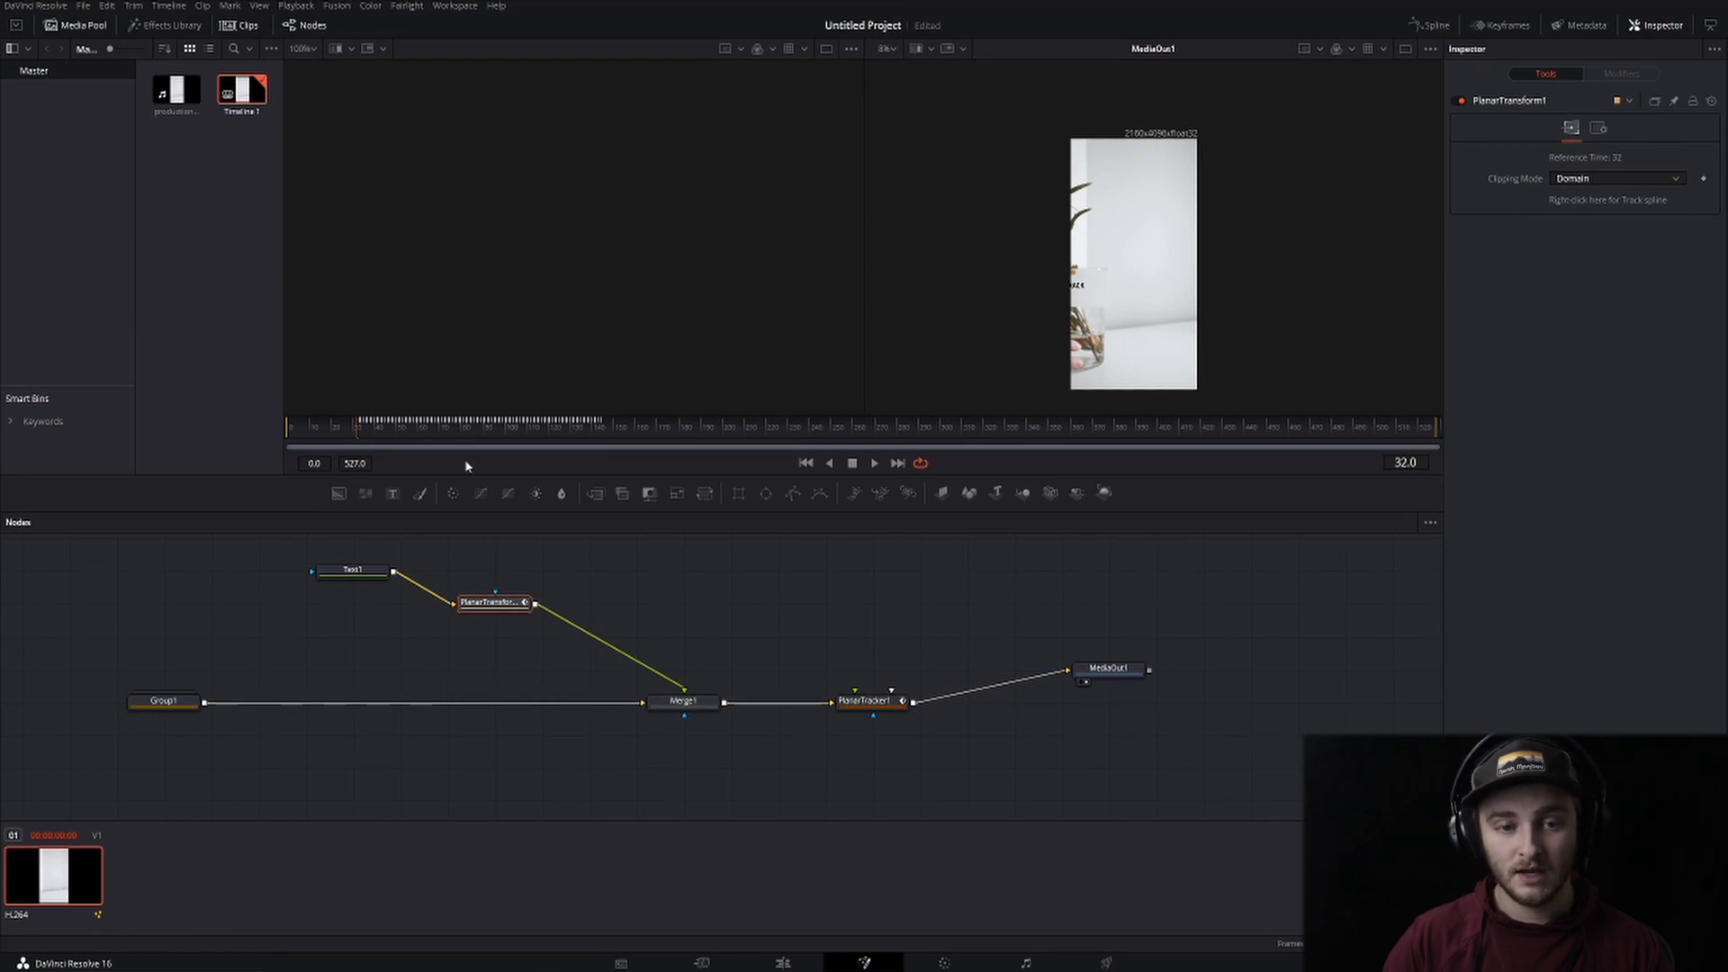
left_click(873, 463)
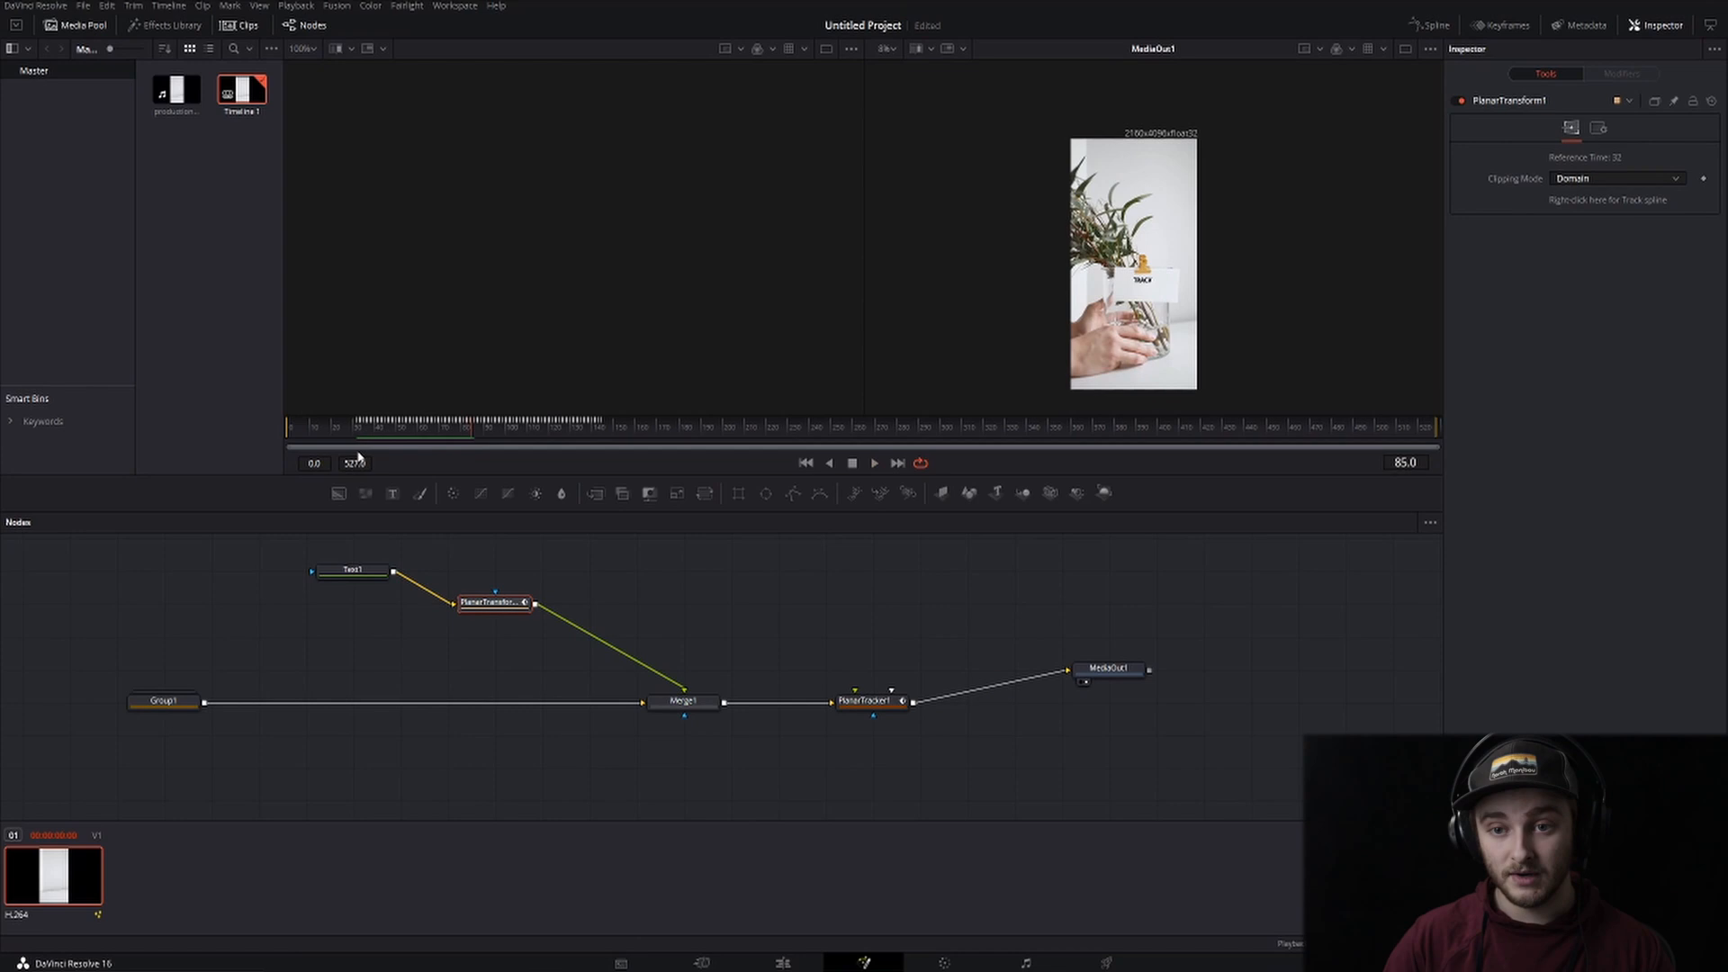
mouse_move(560, 432)
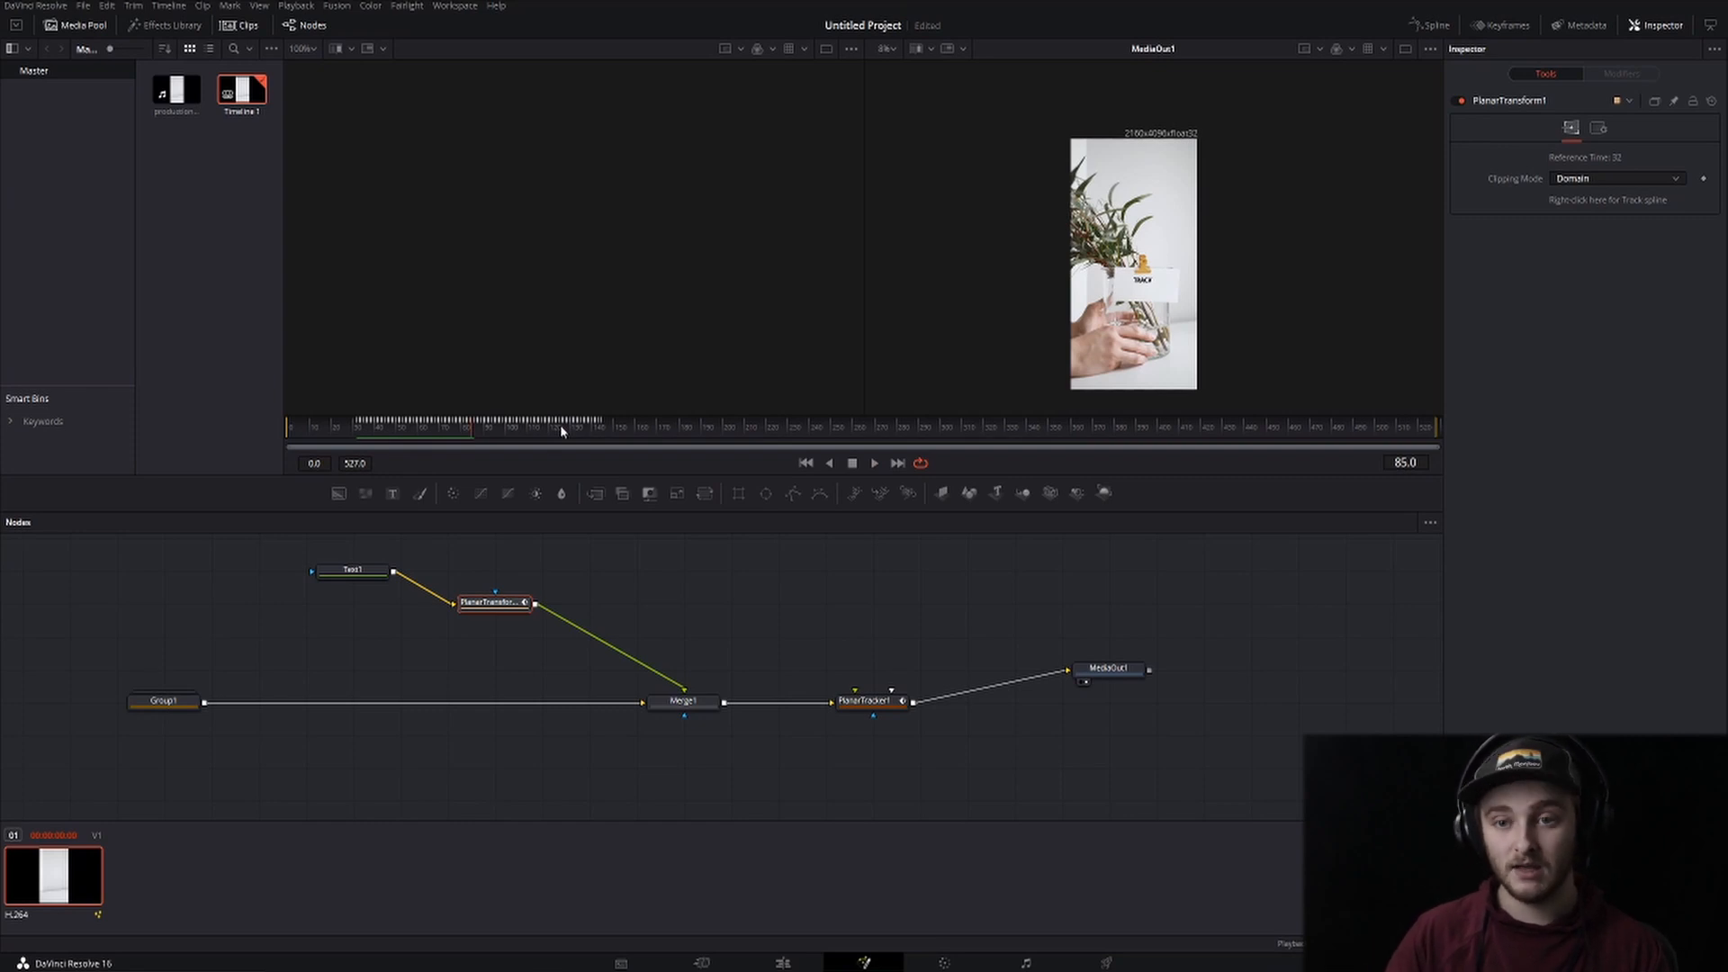
mouse_move(571, 515)
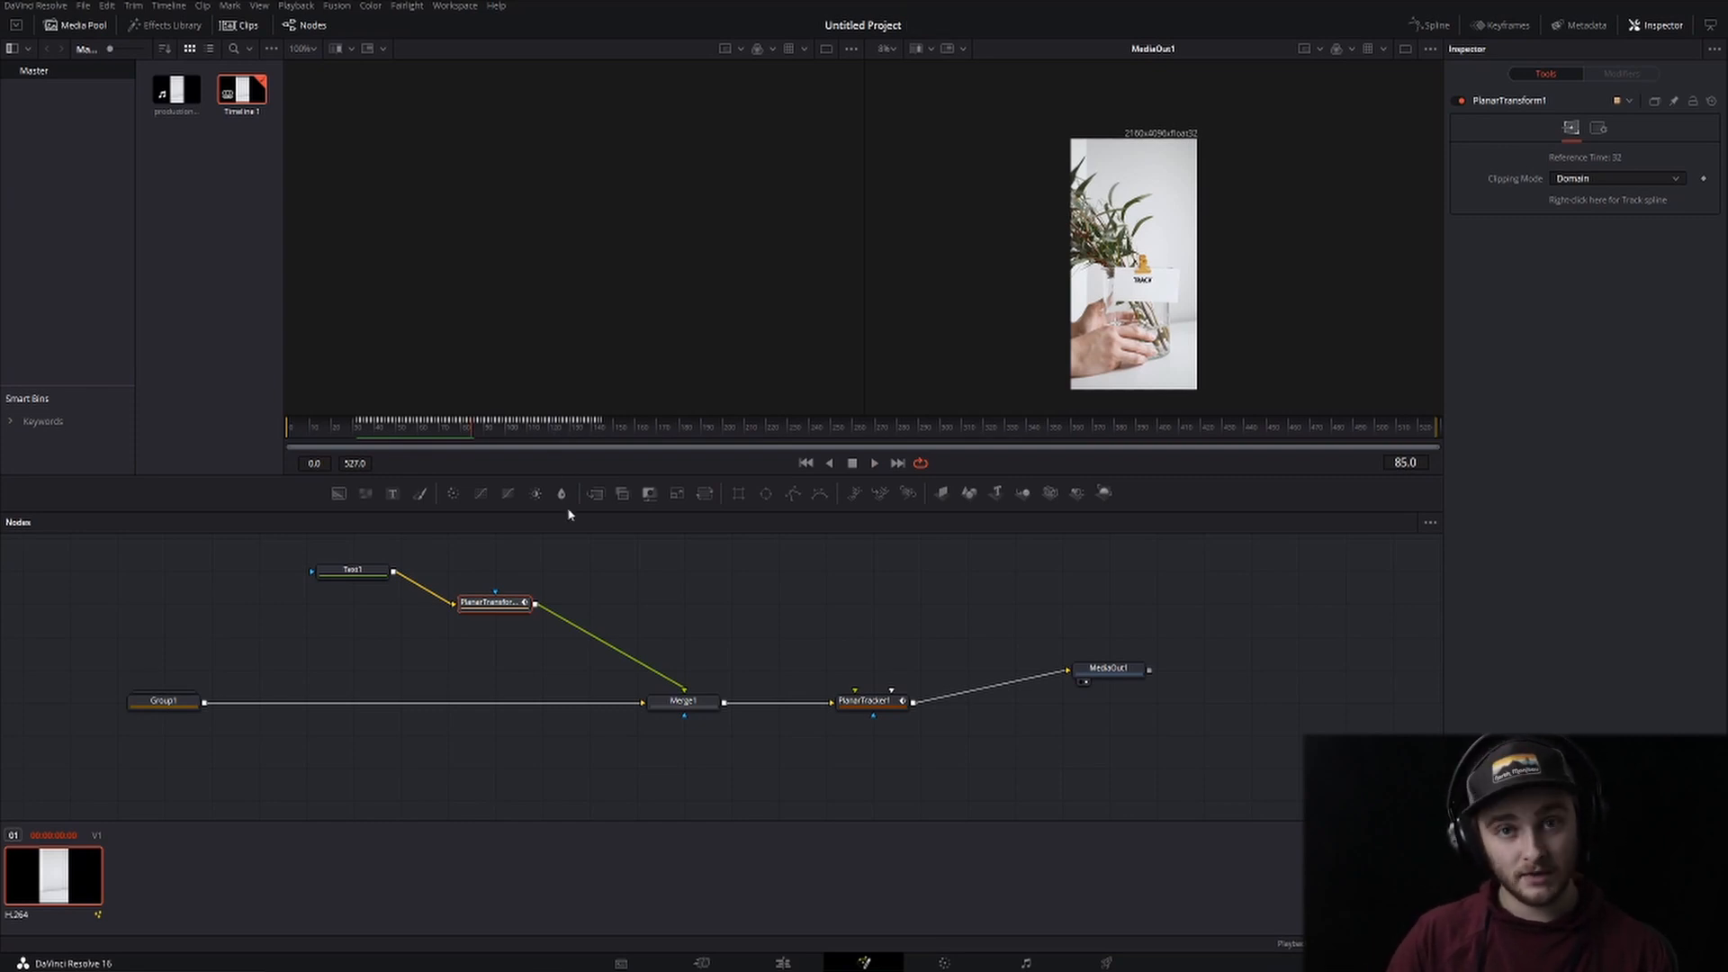
mouse_move(535, 475)
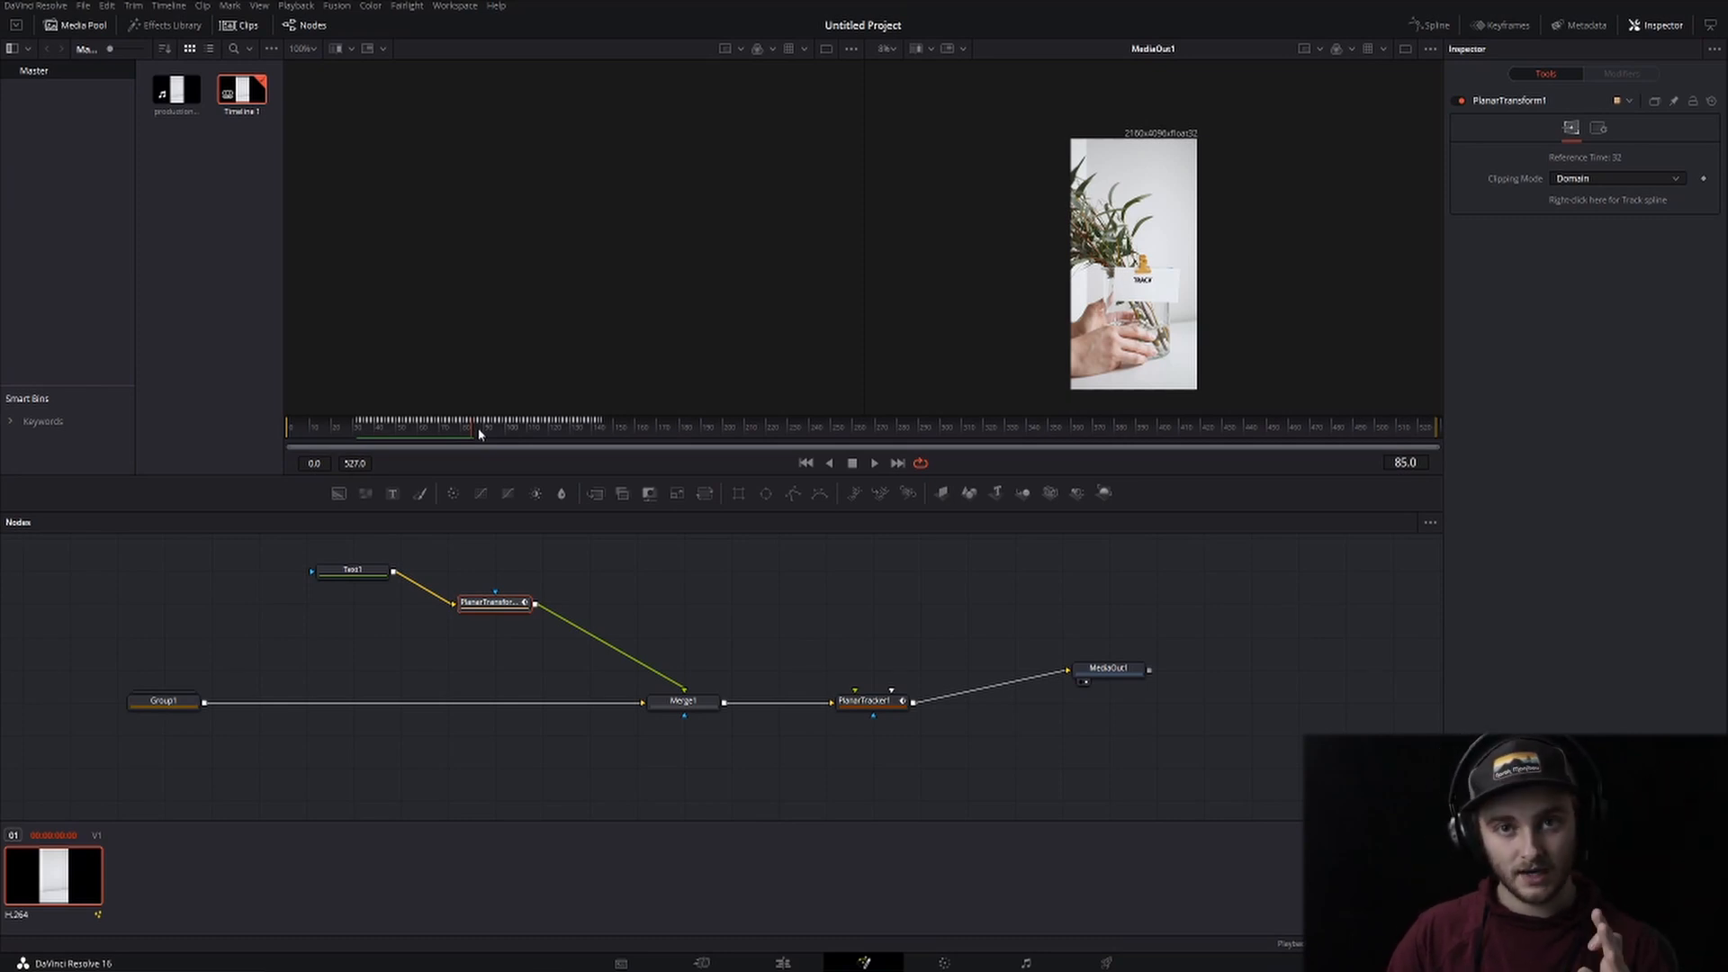
mouse_move(459, 454)
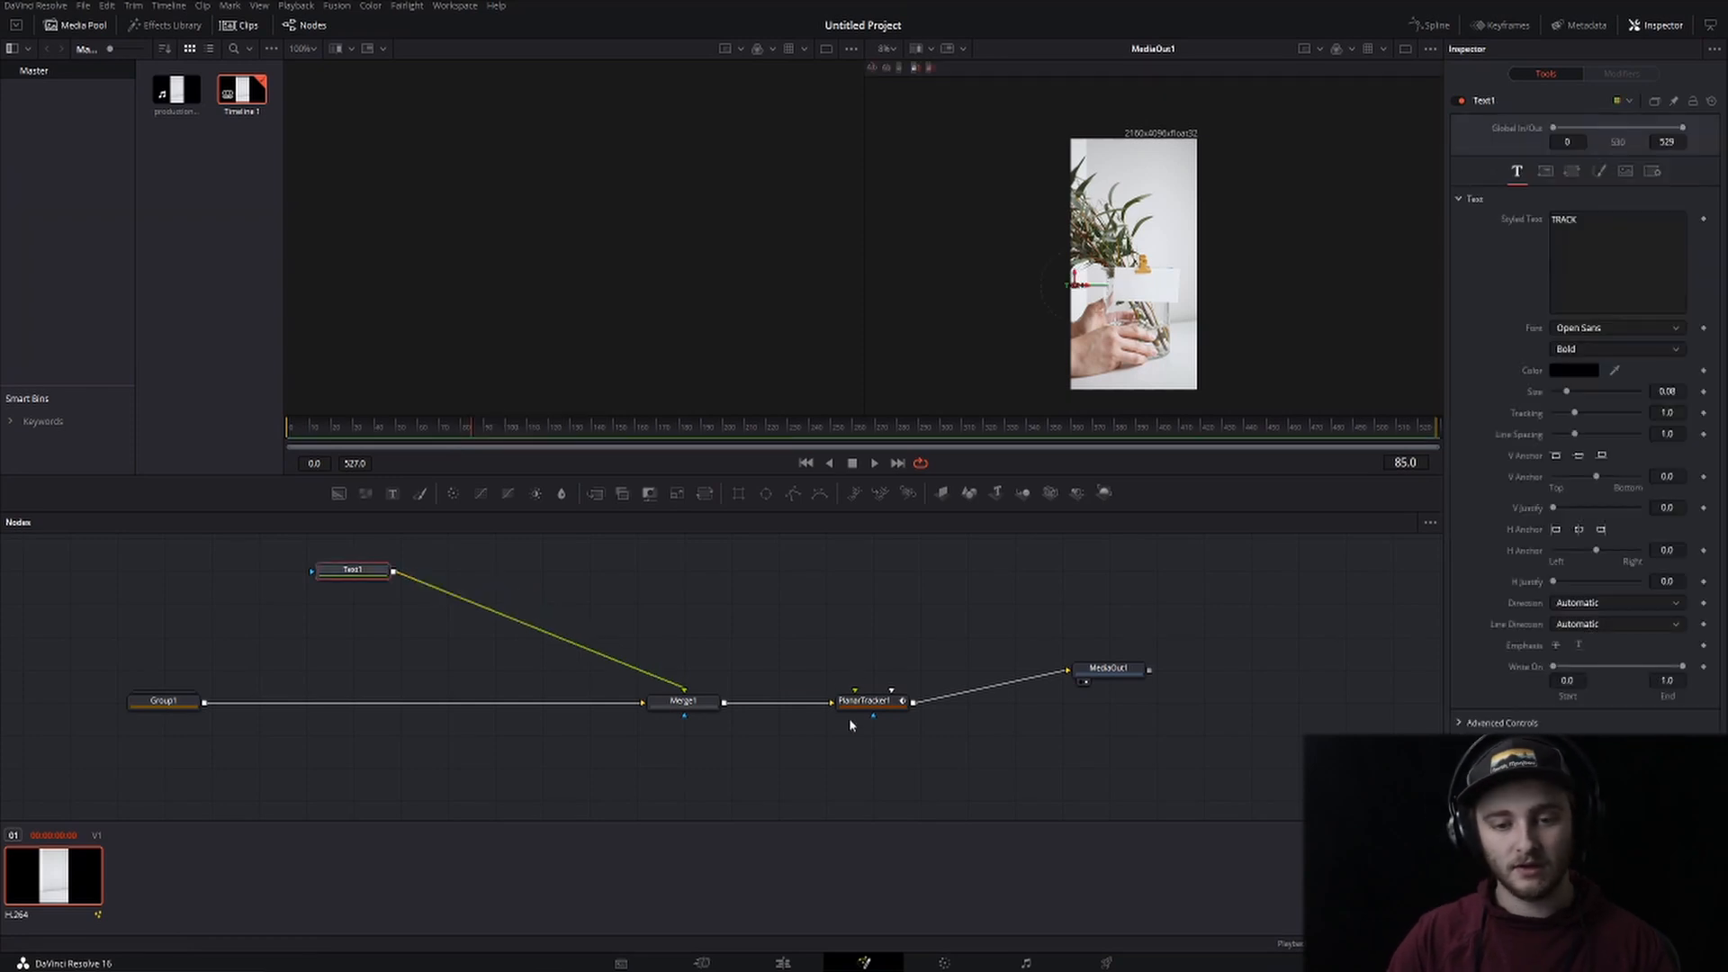
left_click(871, 702)
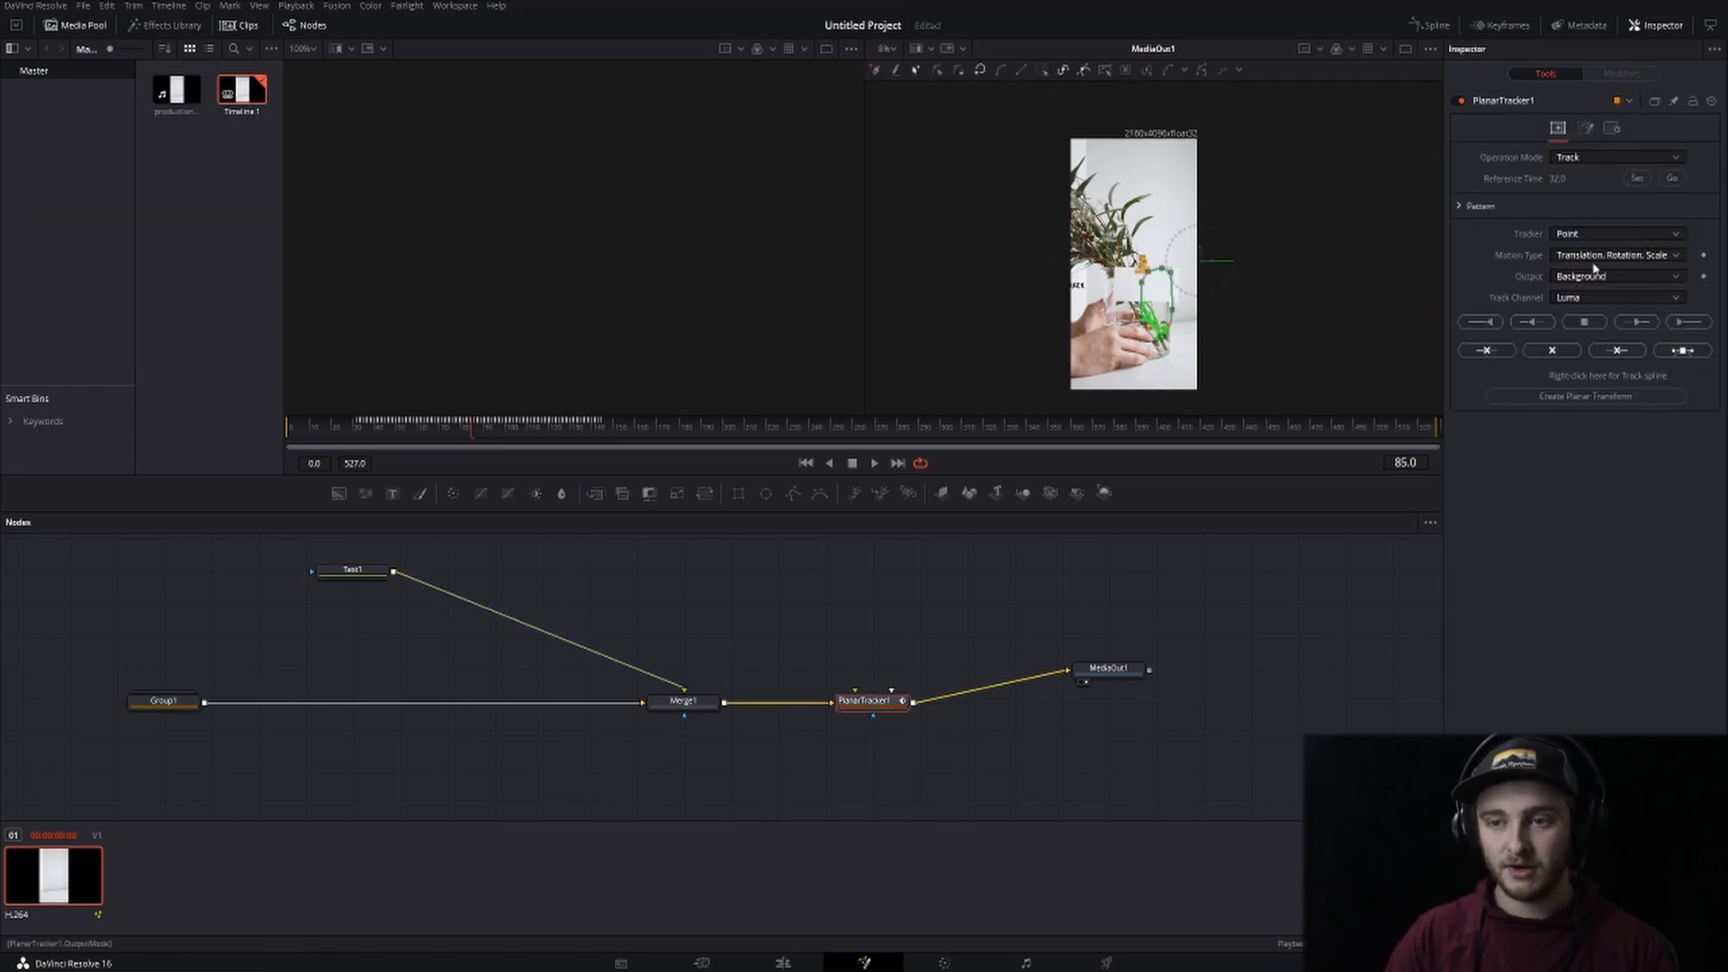
Set the Tracker type to Hybrid Point/Area
left_click(1614, 234)
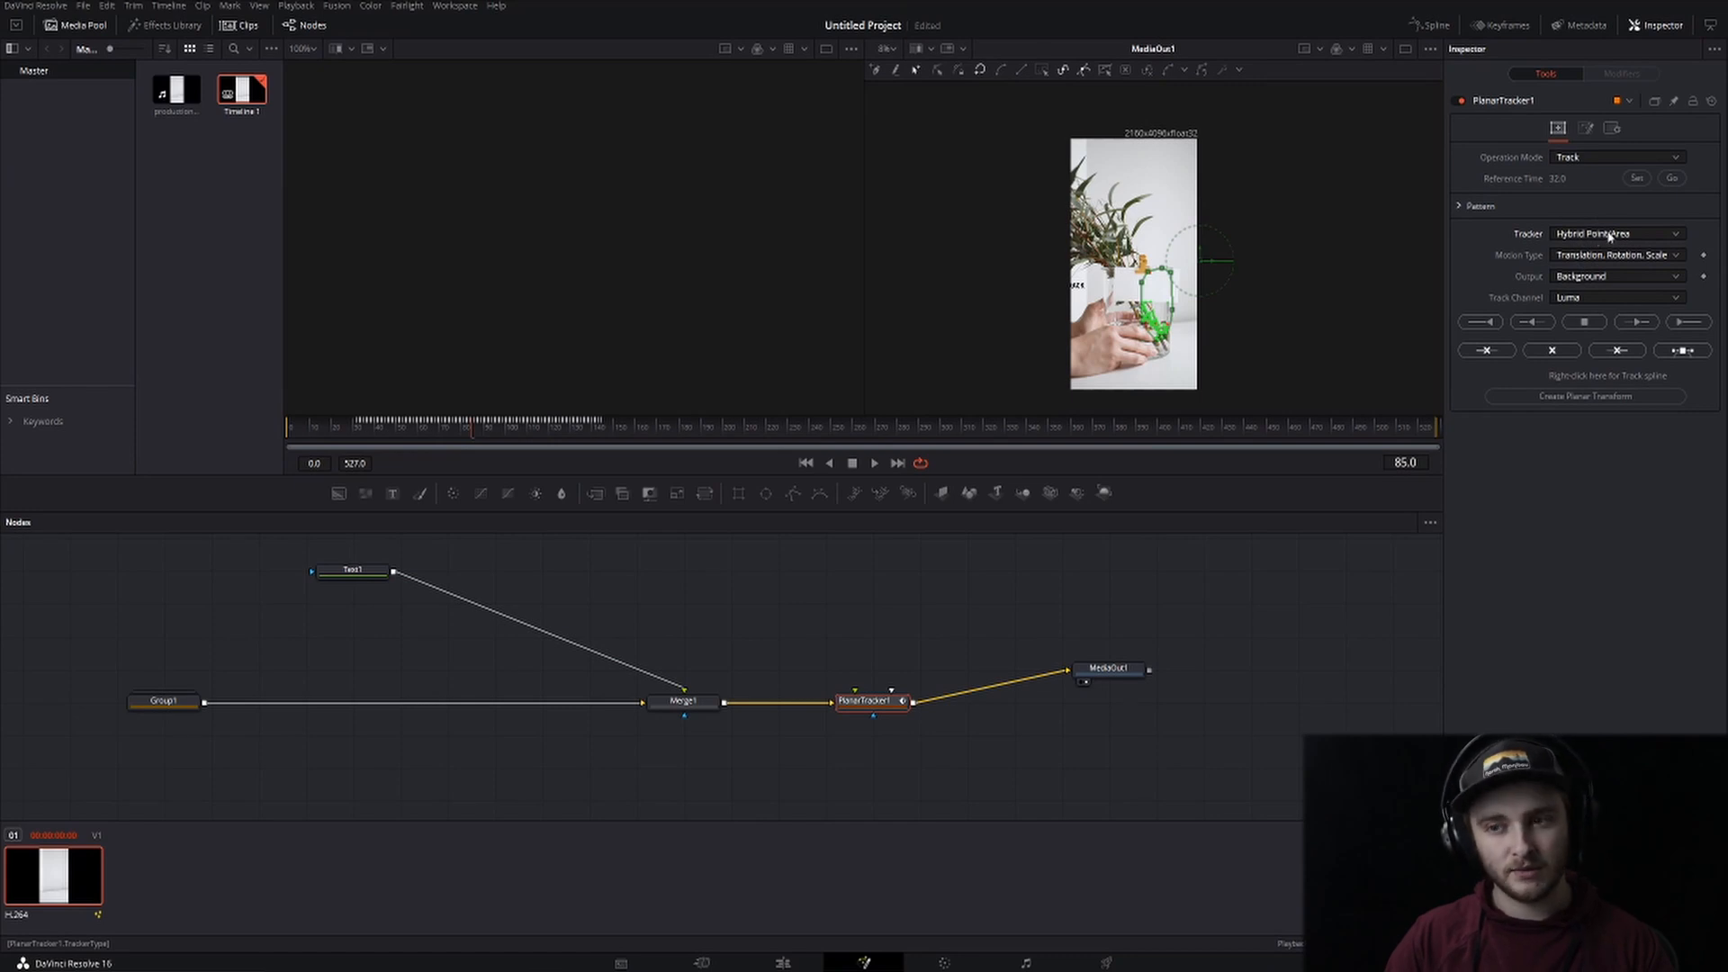
left_click(1616, 233)
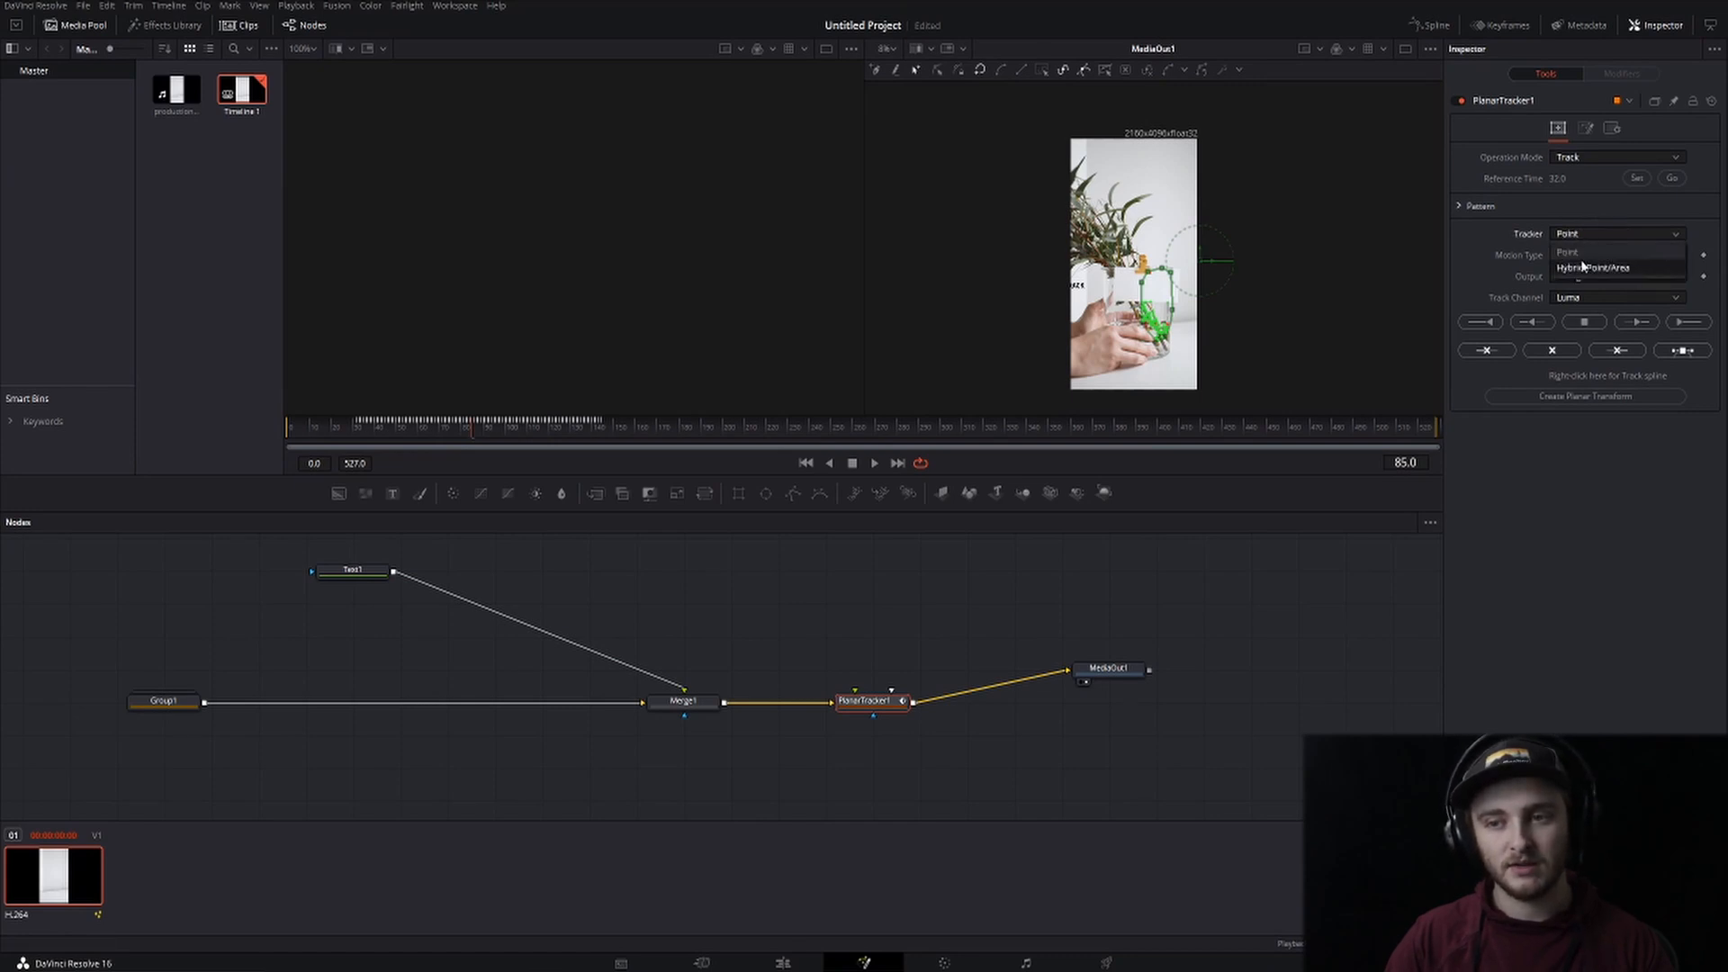
left_click(1593, 268)
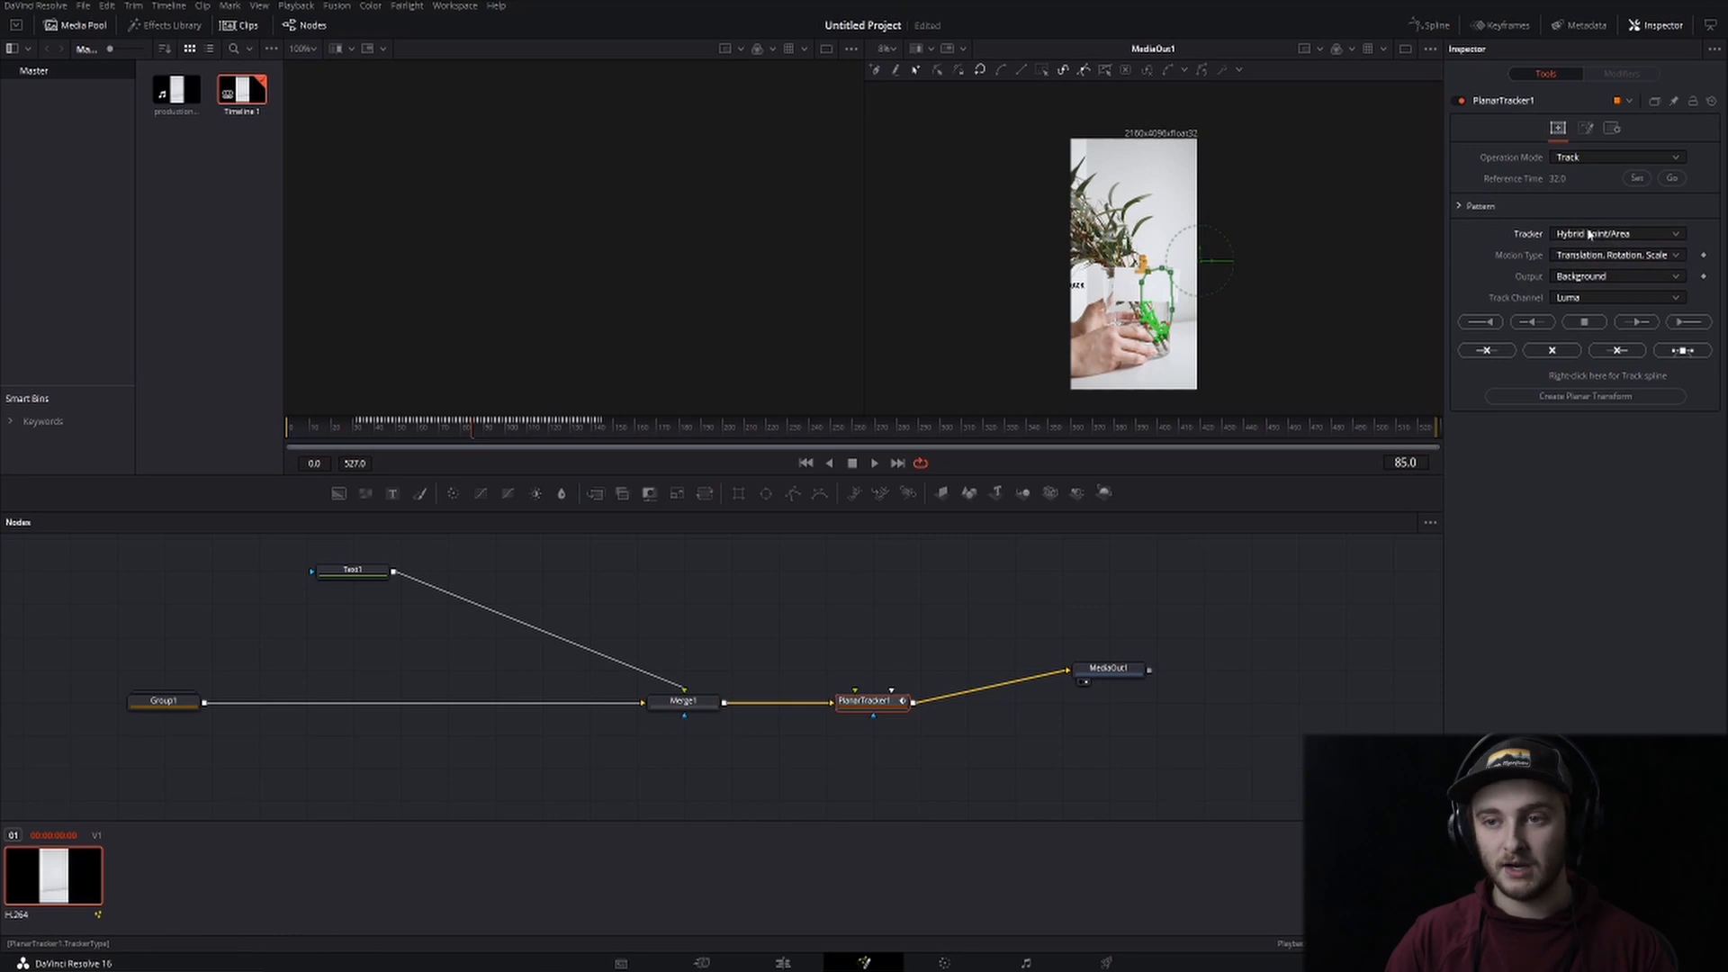
Keep Motion Type at Translation, Rotation, Scale and check the colour channel choices
left_click(1614, 254)
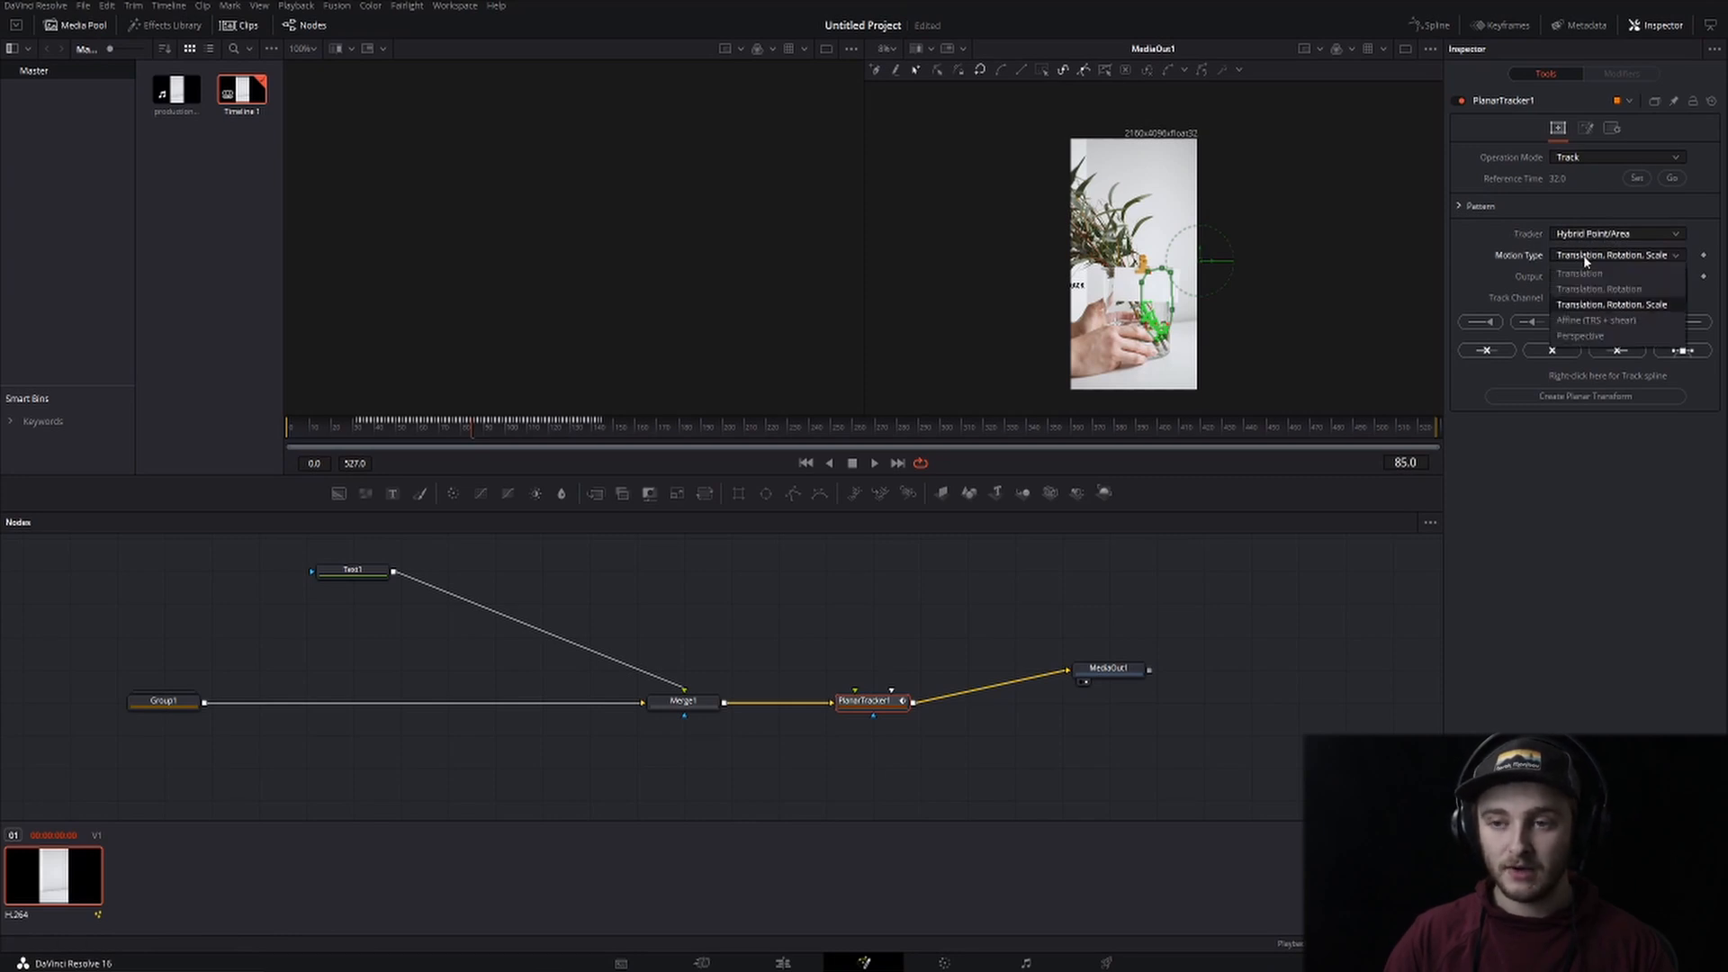
mouse_move(1599, 311)
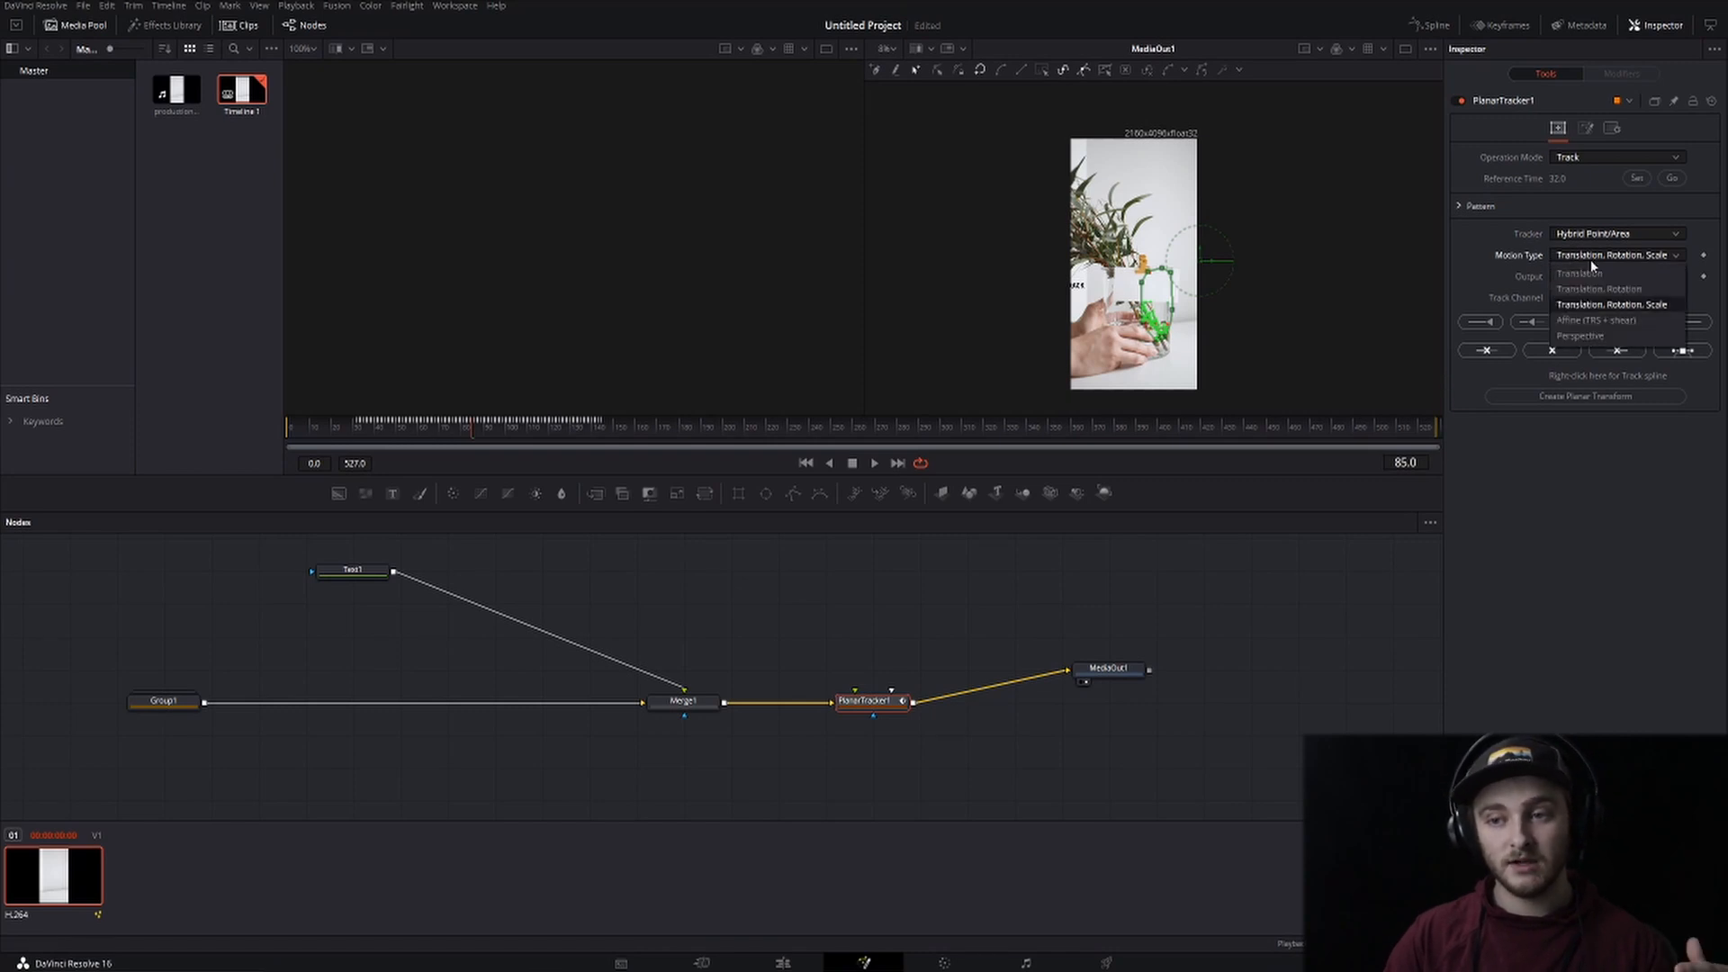
left_click(1613, 254)
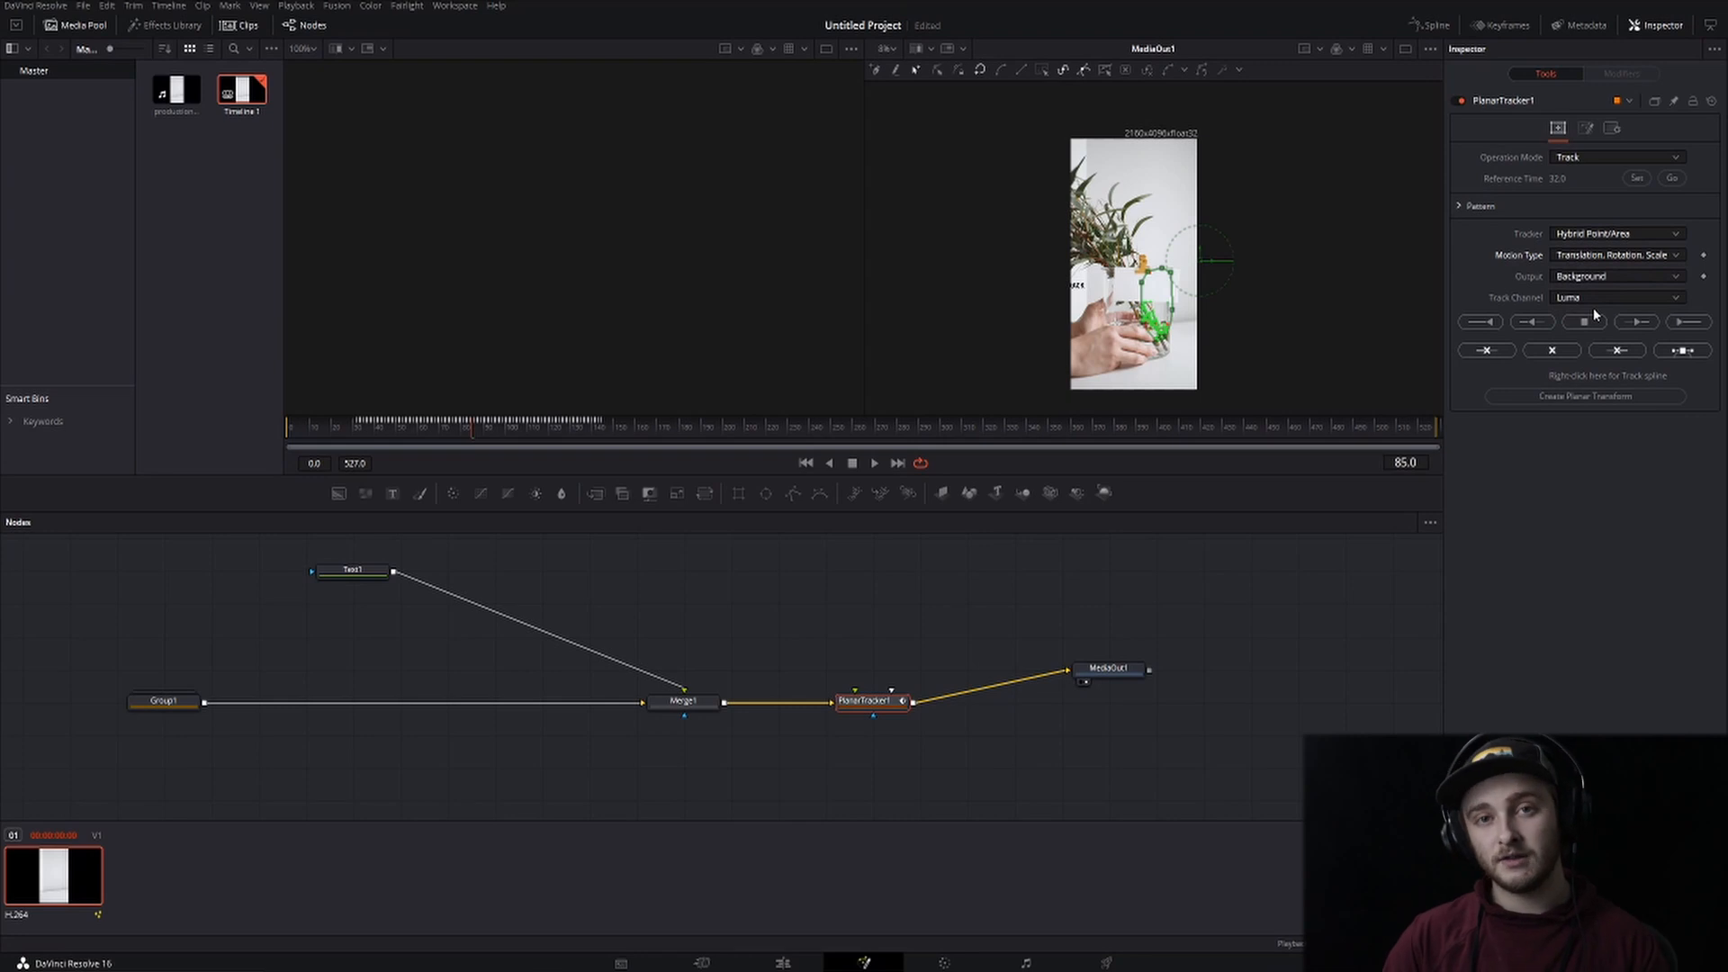
left_click(1616, 254)
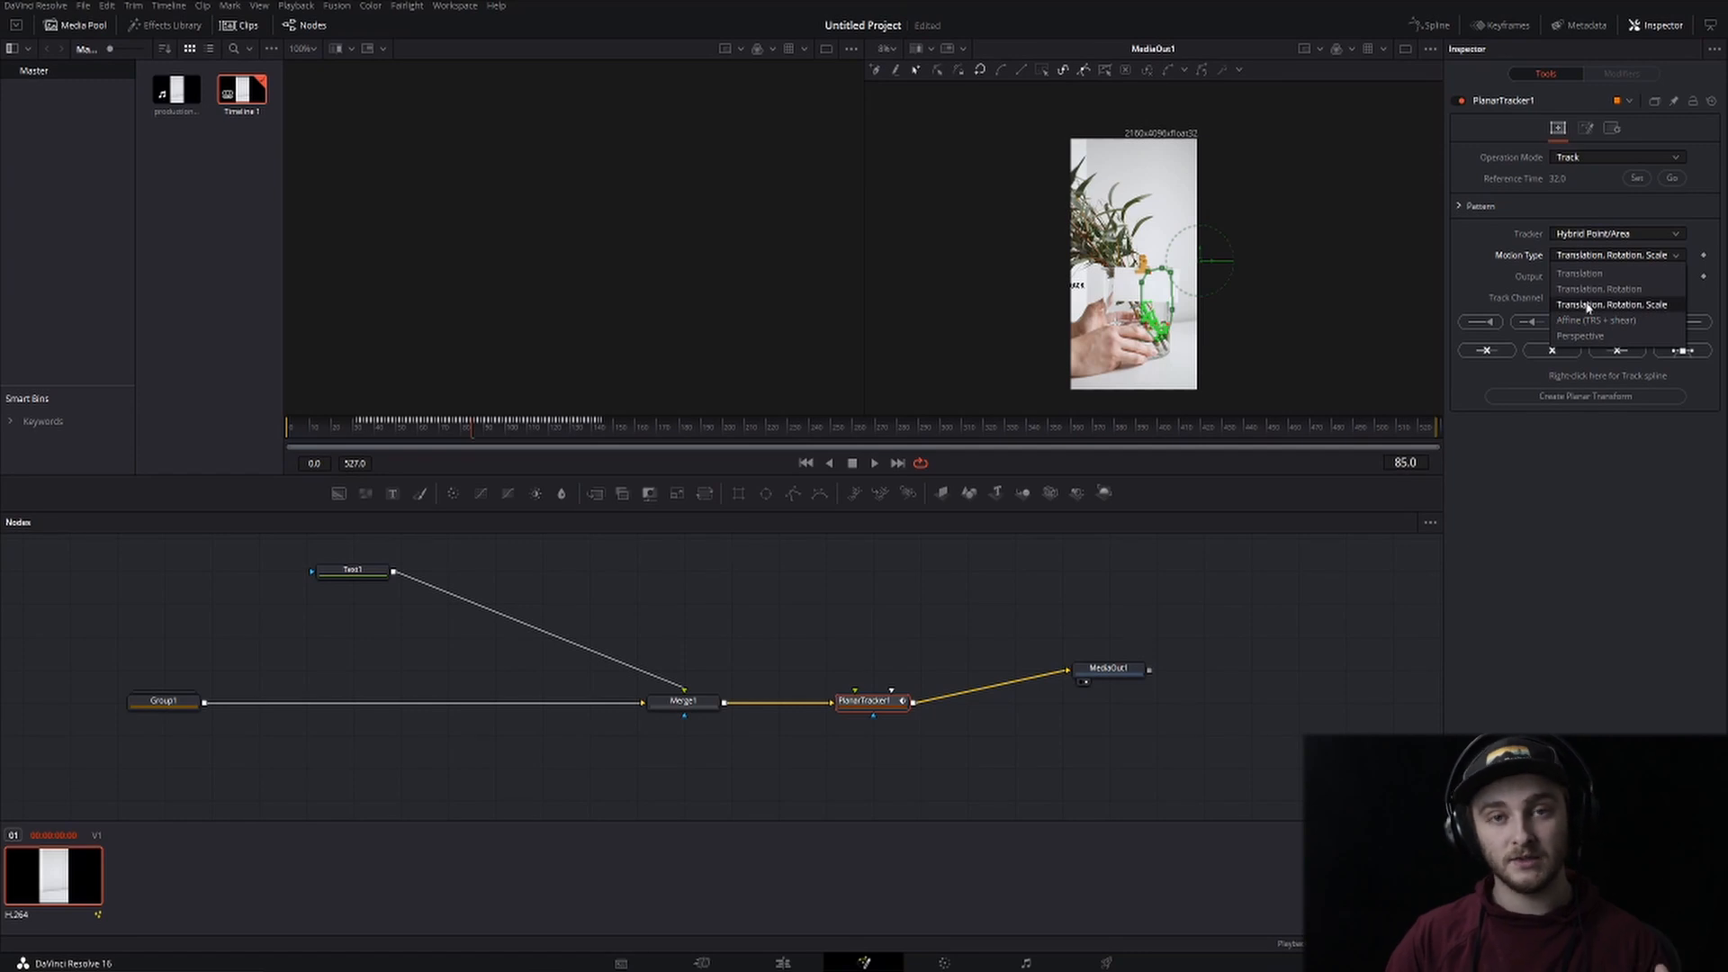
left_click(1614, 275)
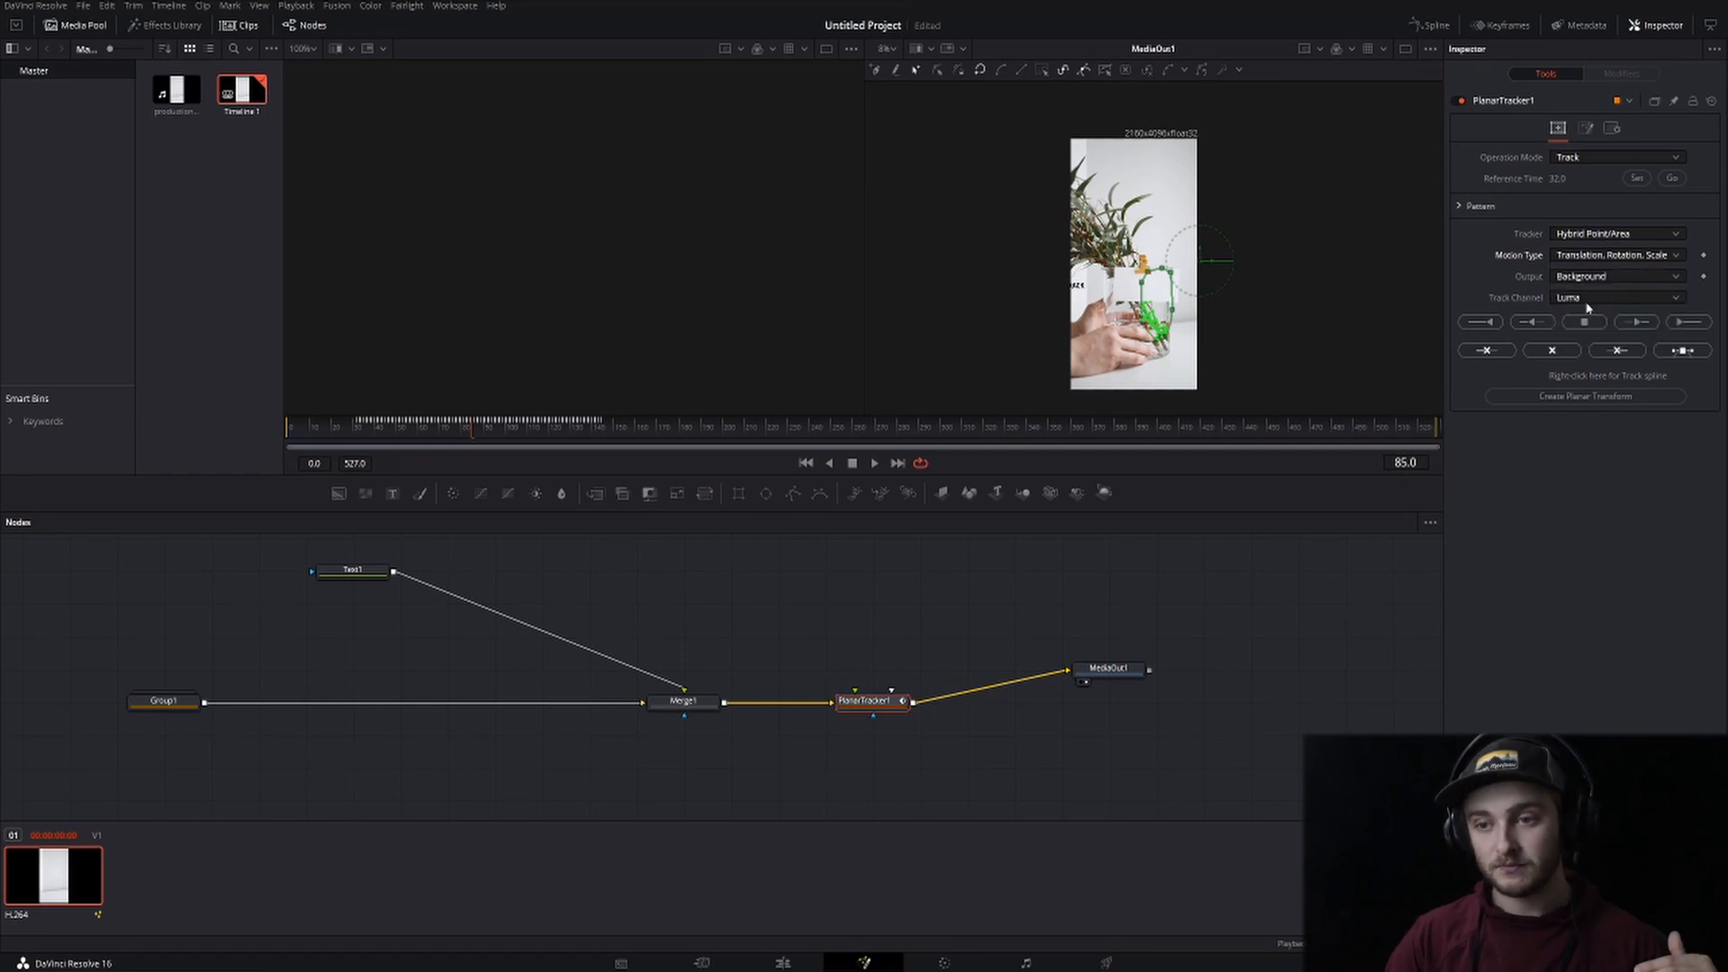
left_click(1616, 297)
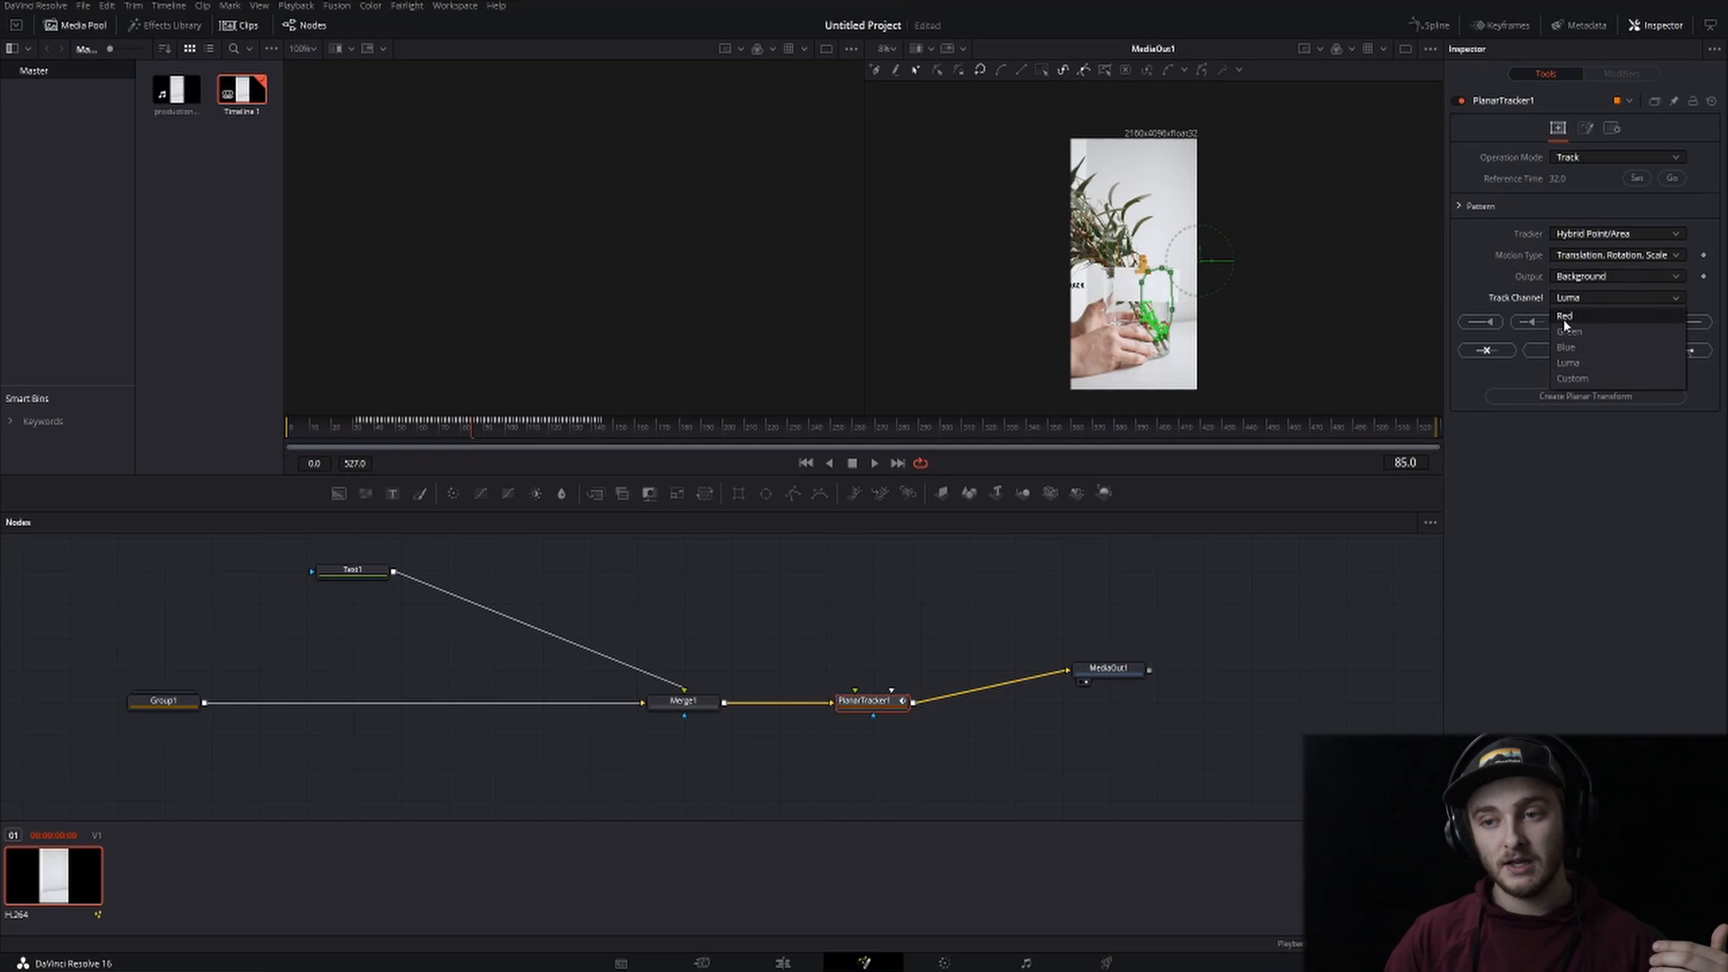
Set PlanarTracker1's Track Channel to Red, toggling between Luma and Red before settling on Red
left_click(1566, 362)
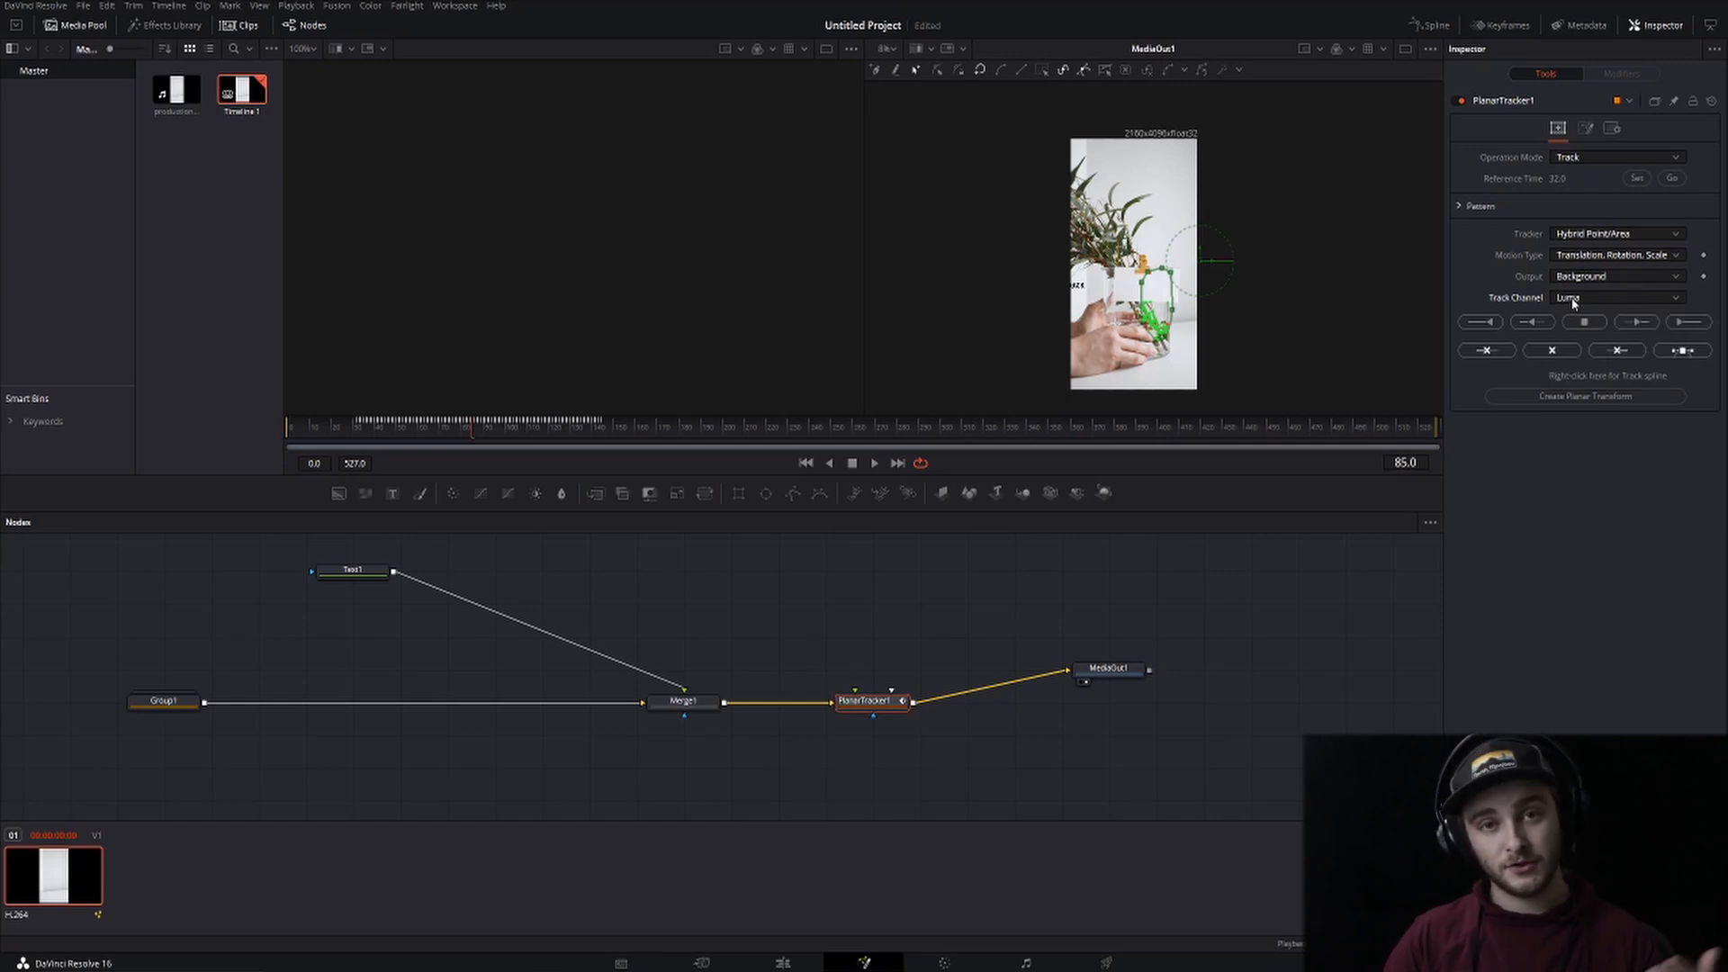
left_click(1615, 297)
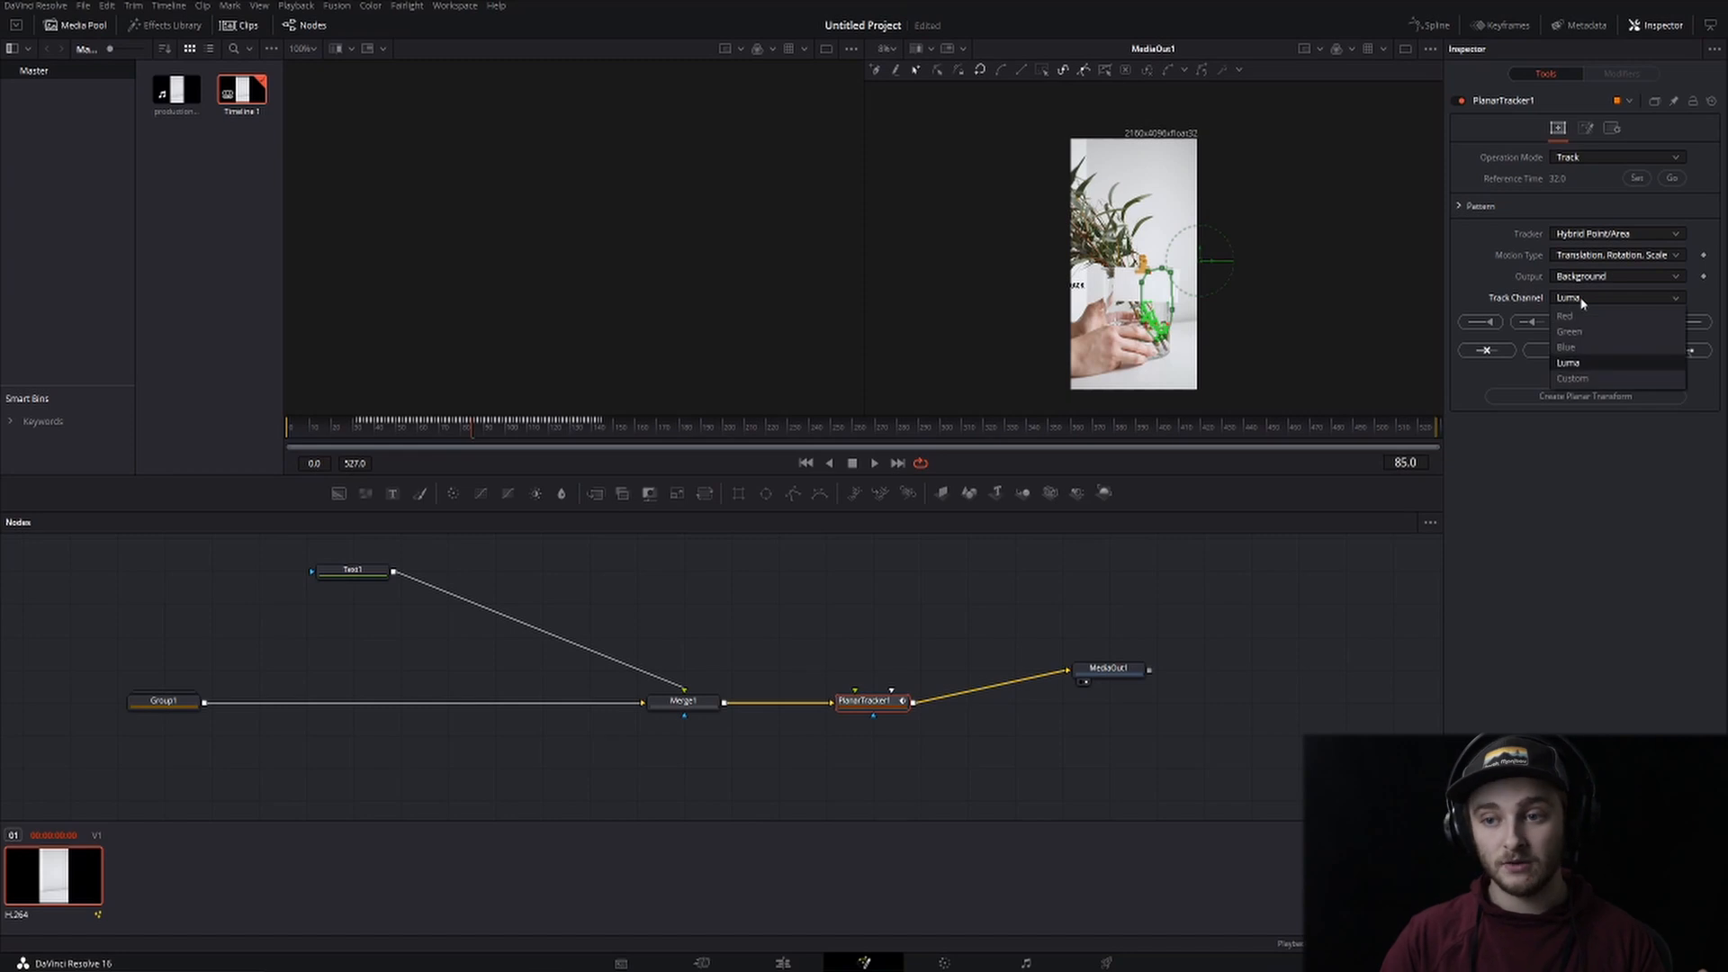
left_click(1564, 316)
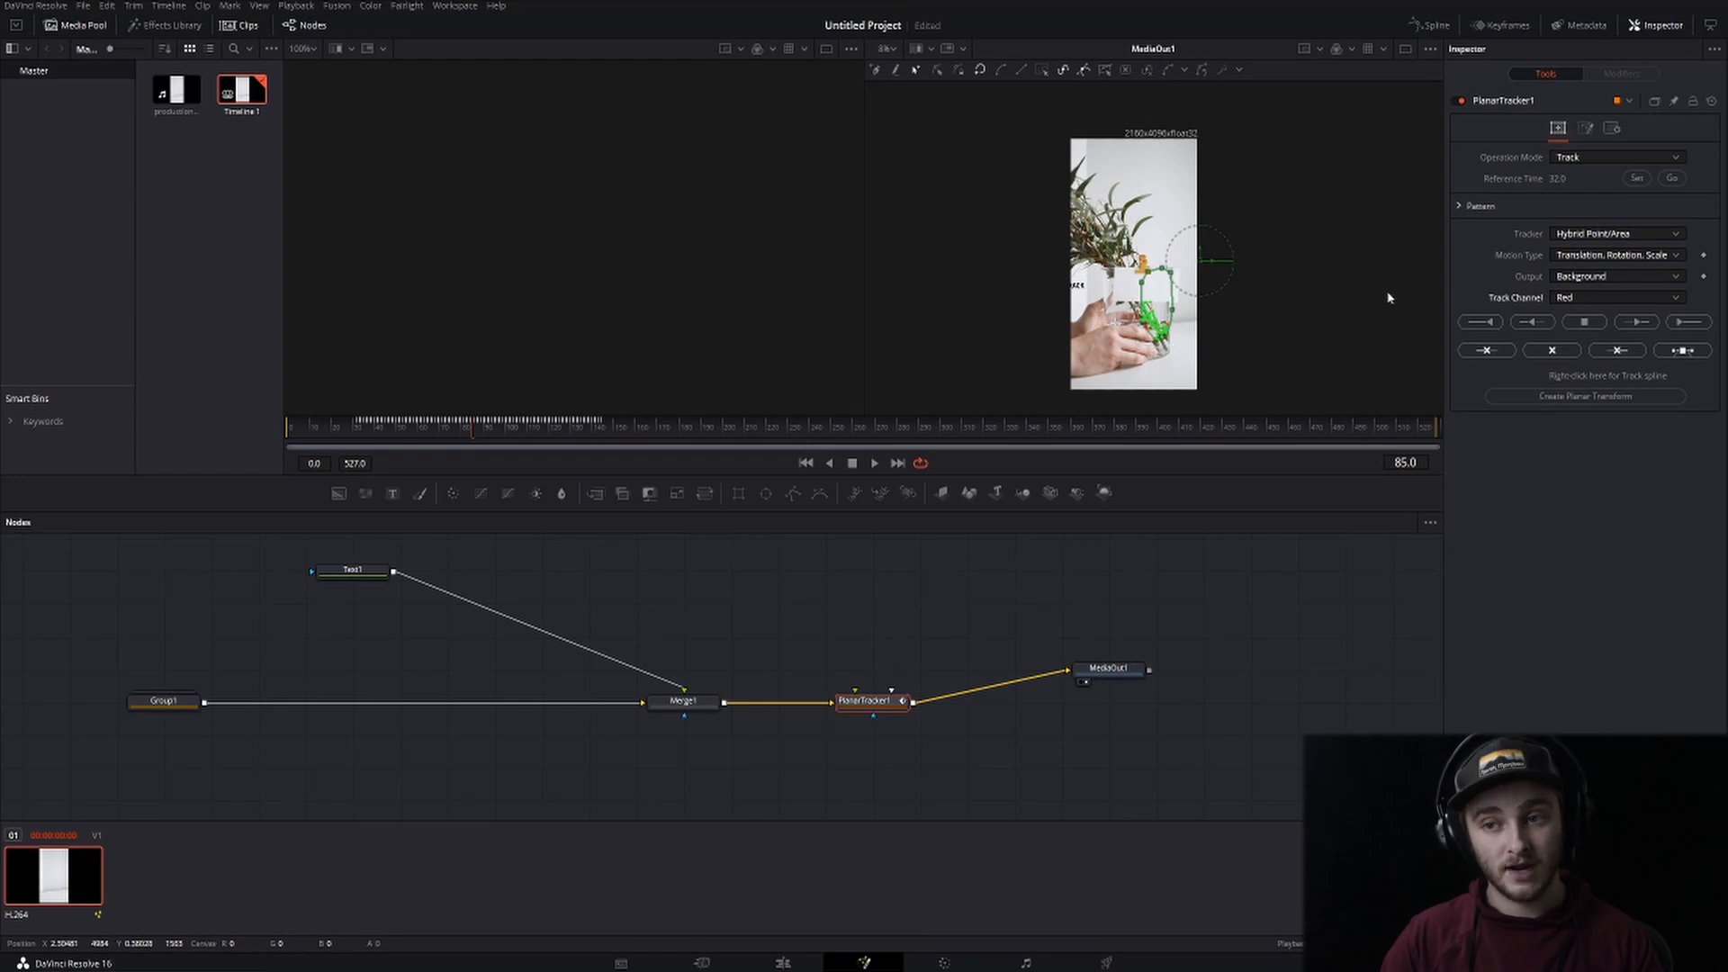
left_click(1616, 297)
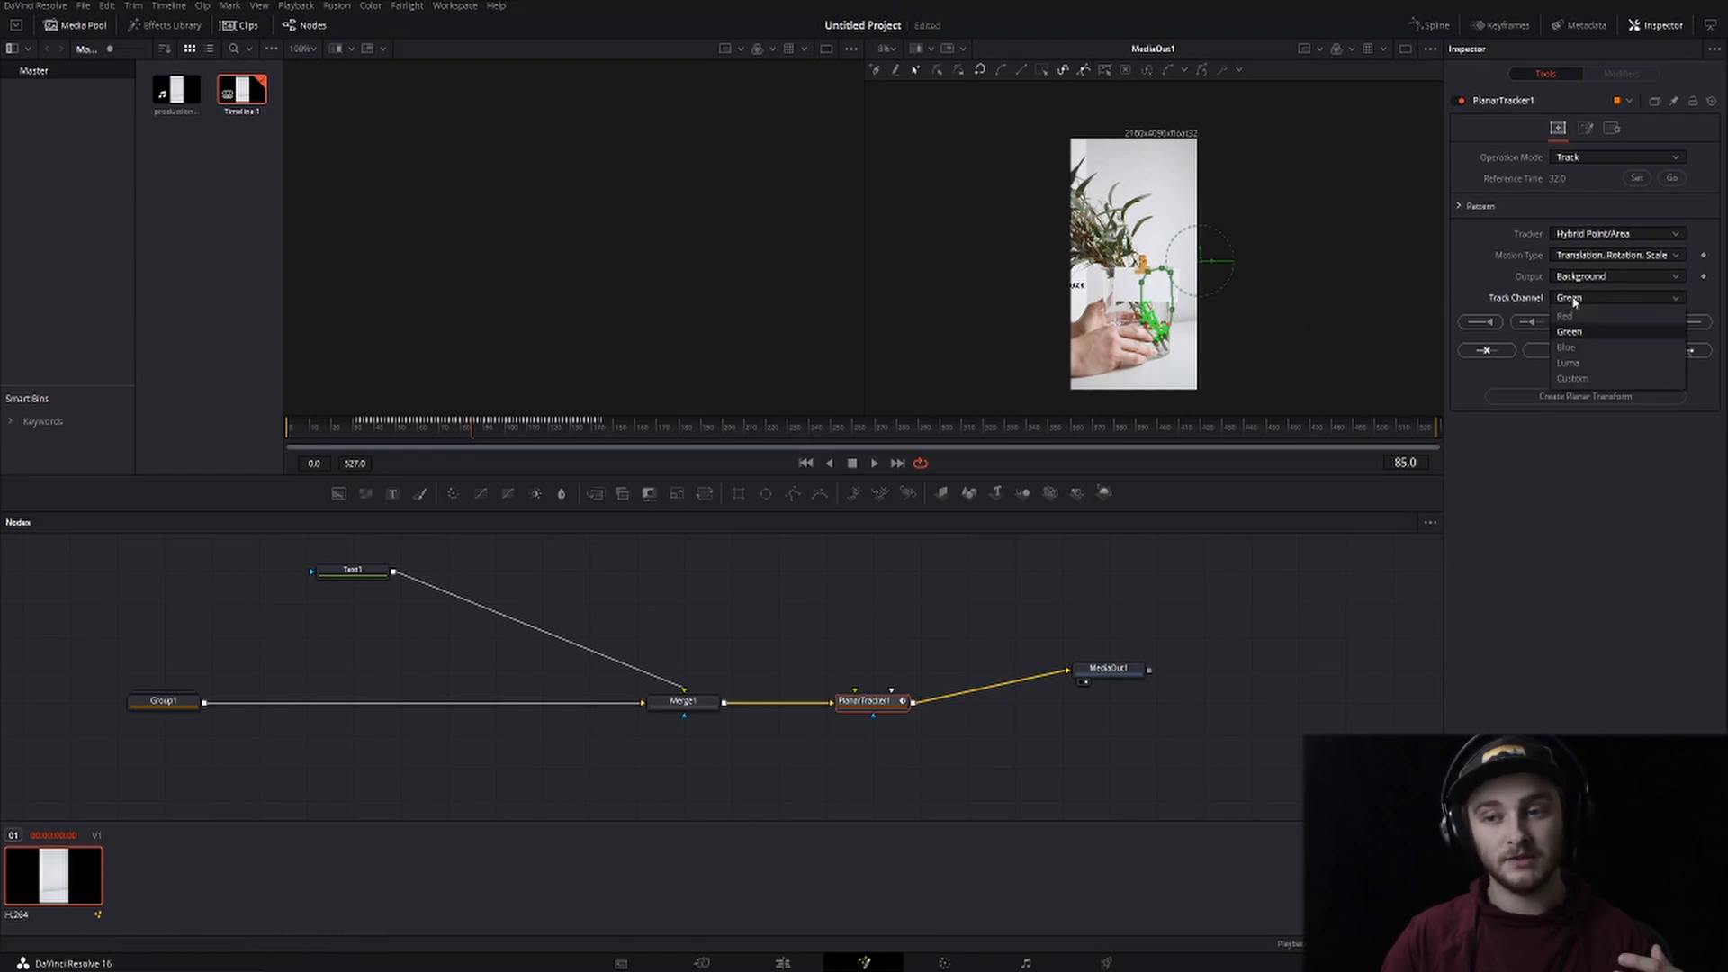
left_click(1568, 364)
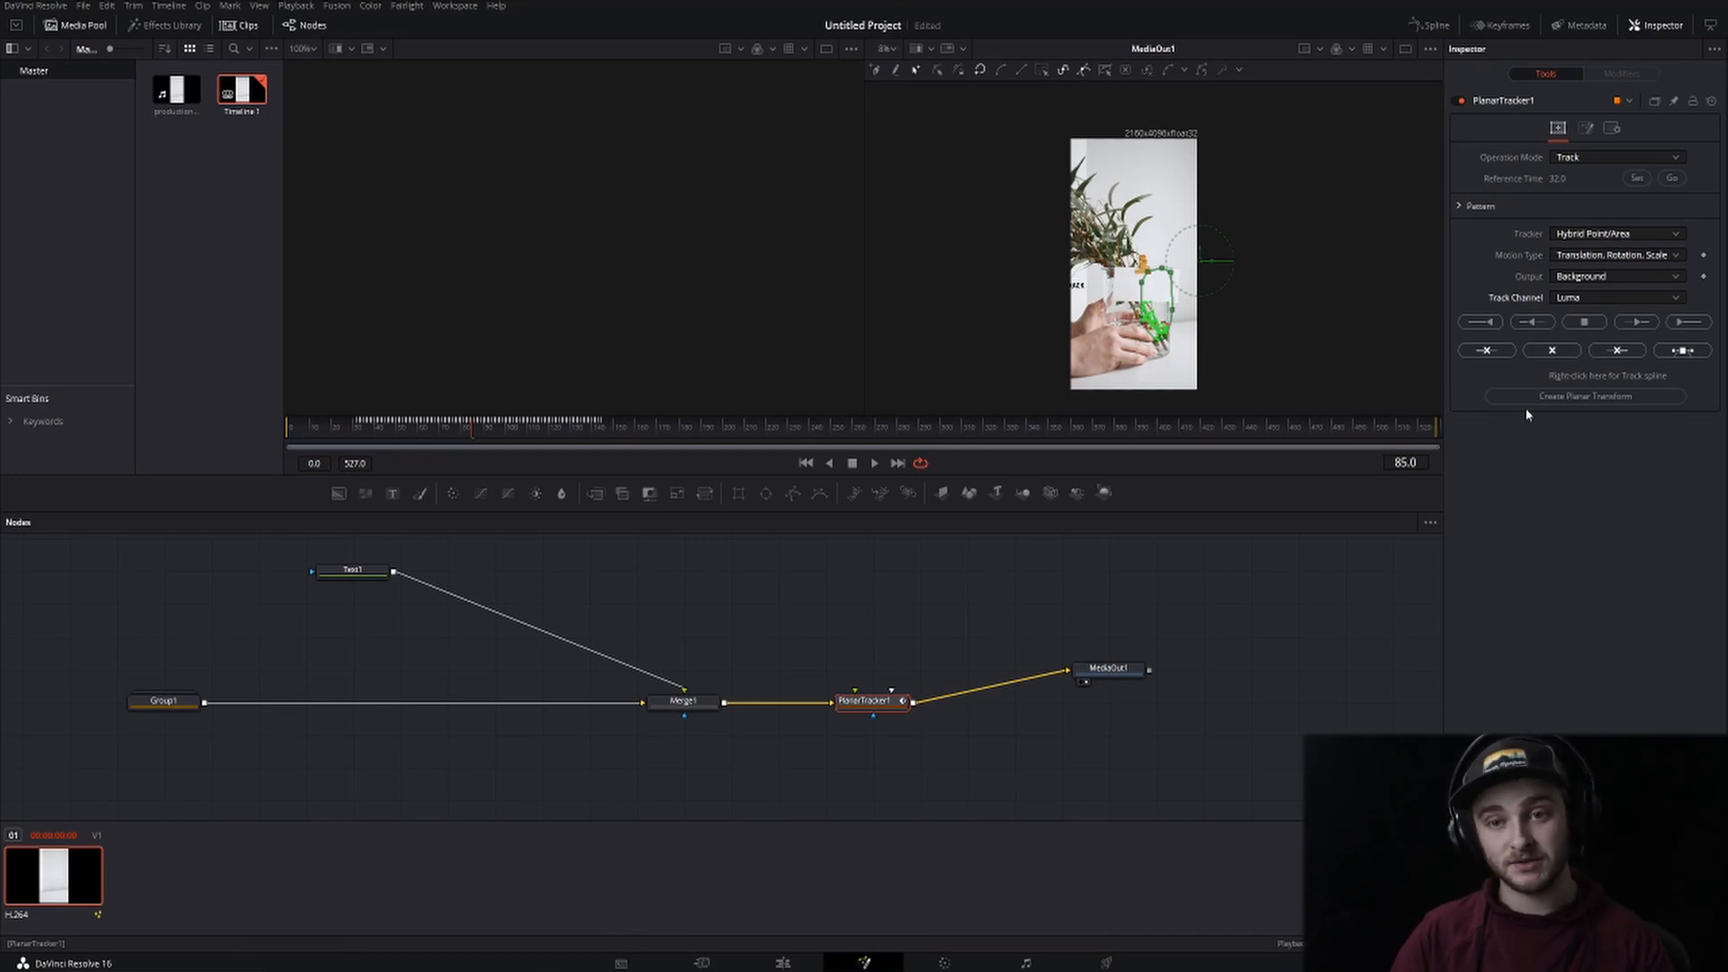
left_click(1614, 297)
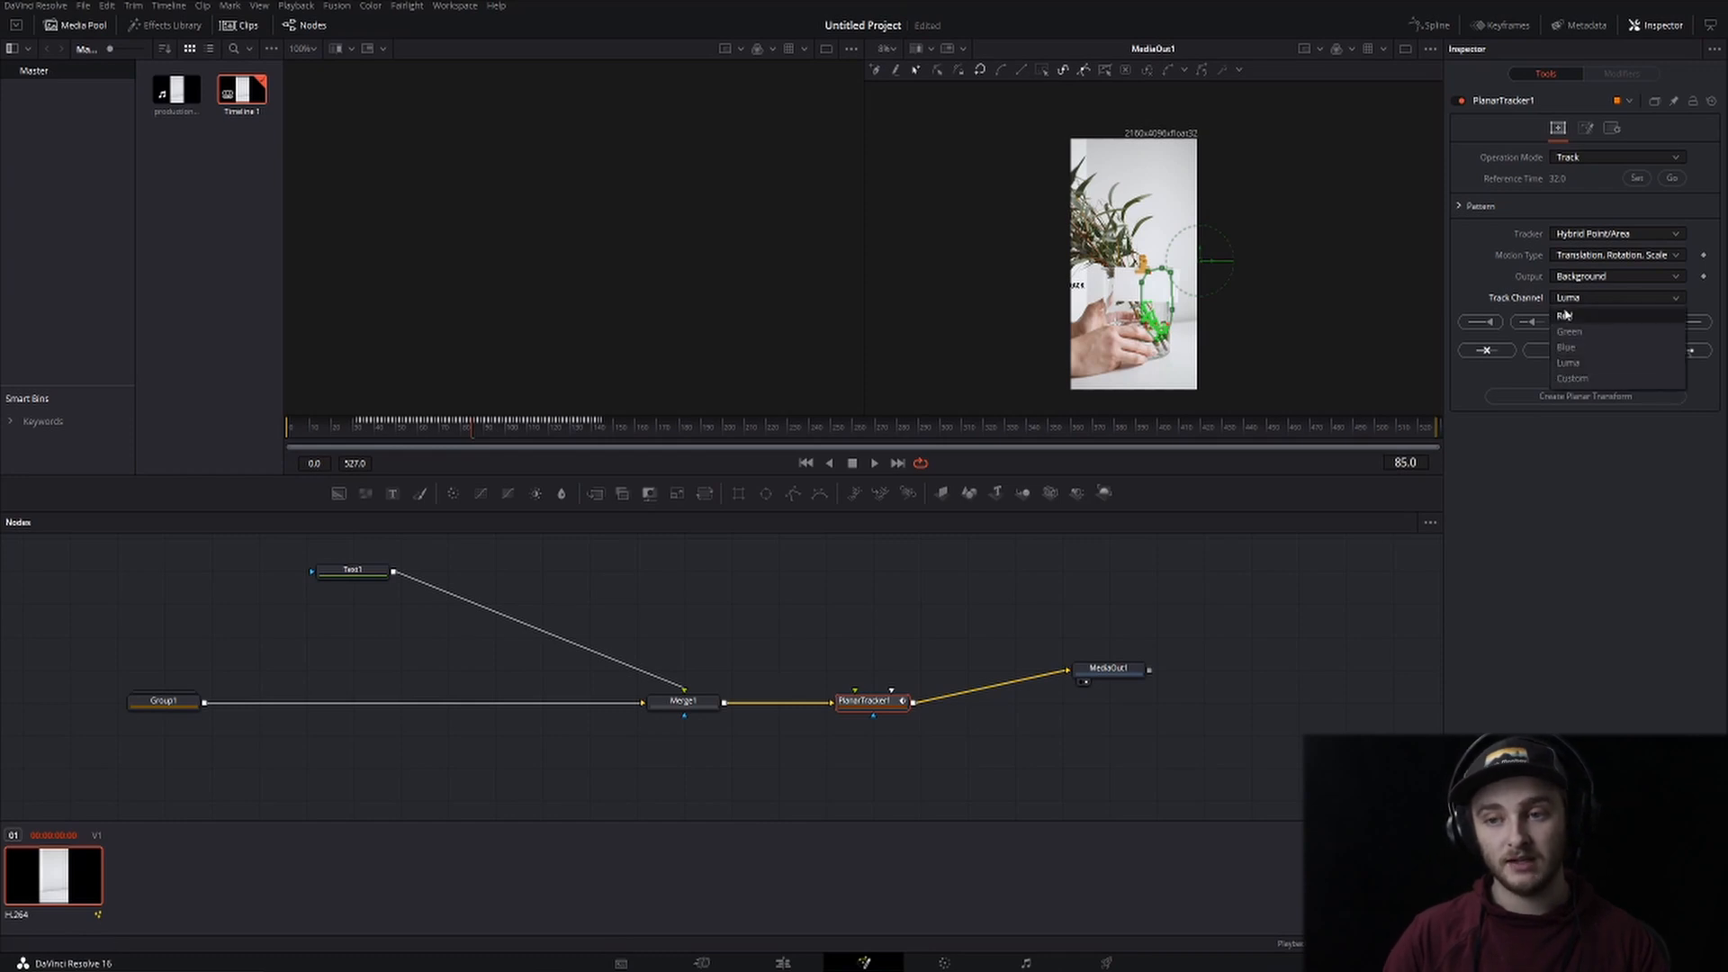
left_click(1566, 317)
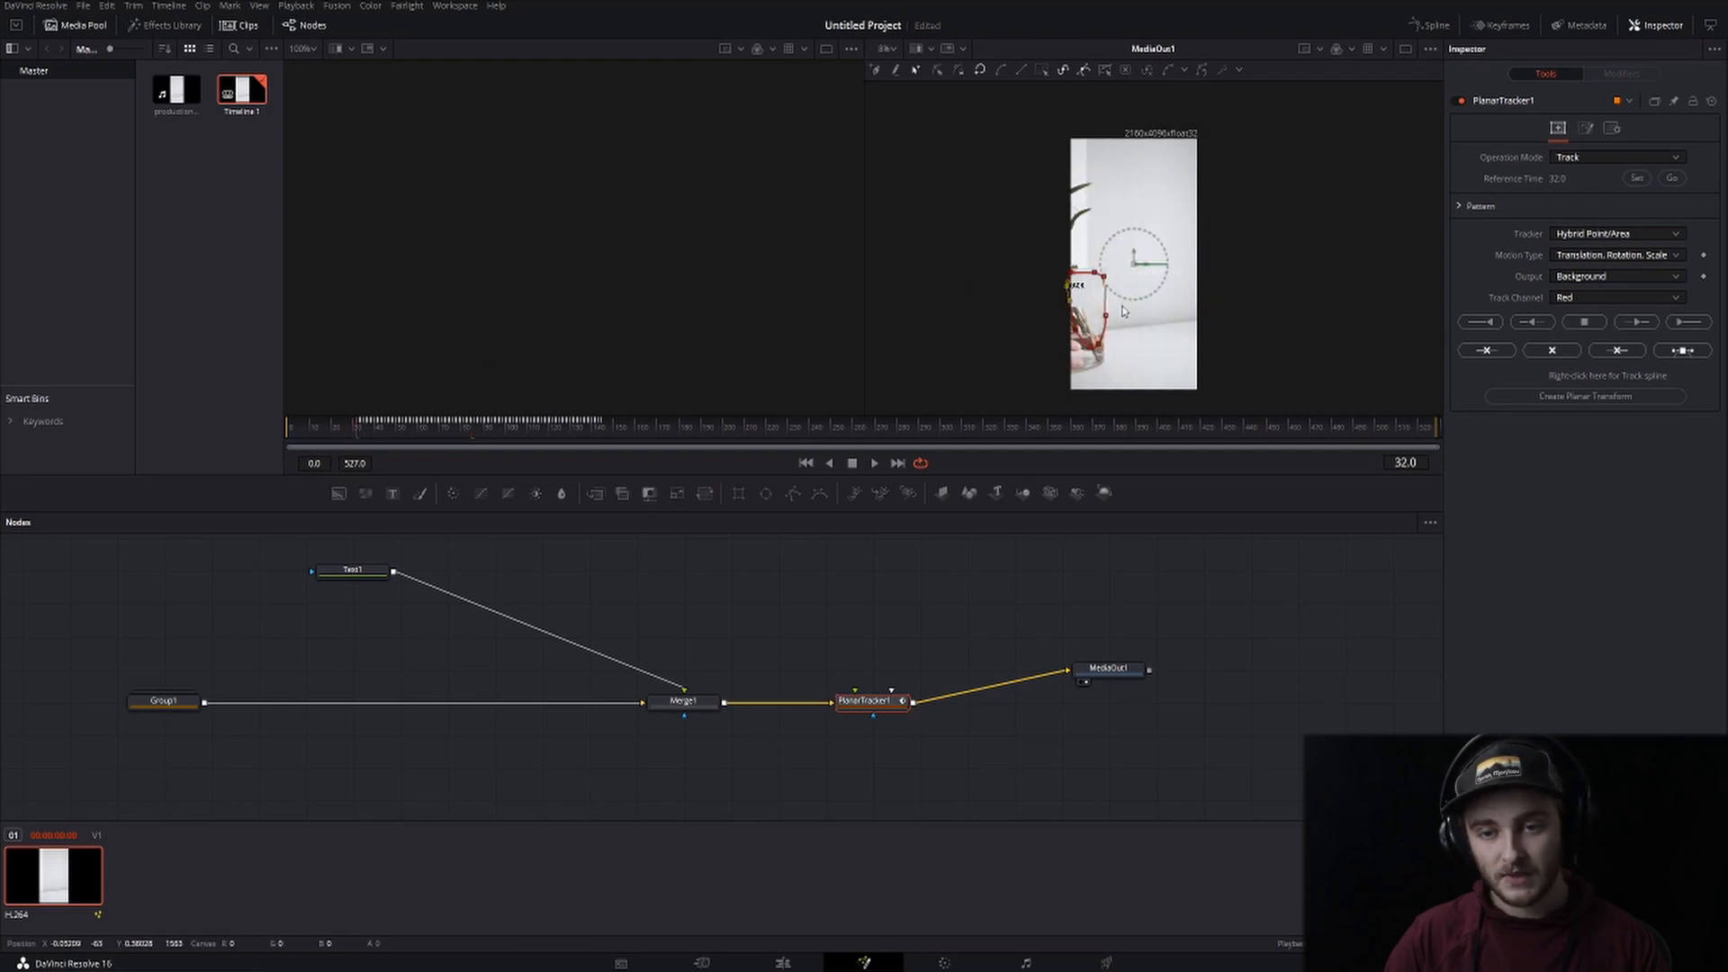
Check the track at a later frame, then return the Track Channel to Luma
left_click(1687, 321)
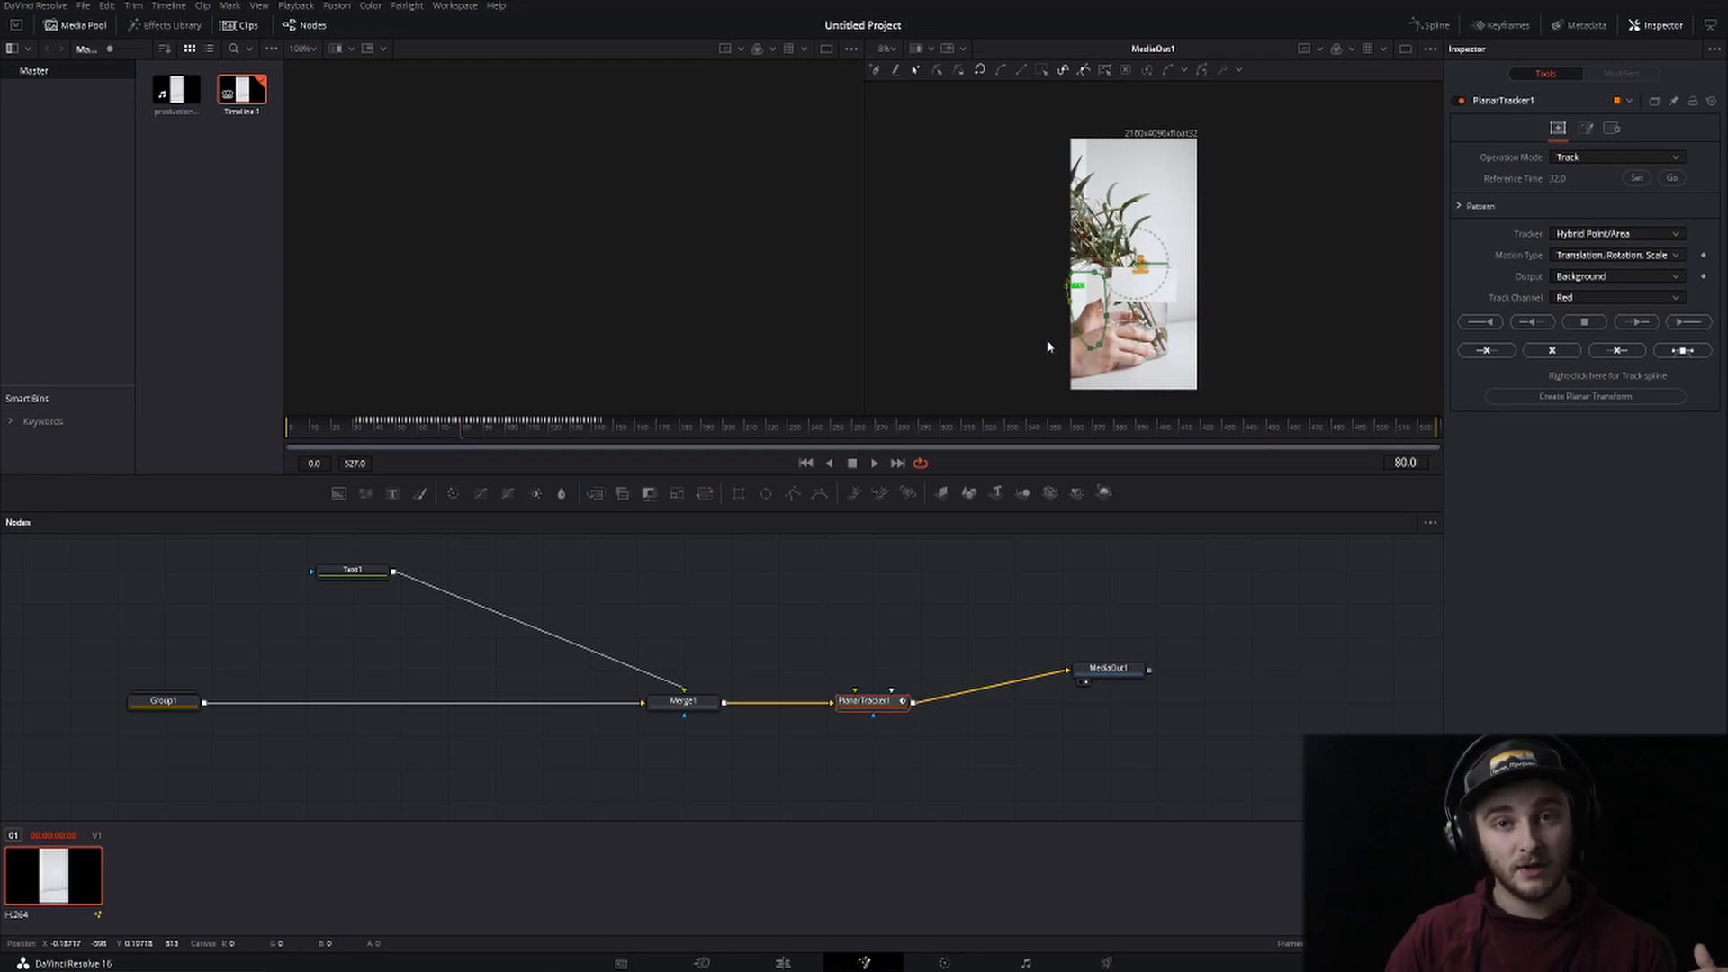
mouse_move(1157, 354)
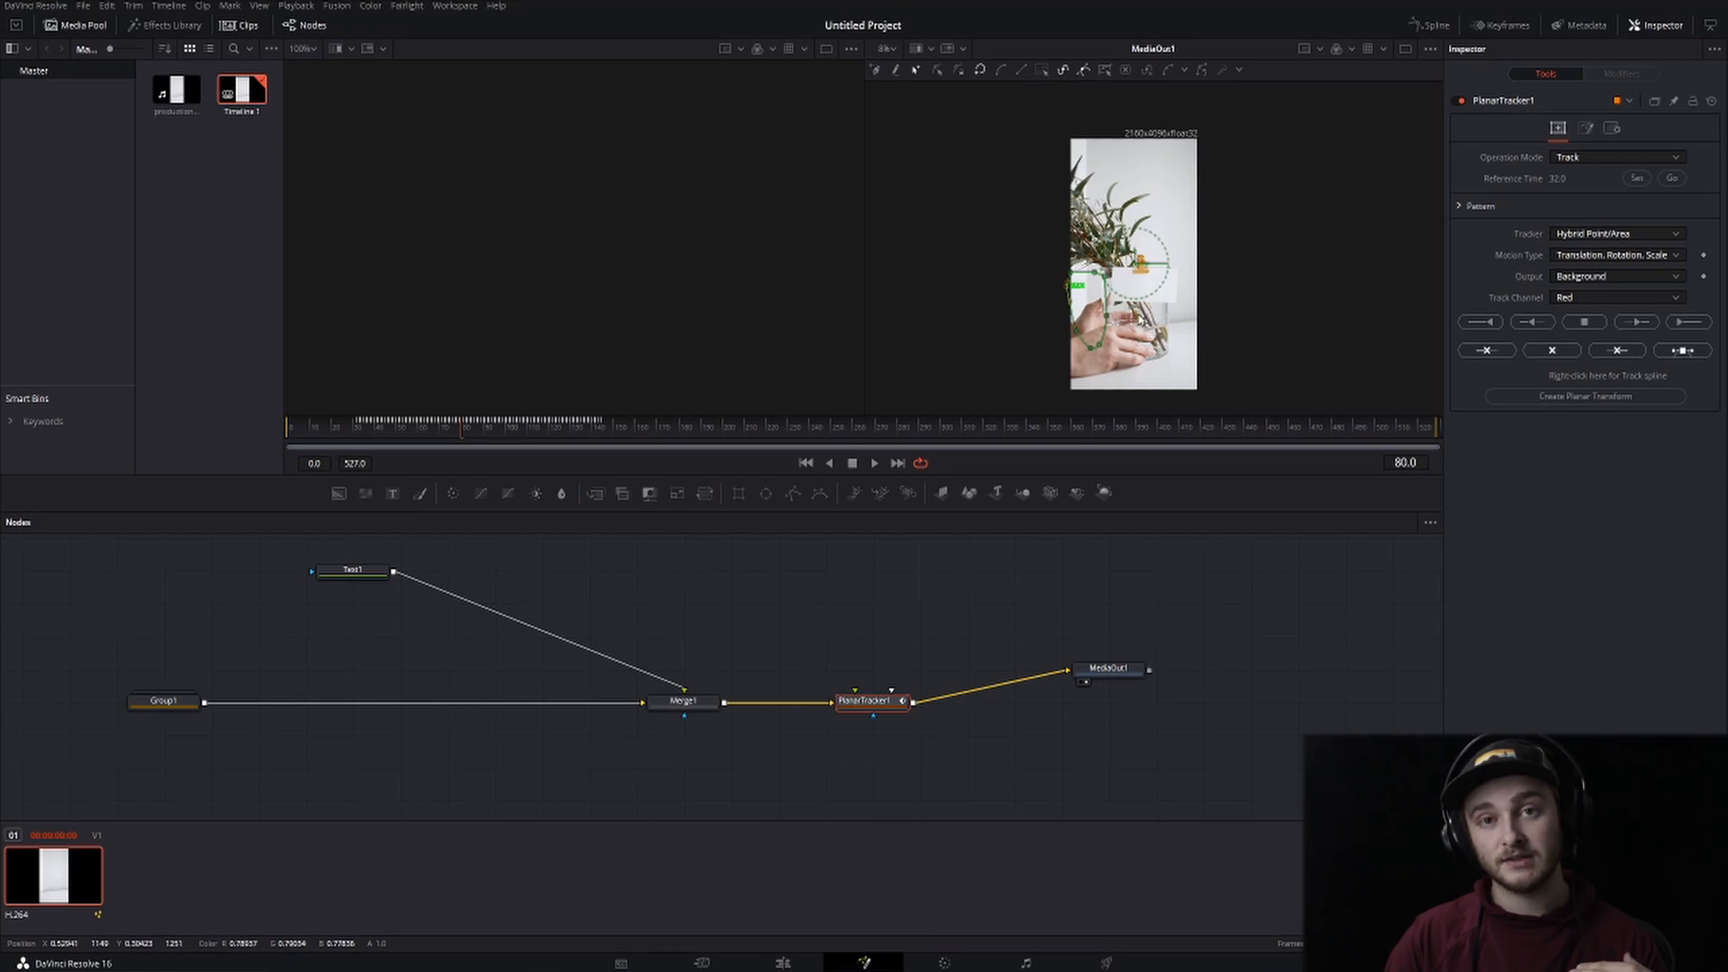
left_click(1615, 297)
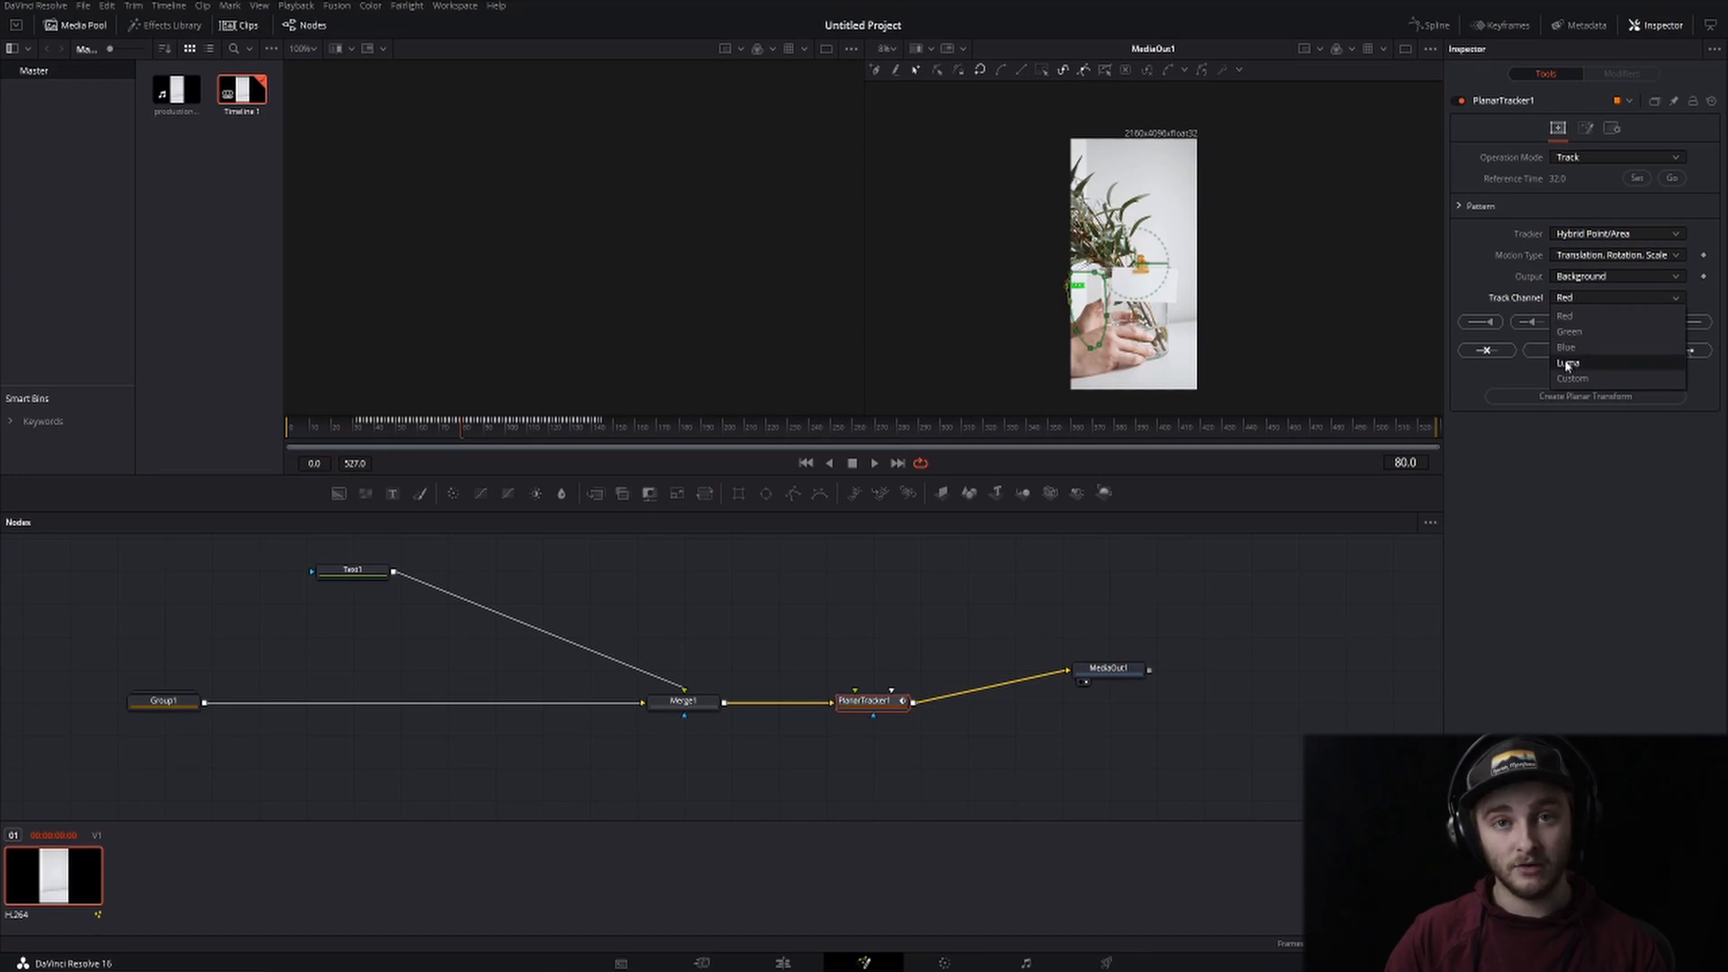
left_click(1567, 361)
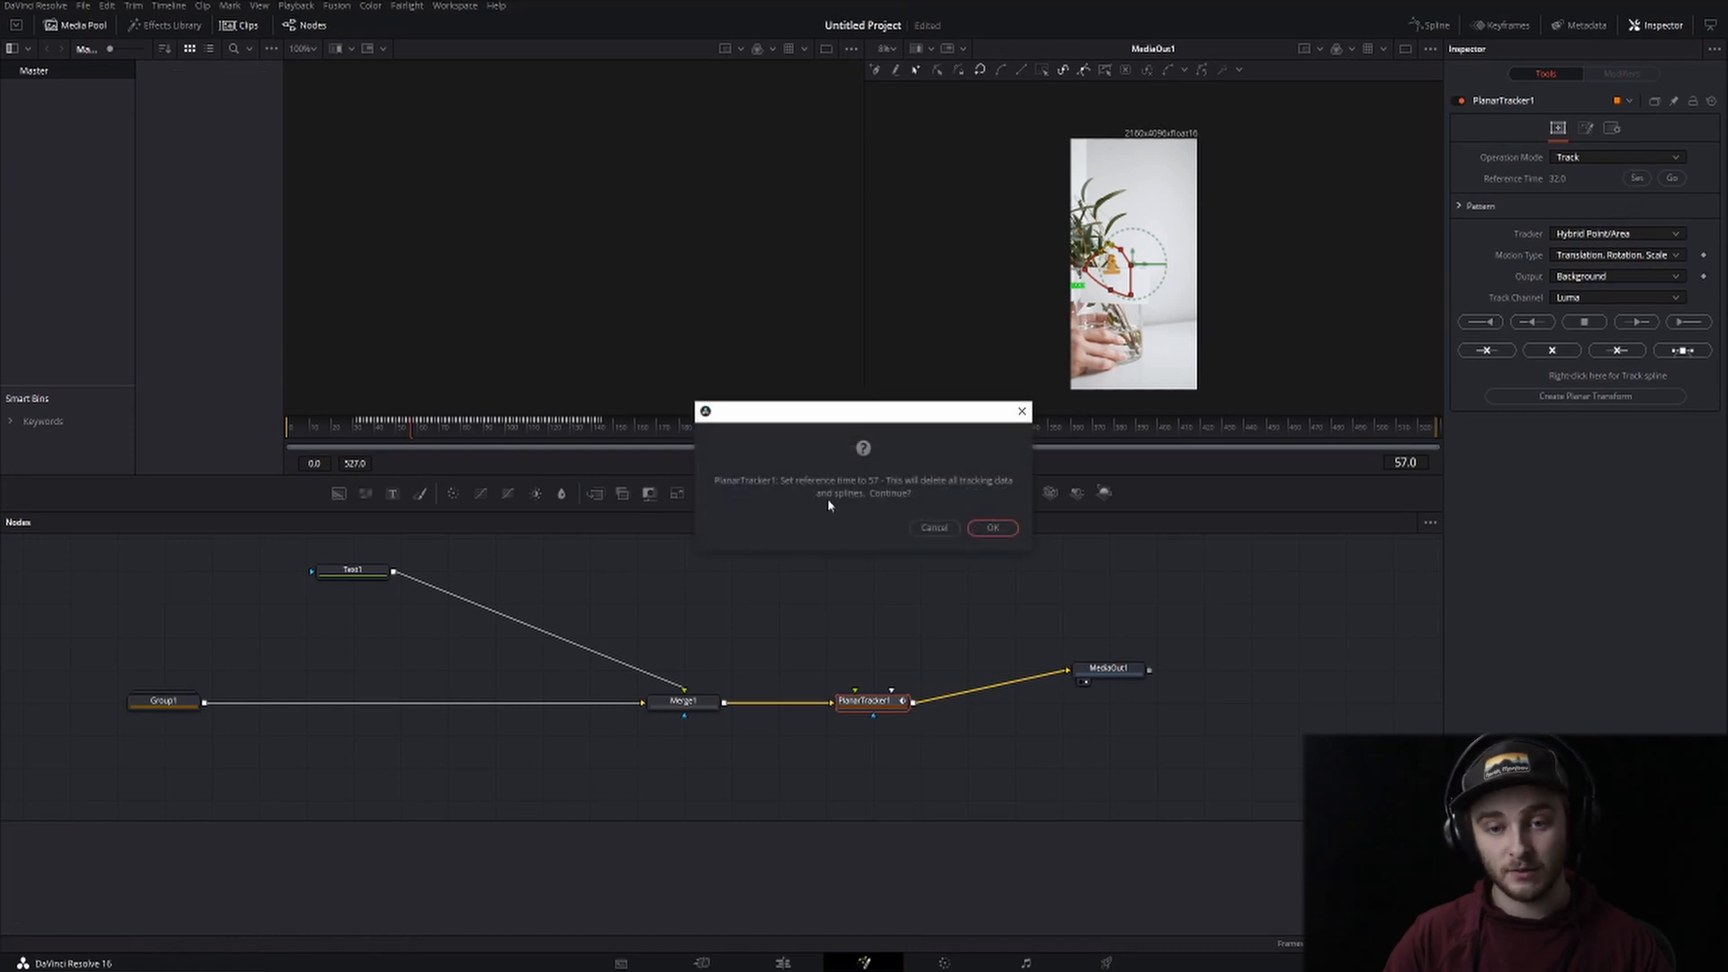
mouse_move(768, 495)
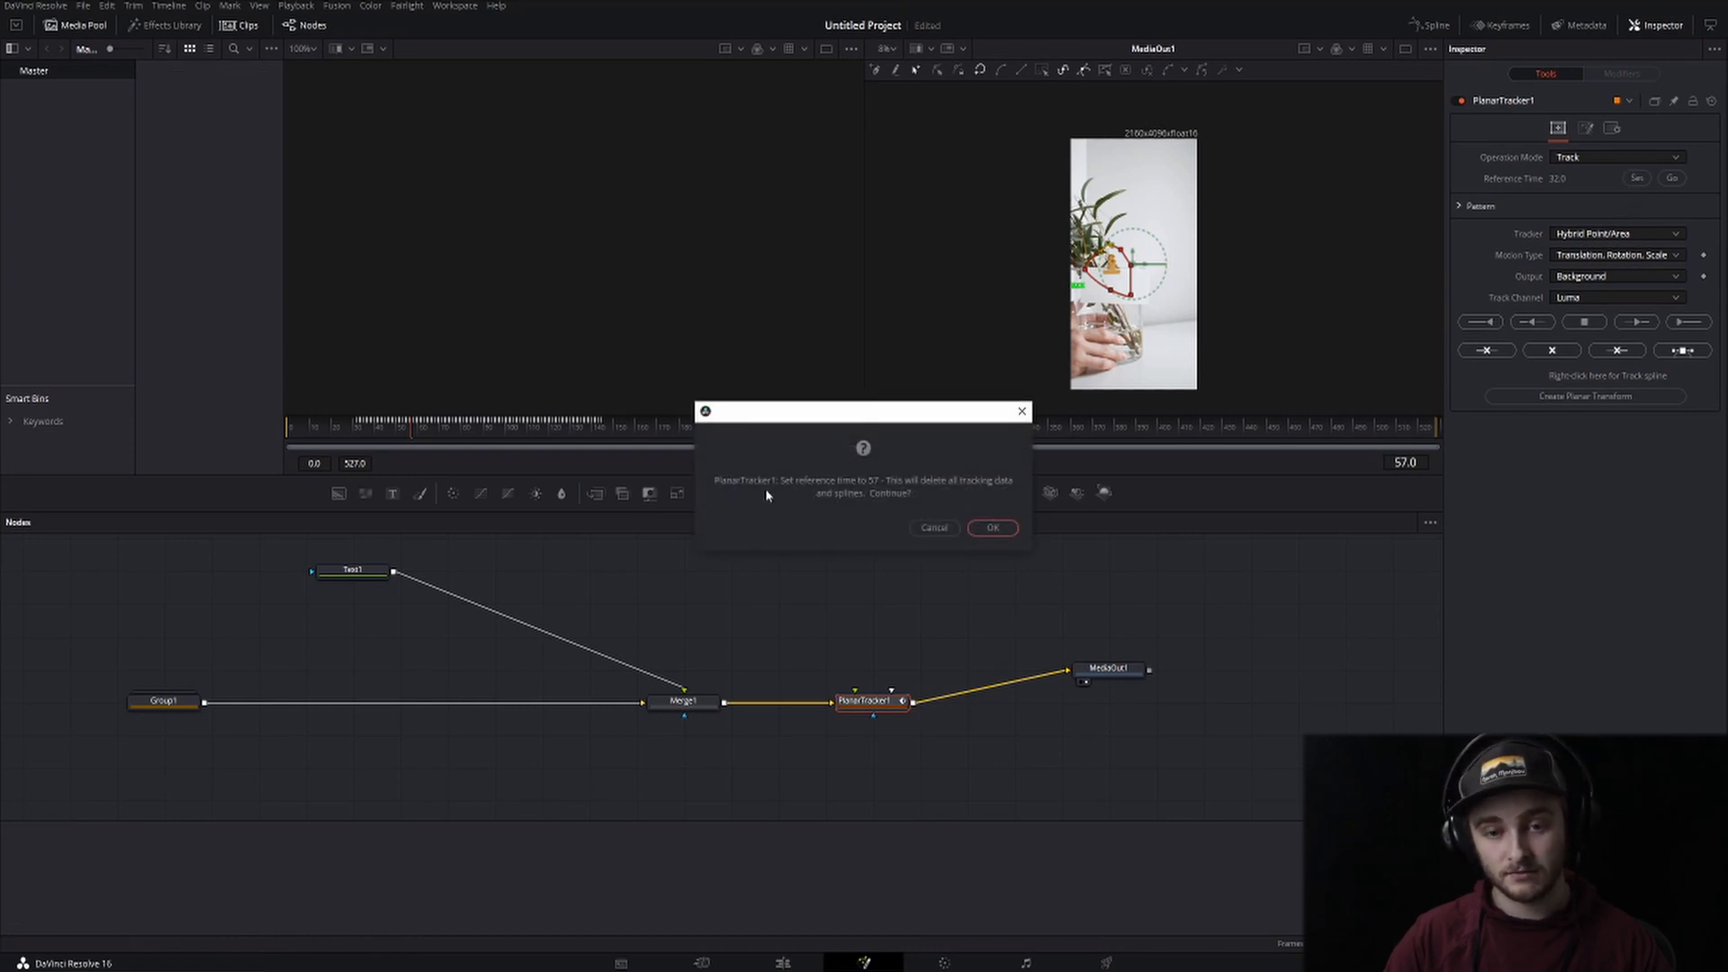
Confirm frame 57 as the reference and track the note card forward and backward from it
left_click(989, 527)
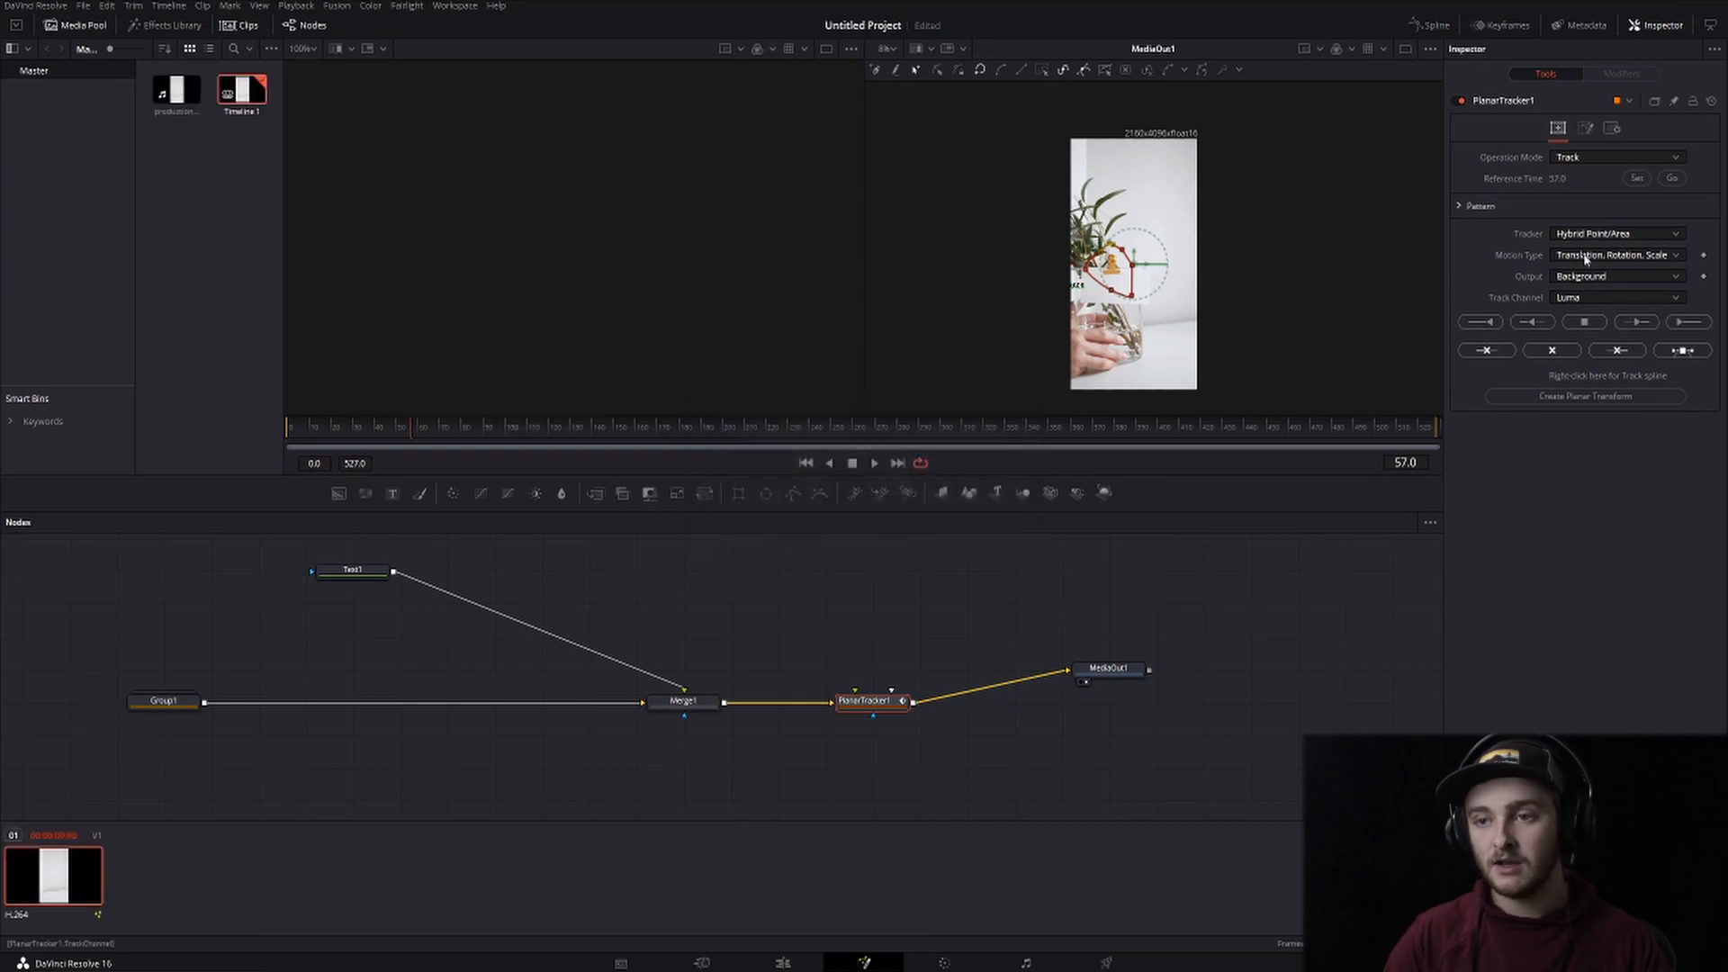
left_click(1479, 320)
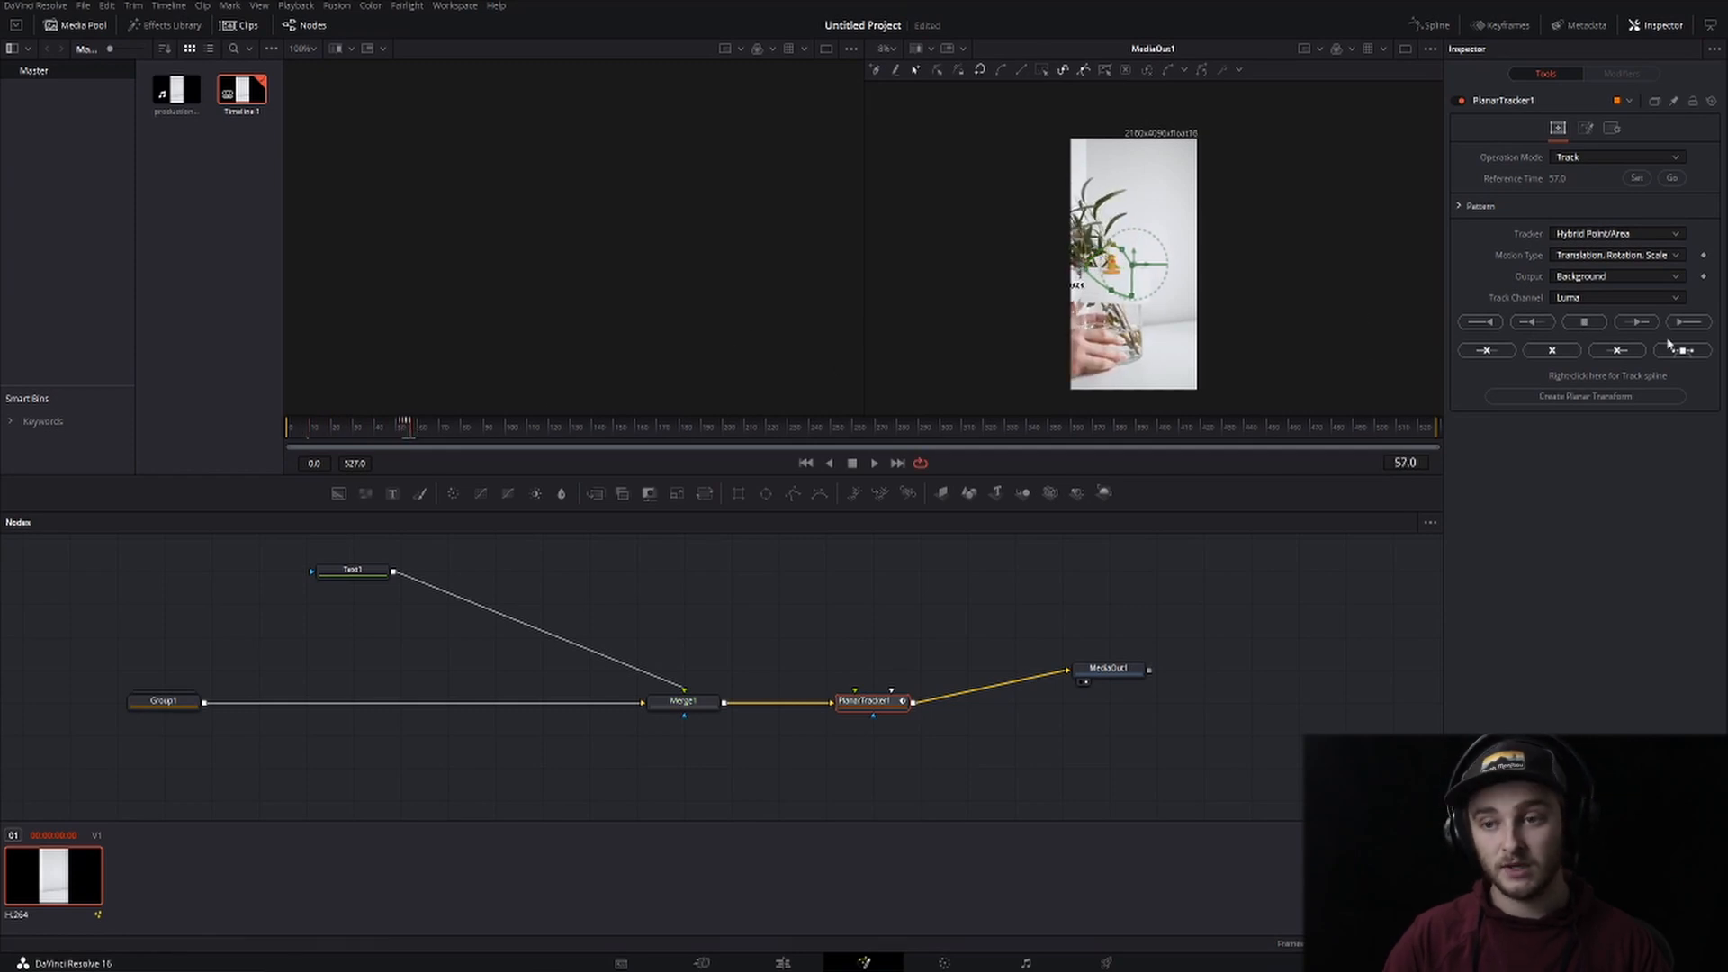
left_click(1636, 321)
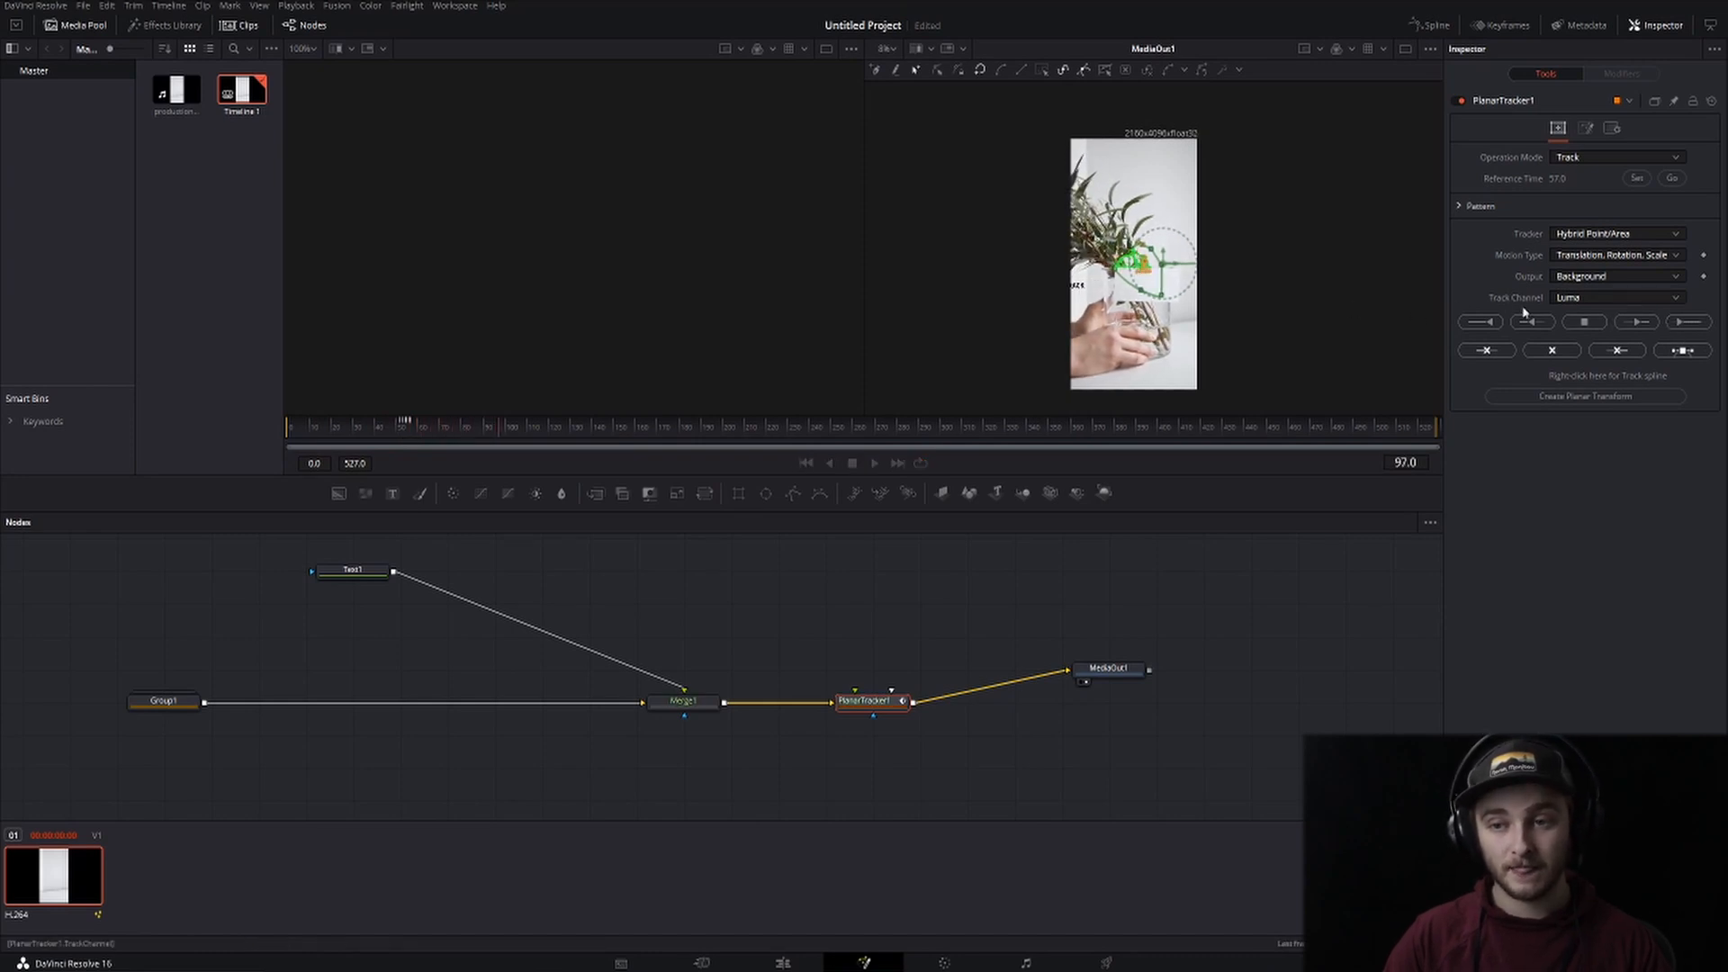
left_click(919, 462)
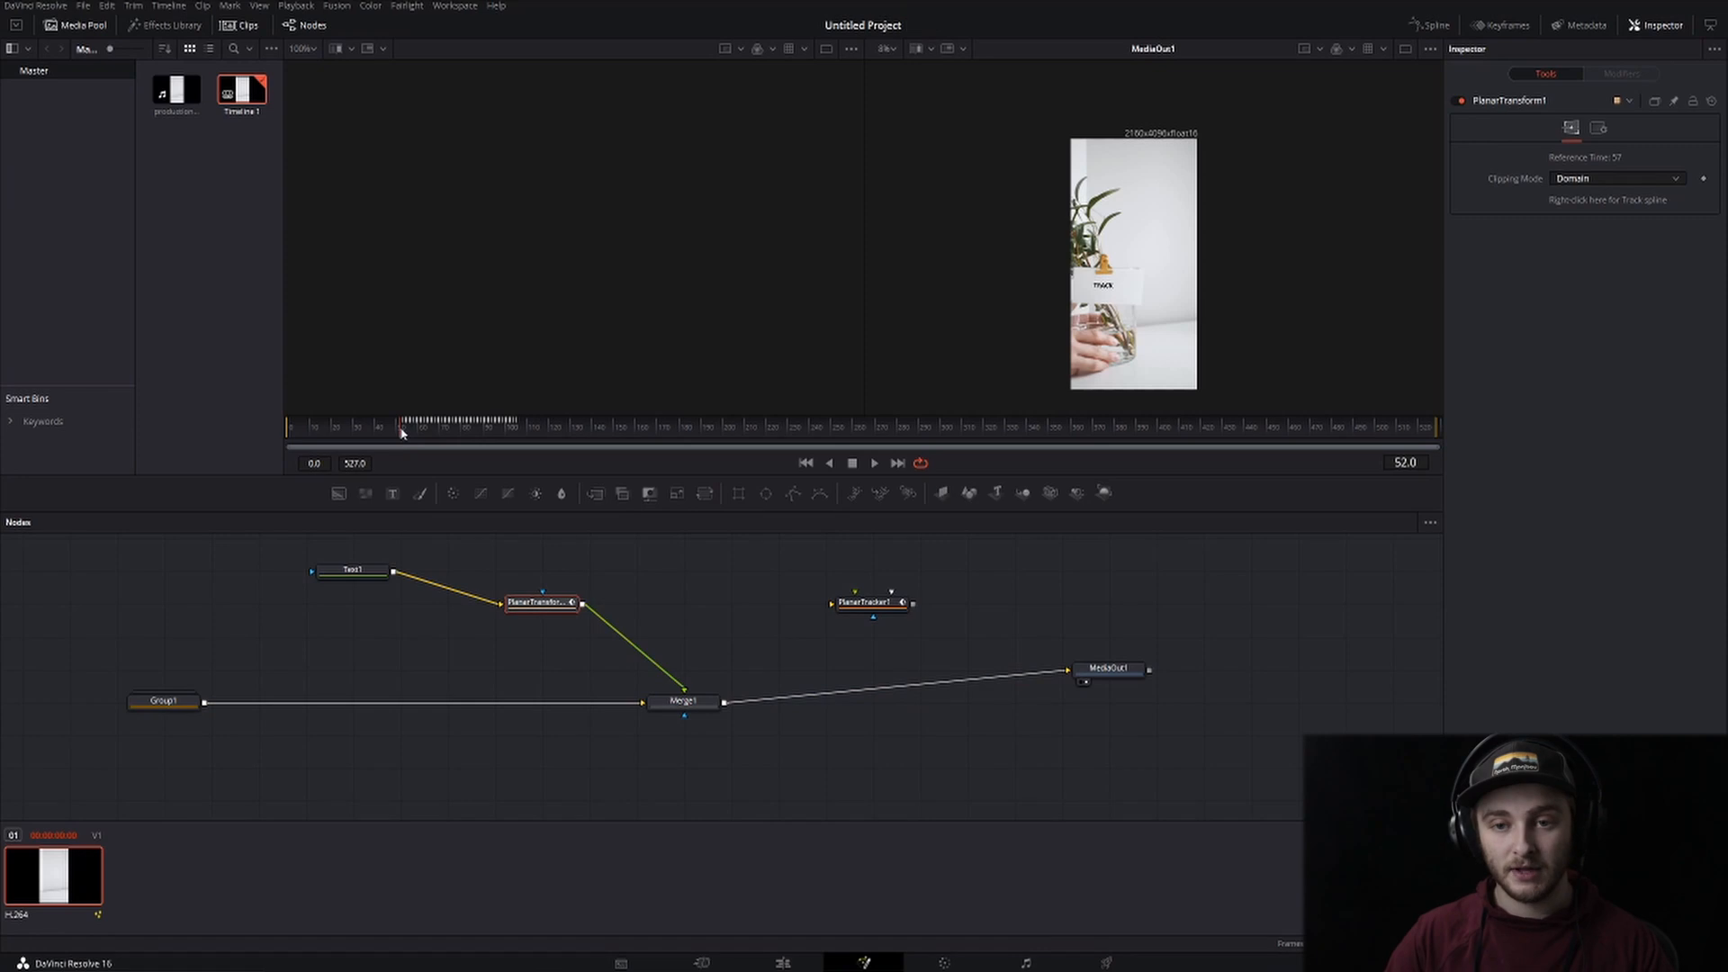
Preview the TRACK text riding the note card at another frame
left_click(875, 462)
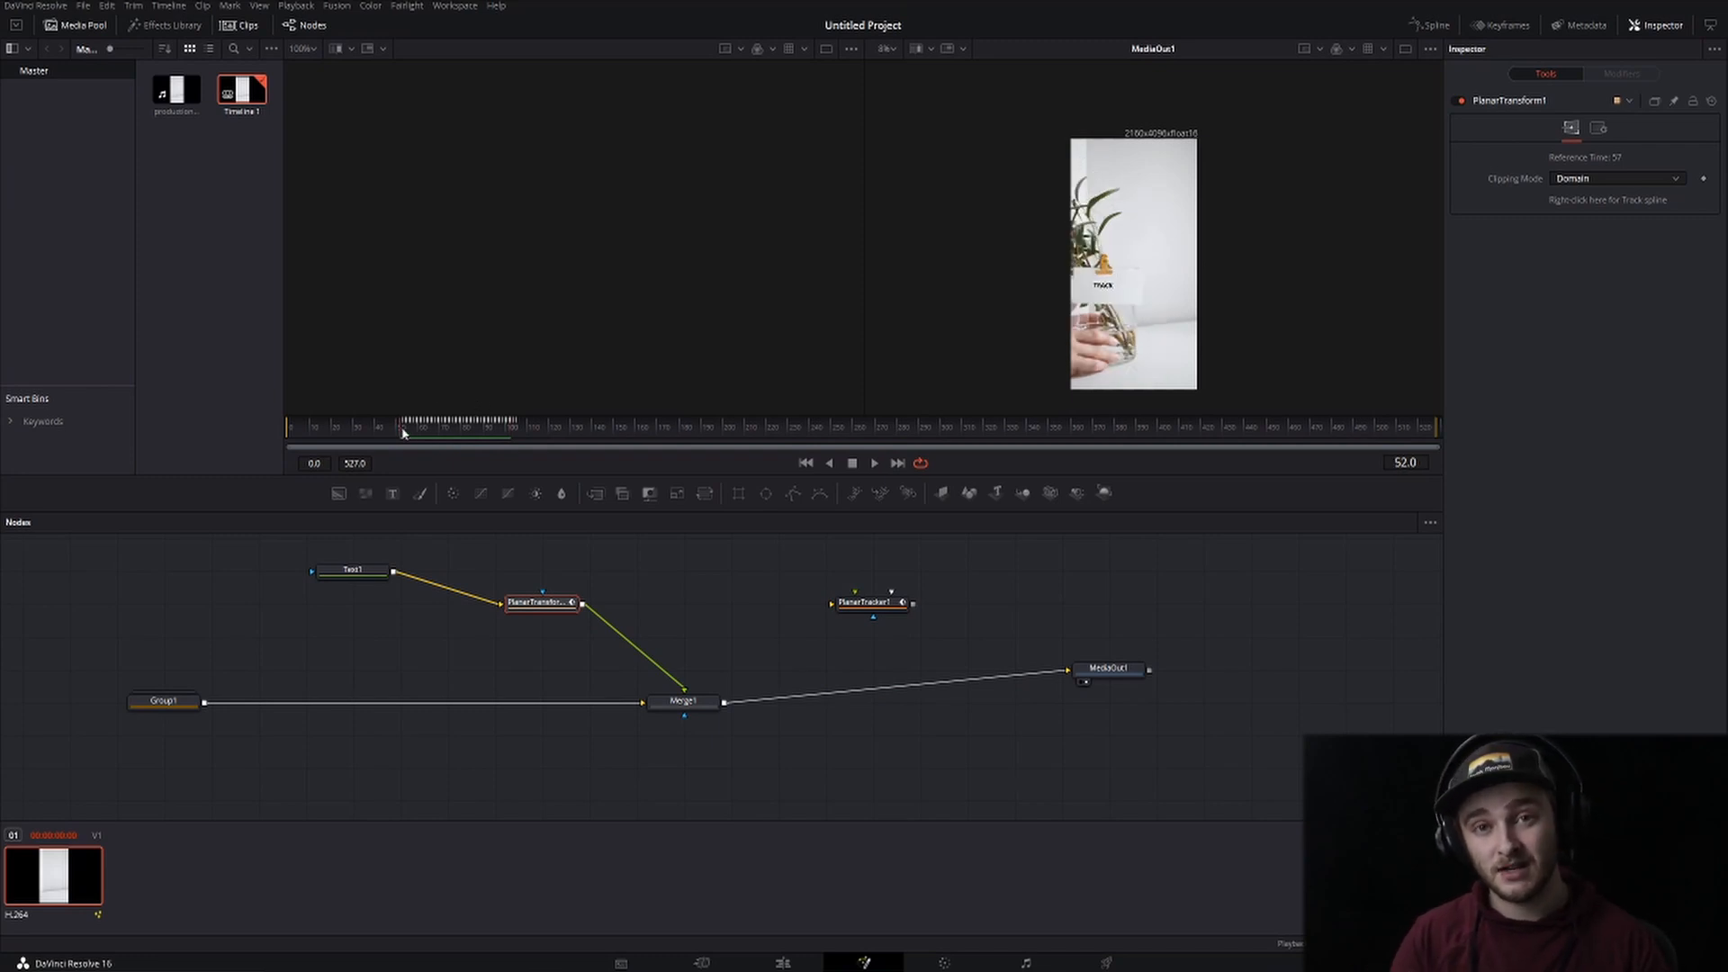
mouse_move(518, 402)
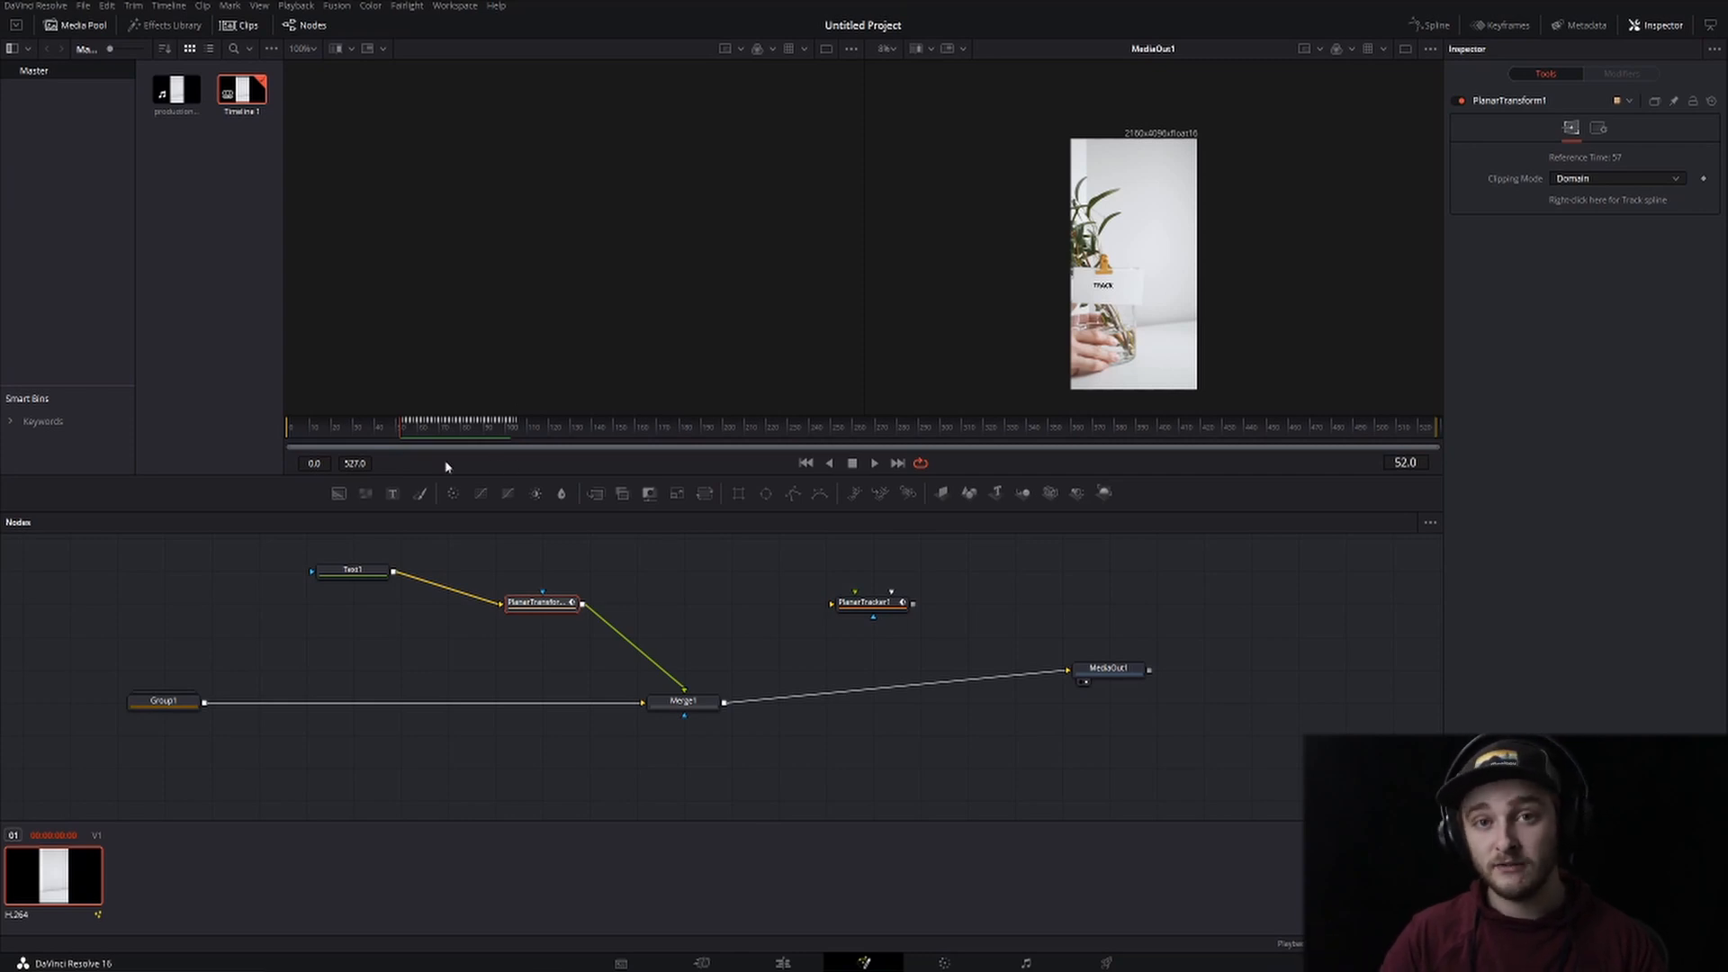
Select PlanarTracker1, try Perspective motion type, then return it to Translation, Rotation, Scale
left_click(683, 702)
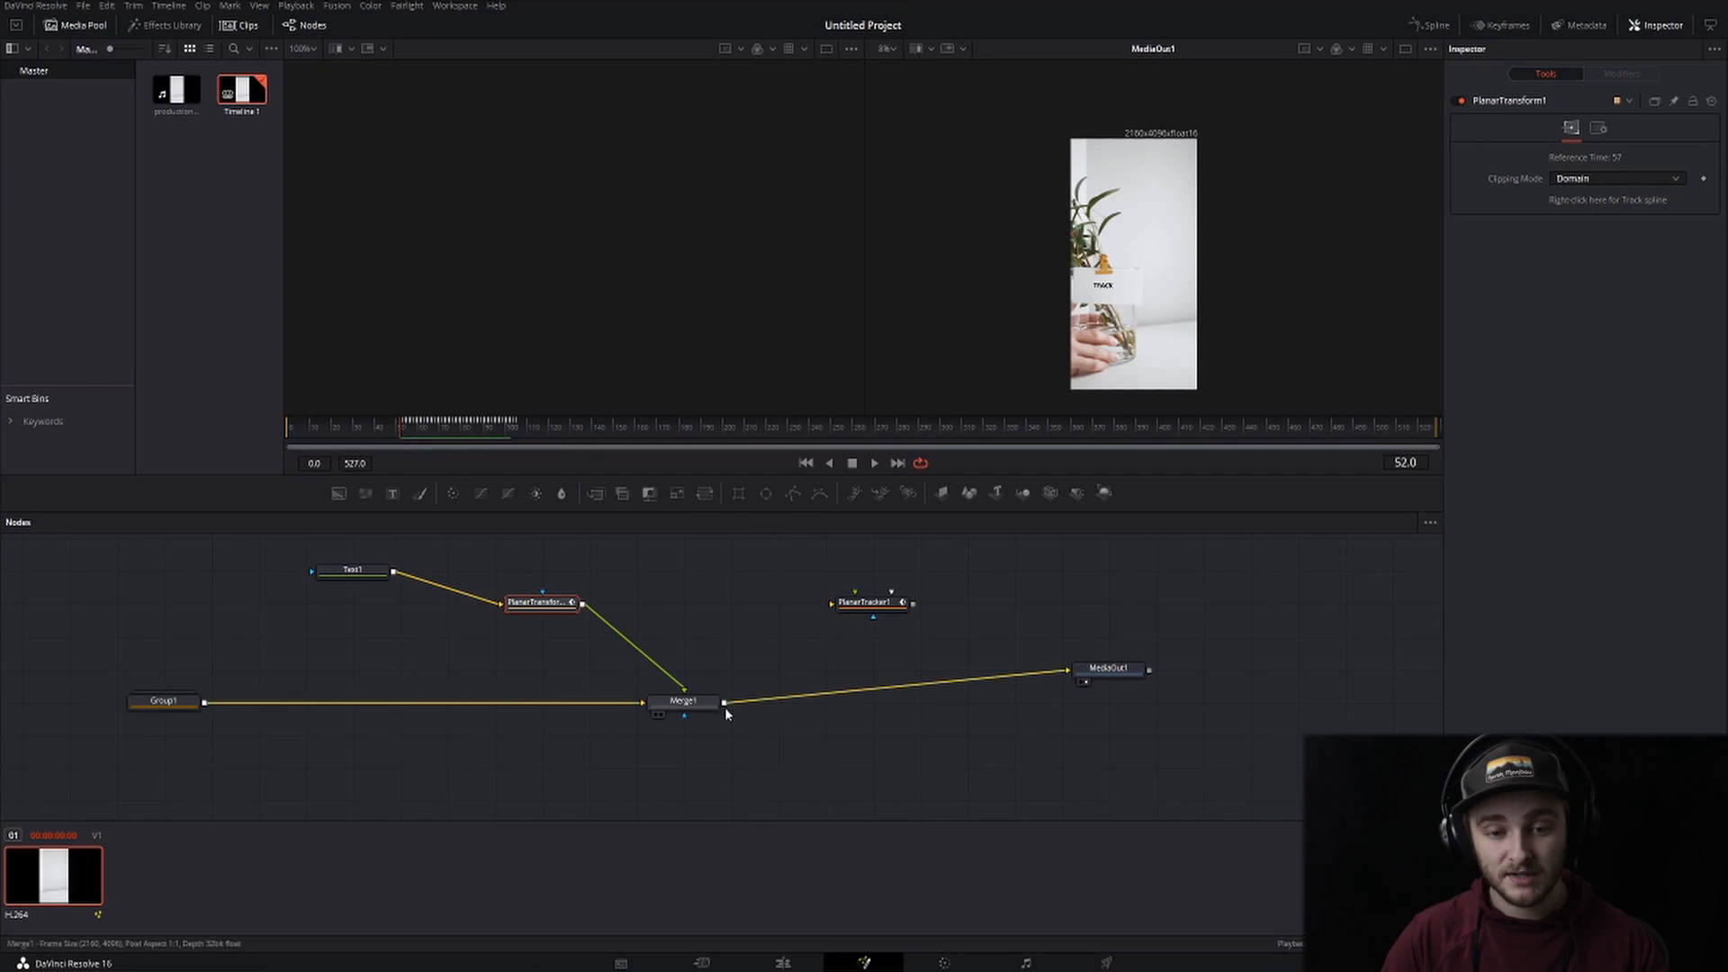
left_click(873, 603)
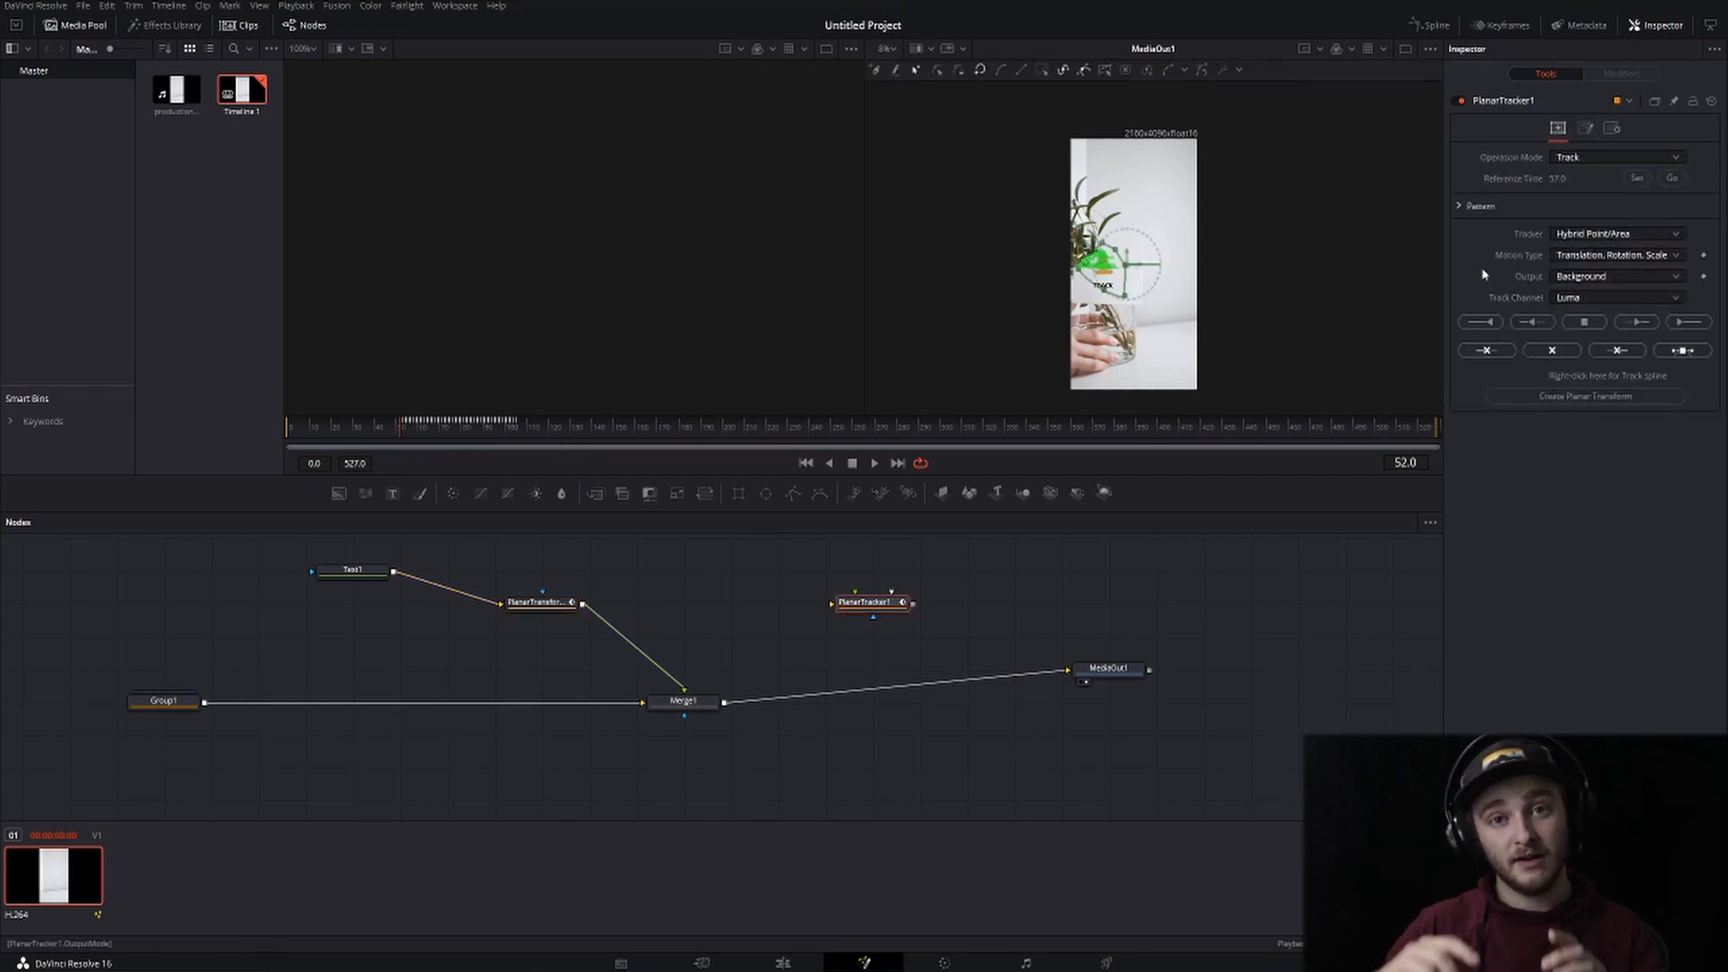
left_click(1616, 254)
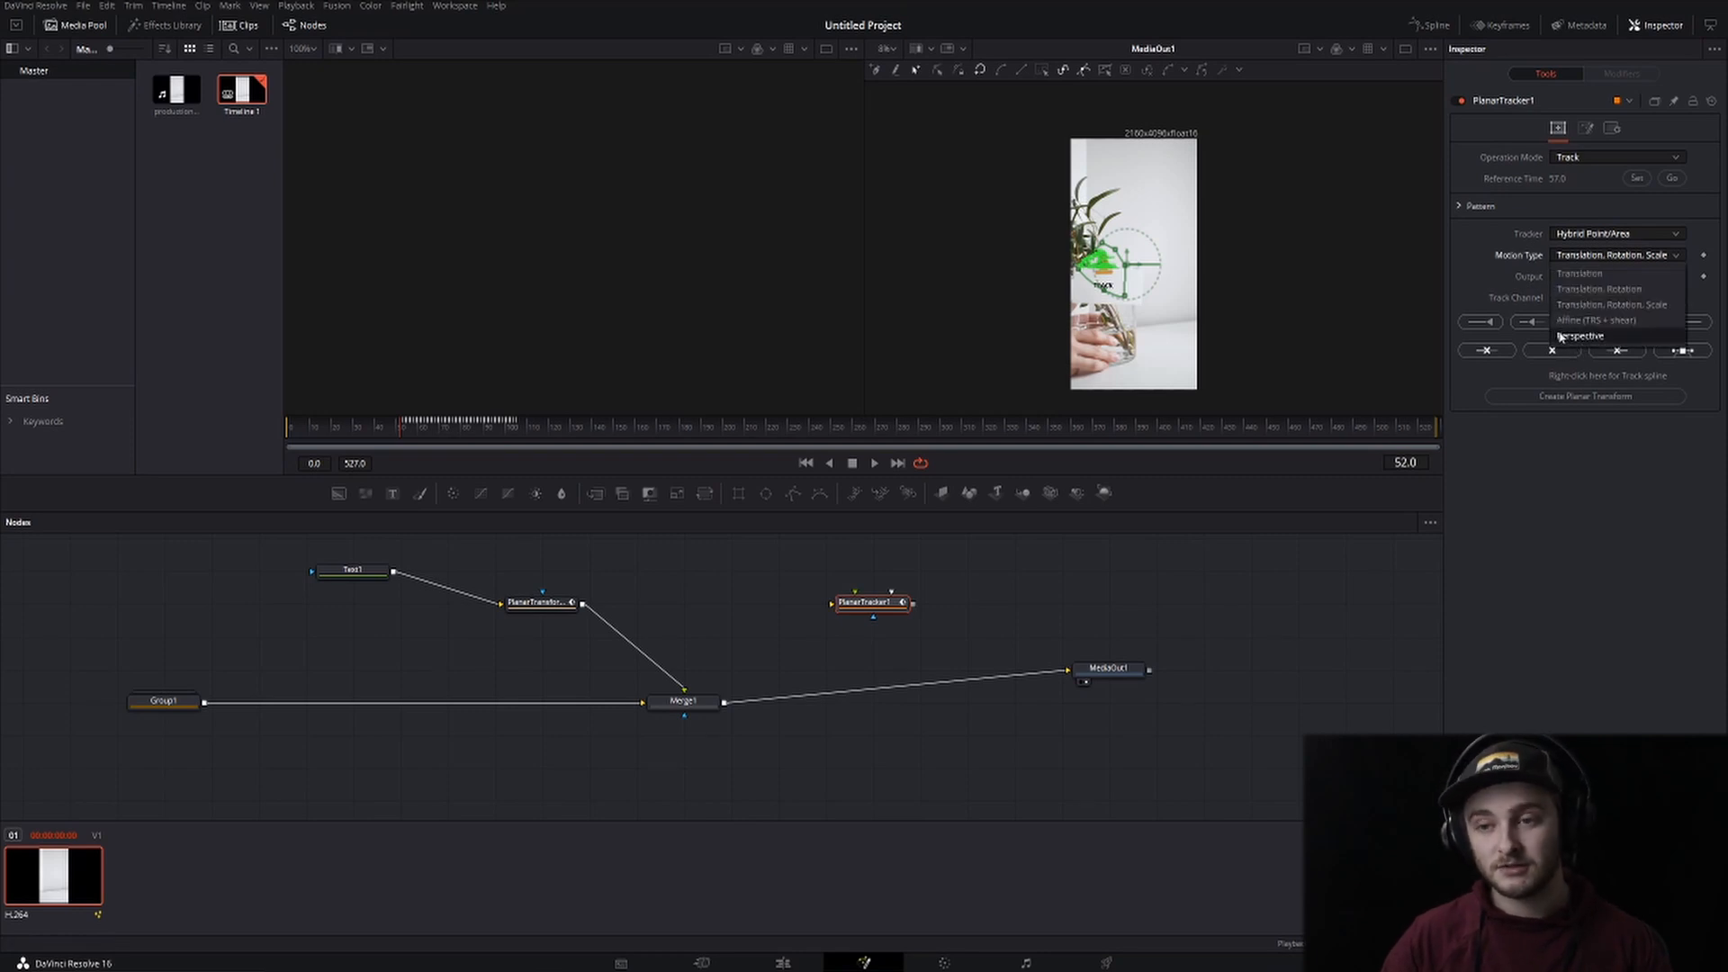
left_click(1578, 336)
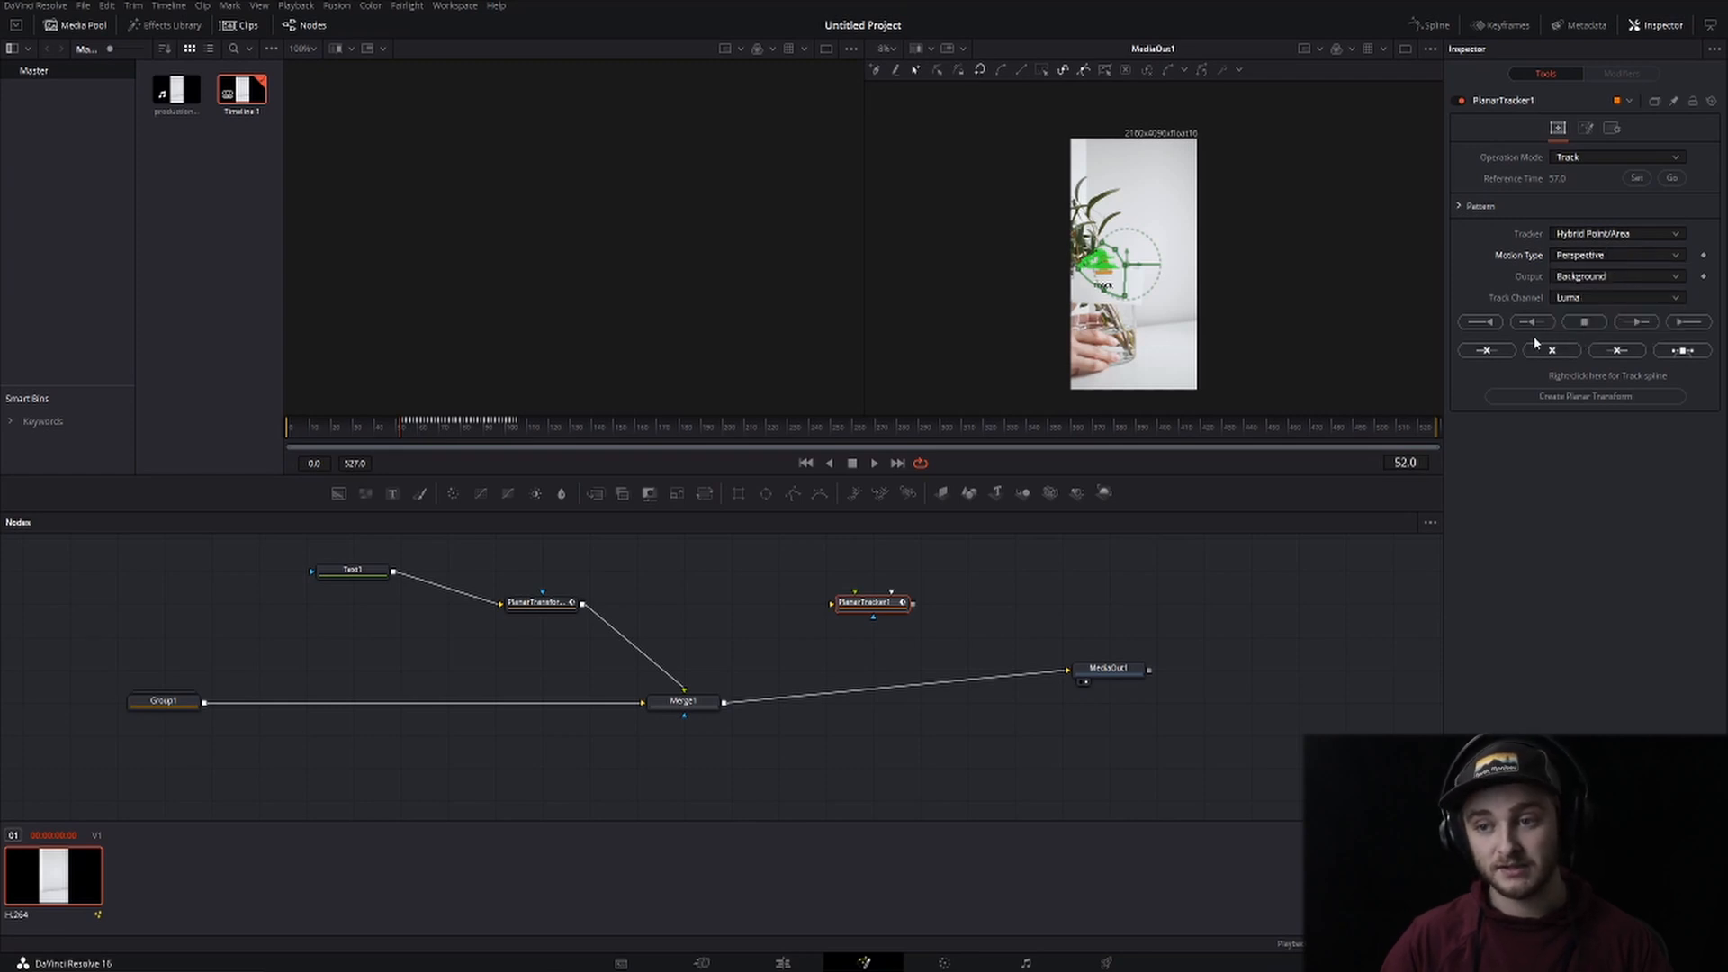
left_click(1616, 254)
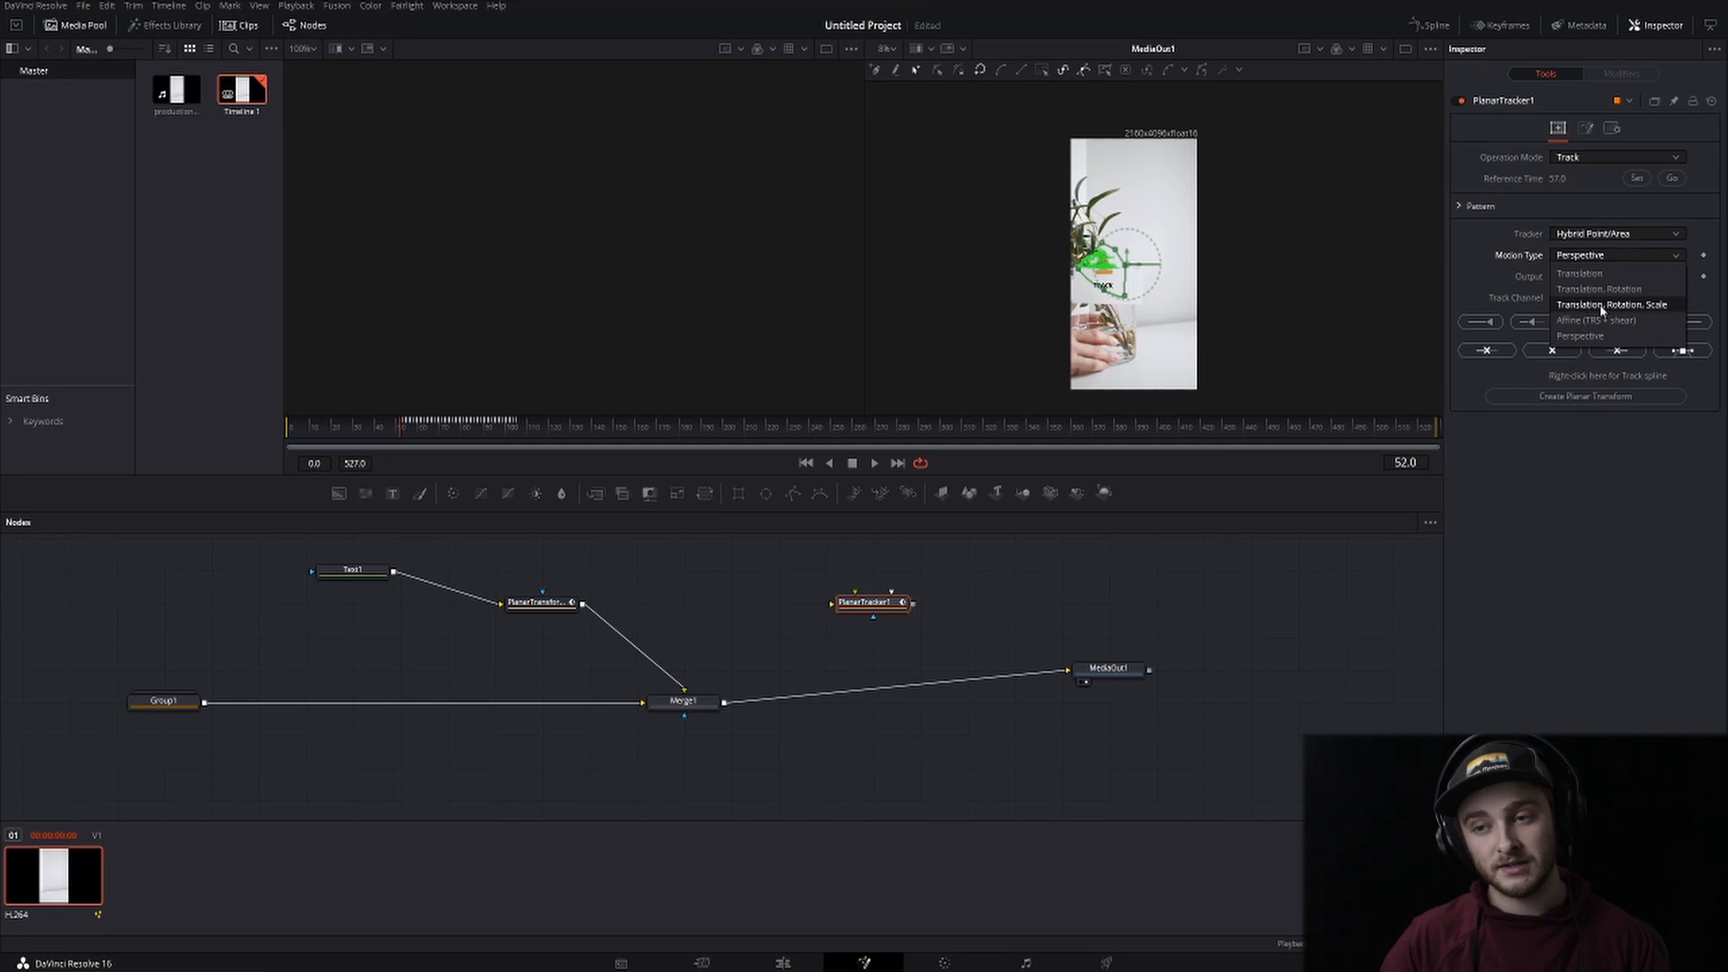
left_click(1613, 304)
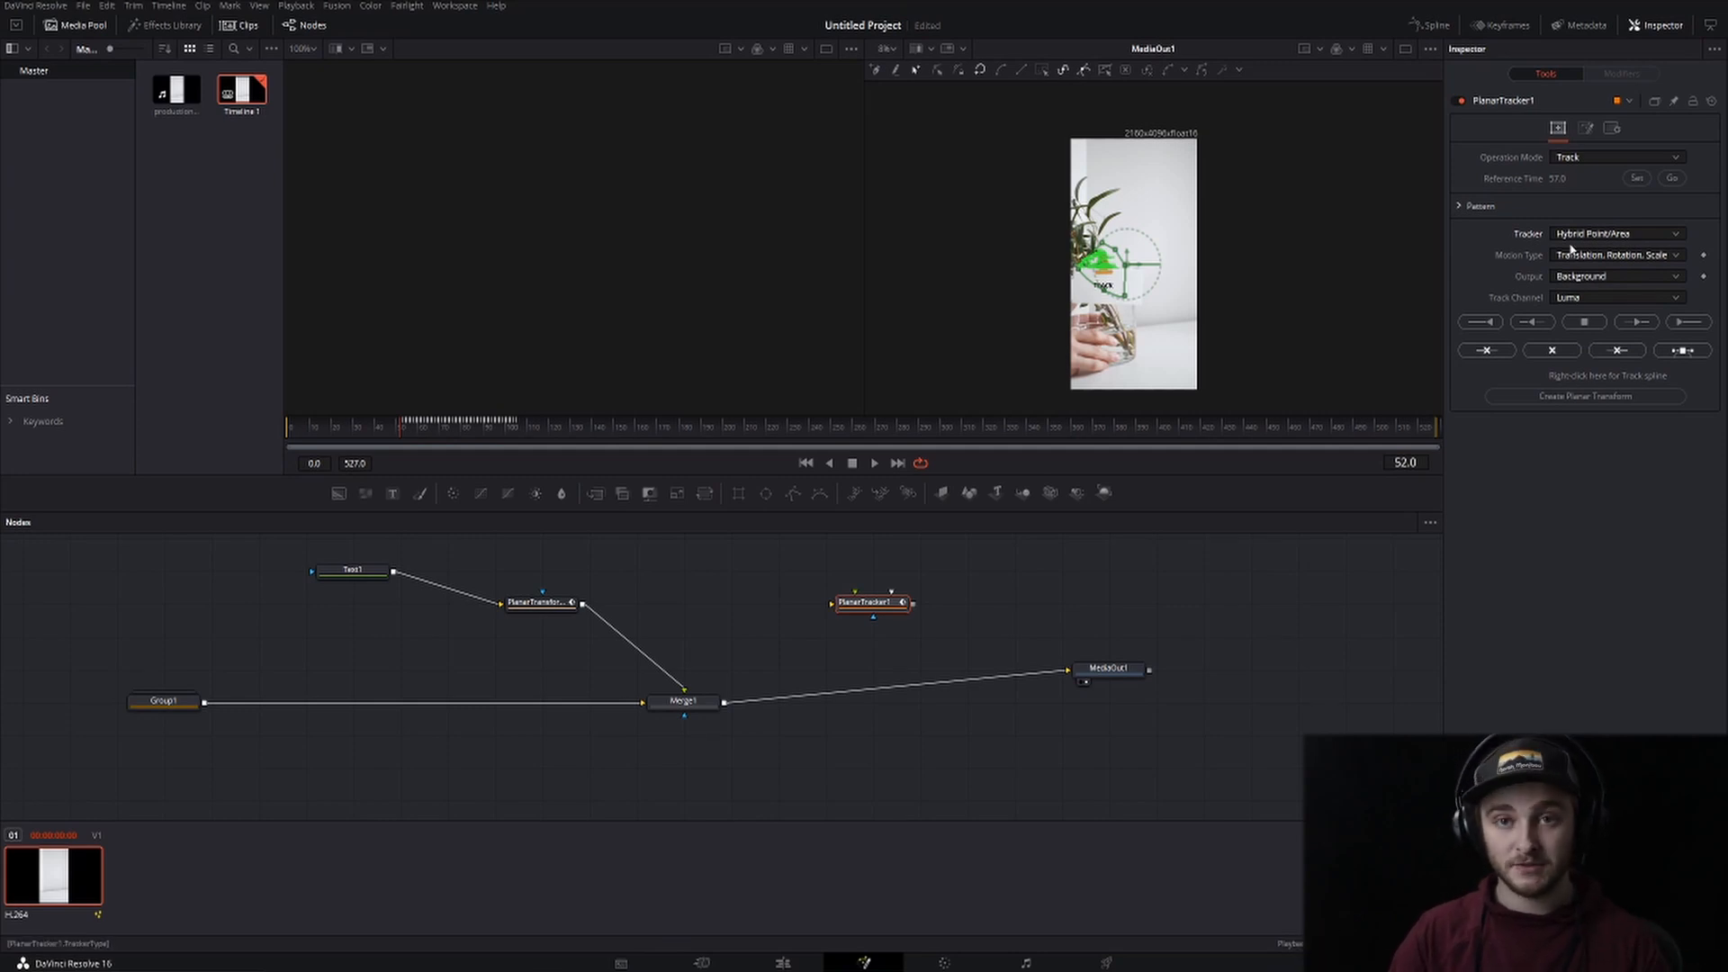
left_click(1617, 297)
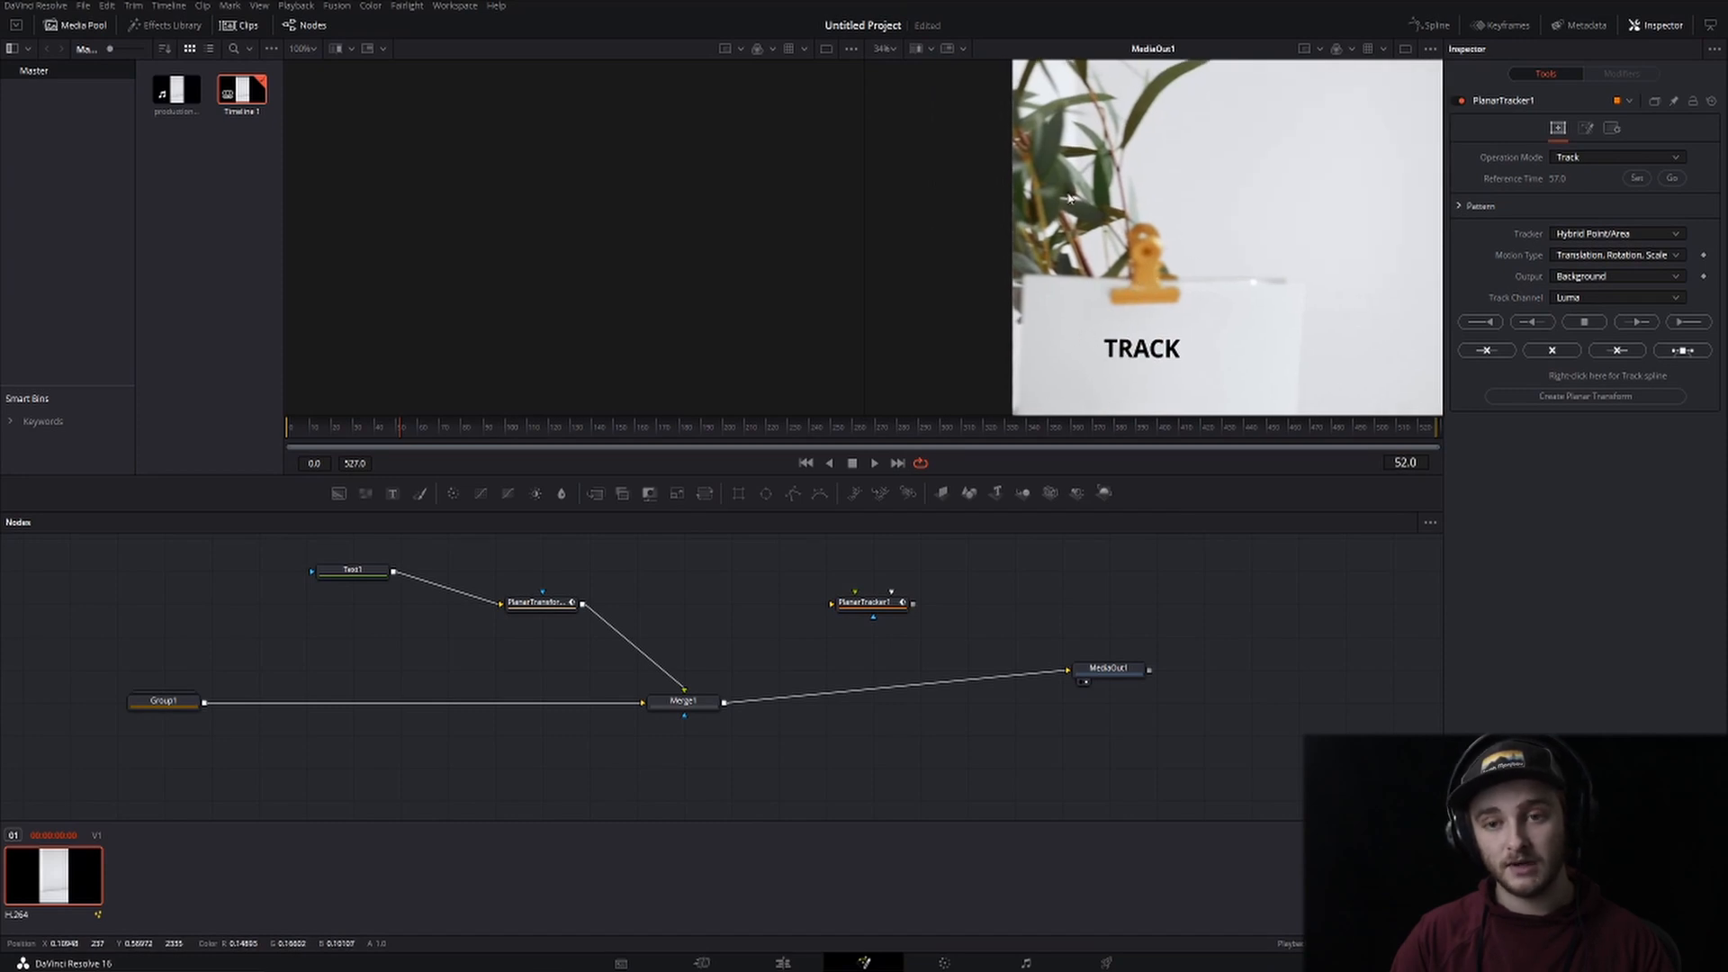
mouse_move(1268, 261)
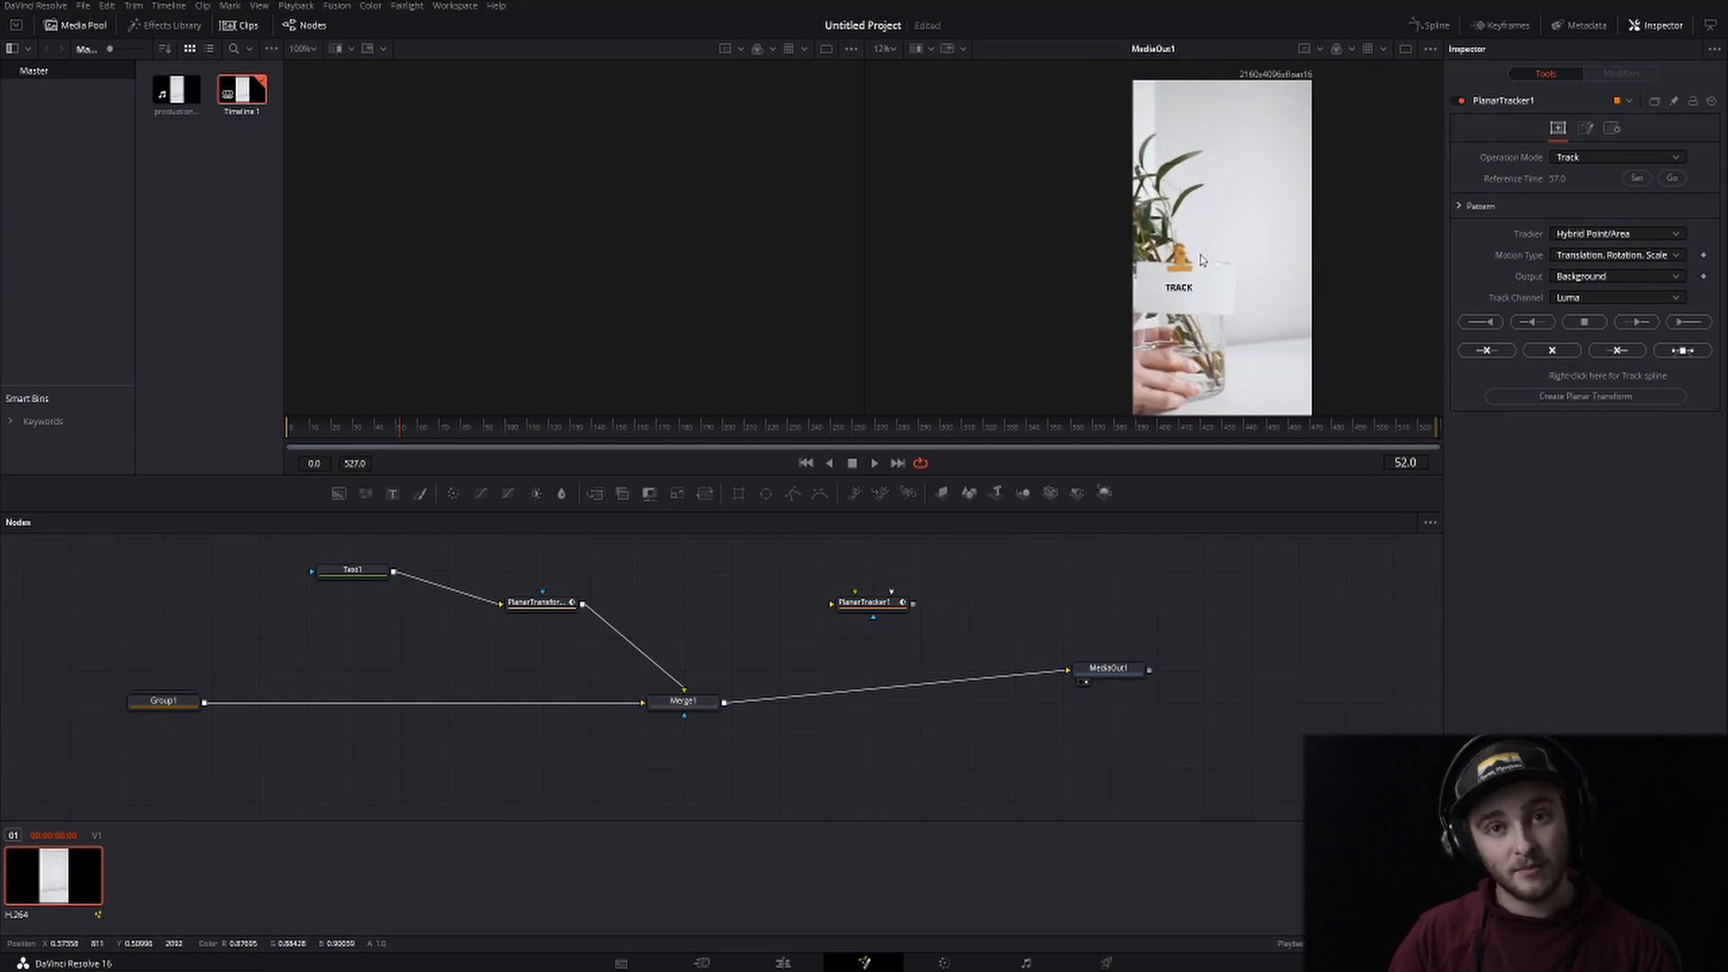
mouse_move(1202, 318)
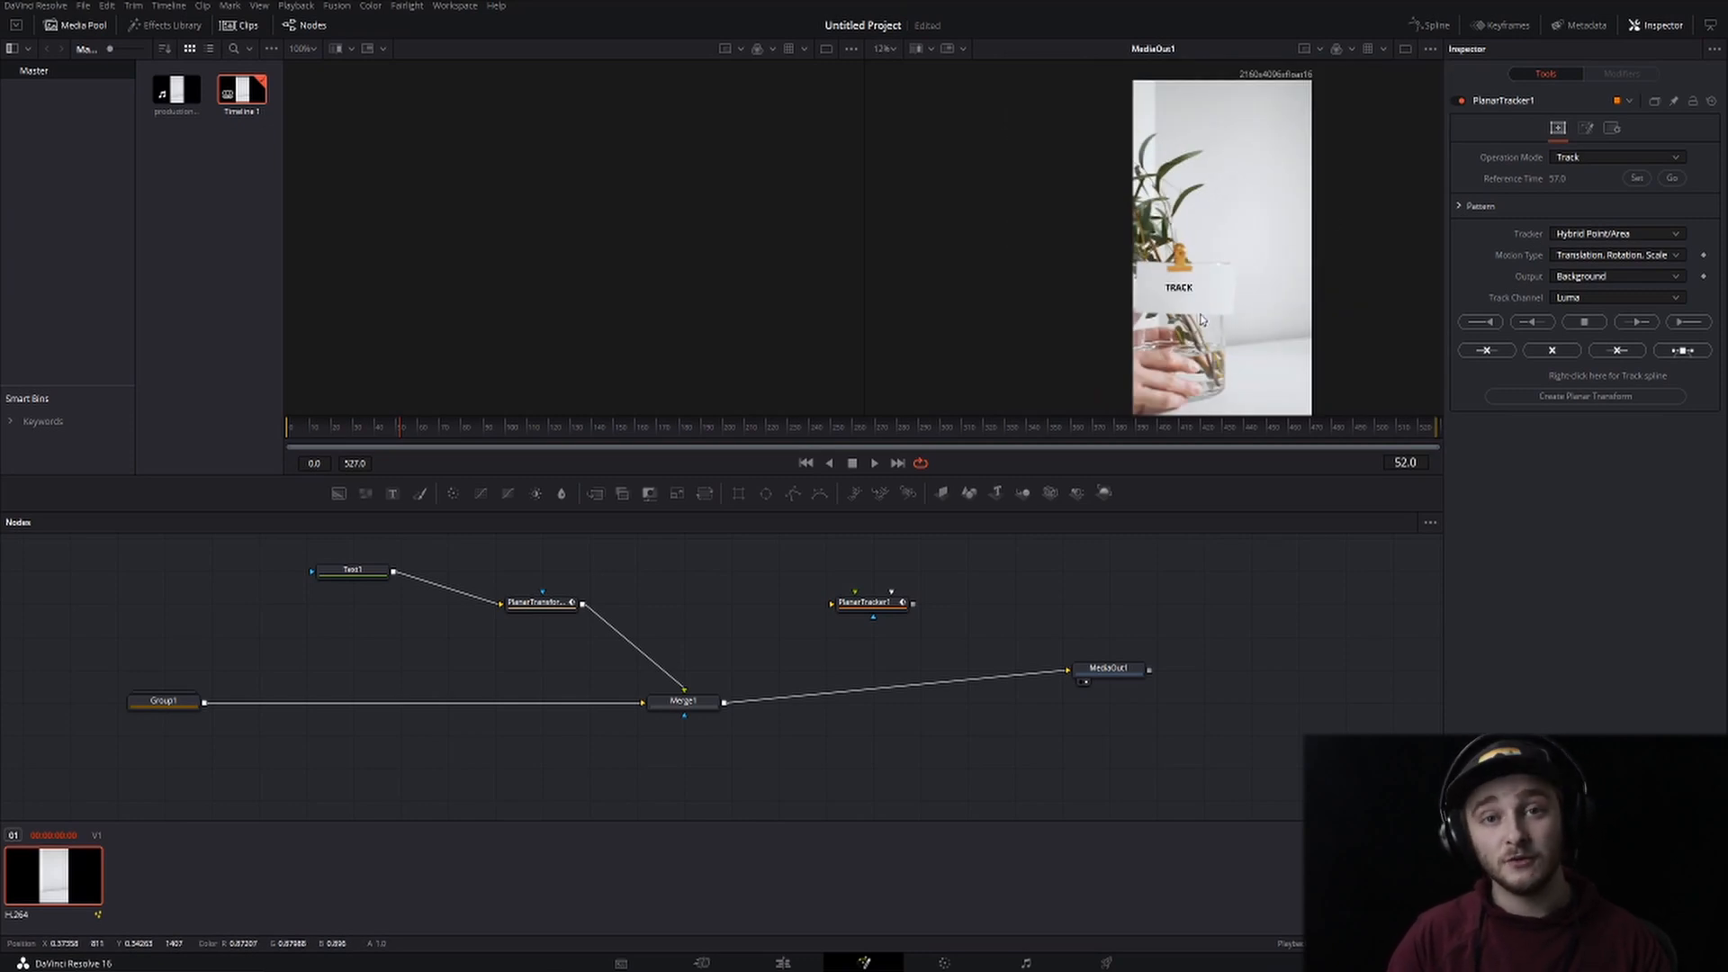